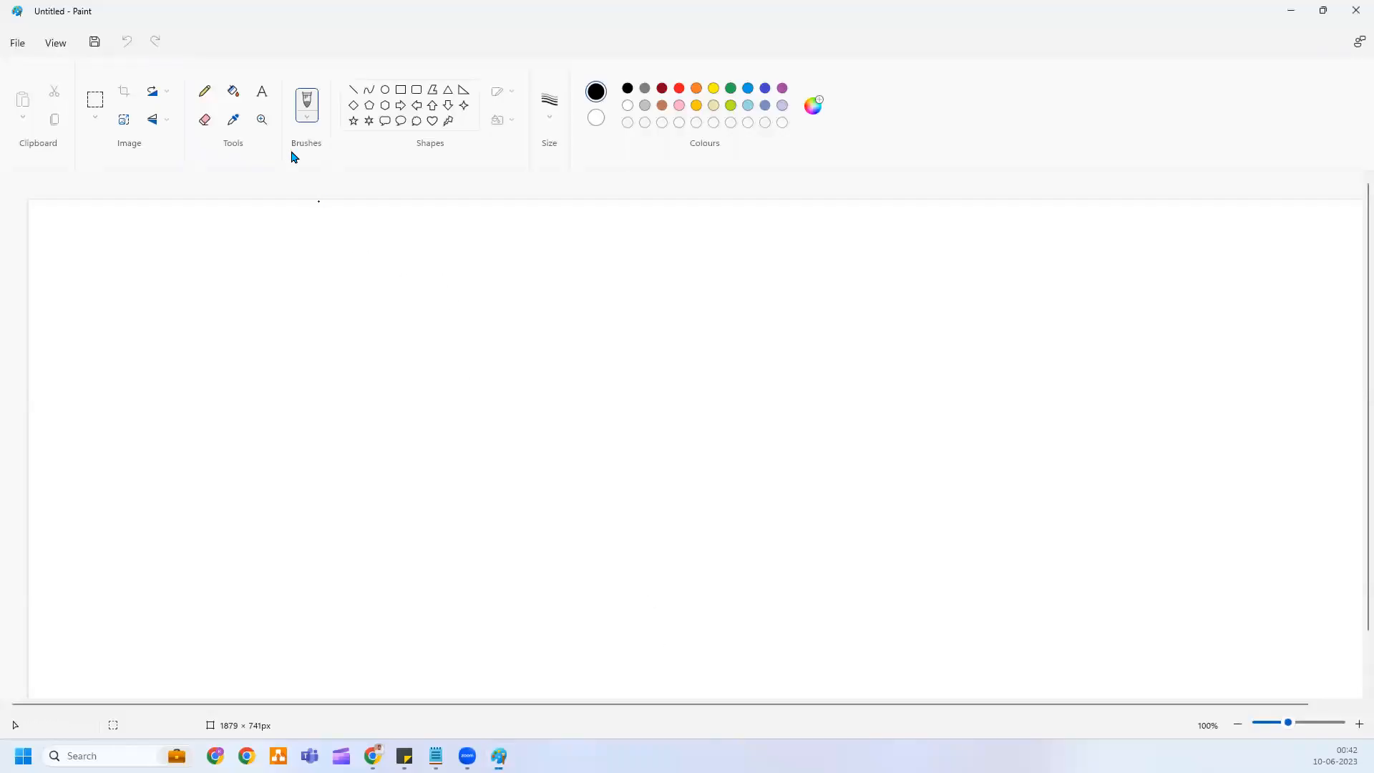
{"action": "mouse_move", "coordinate": [274, 107]}
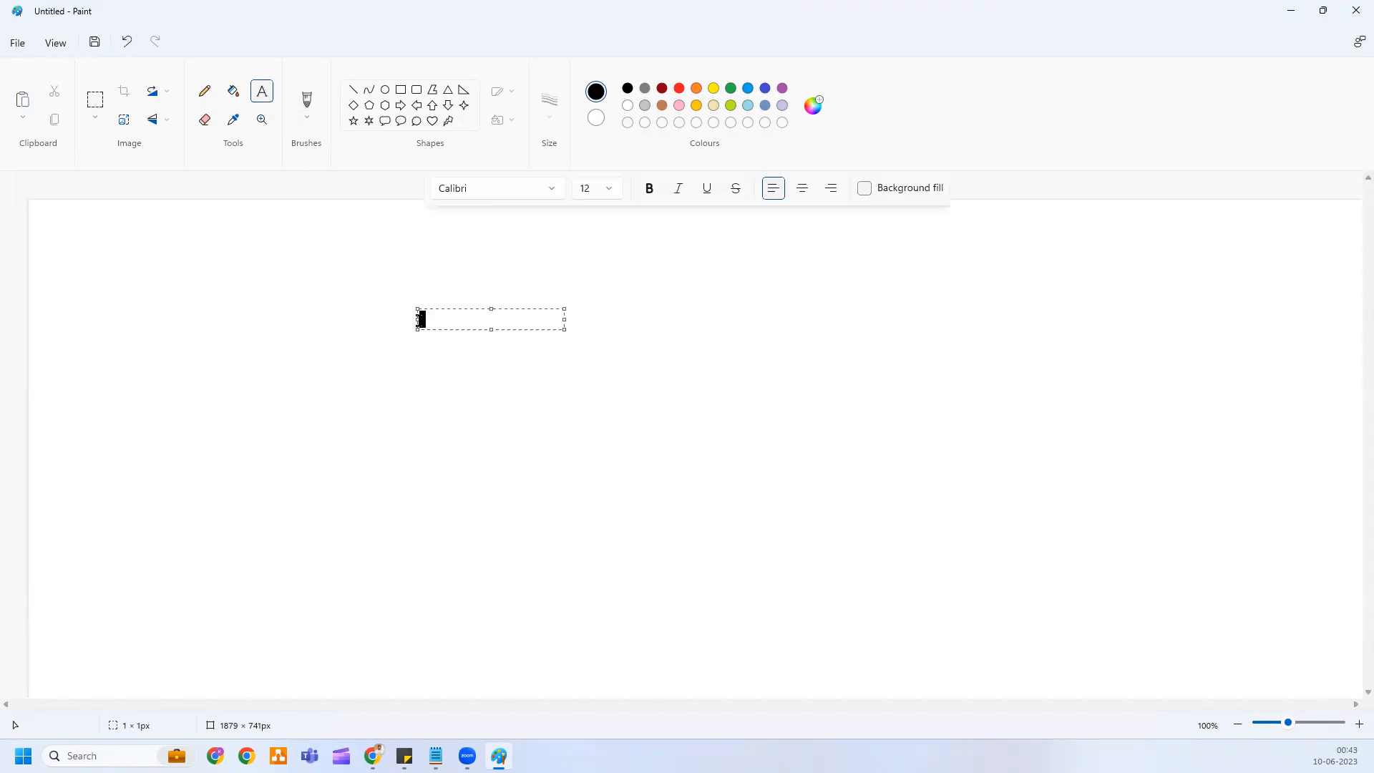
Step: Label the sketch with the text AZURE AD for the diamond to enclose
{"action": "type", "text": "AZURE AD"}
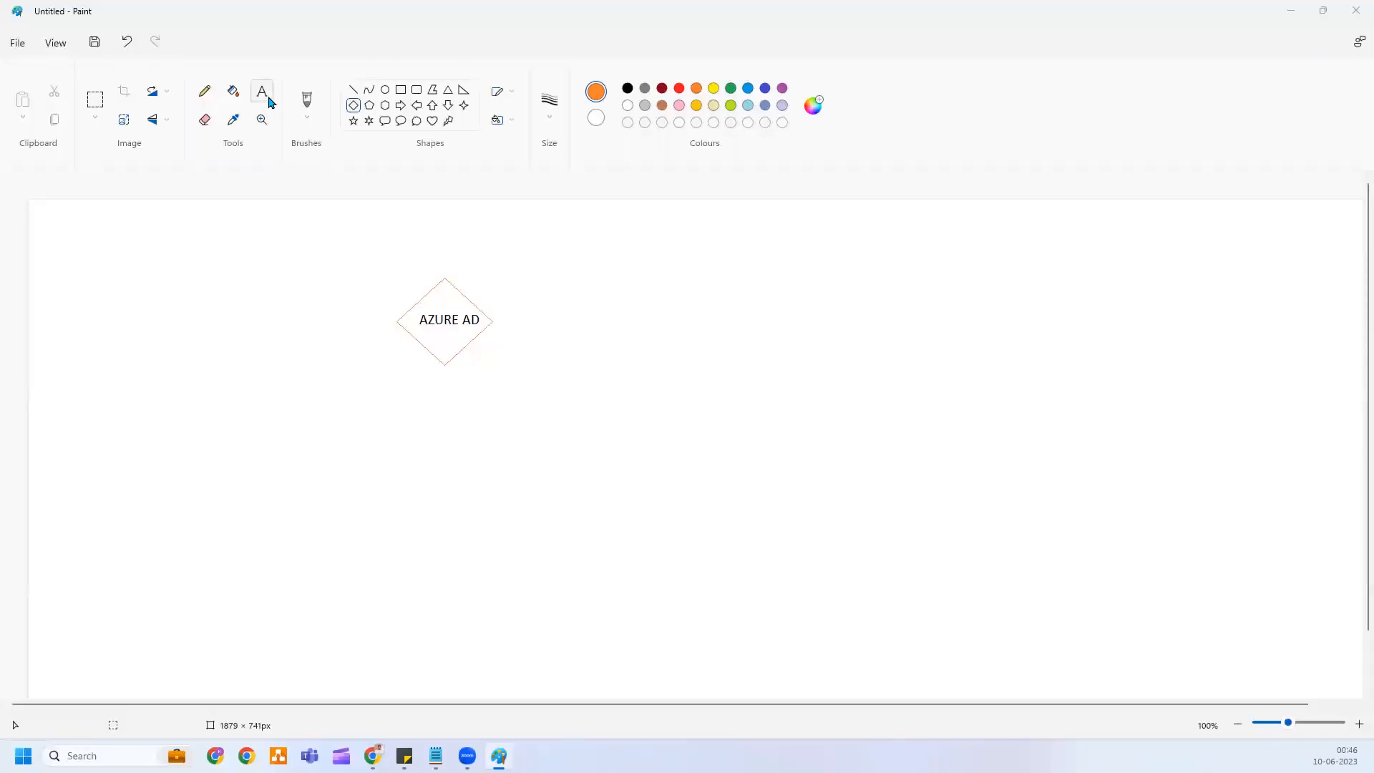
{"action": "mouse_move", "coordinate": [269, 100]}
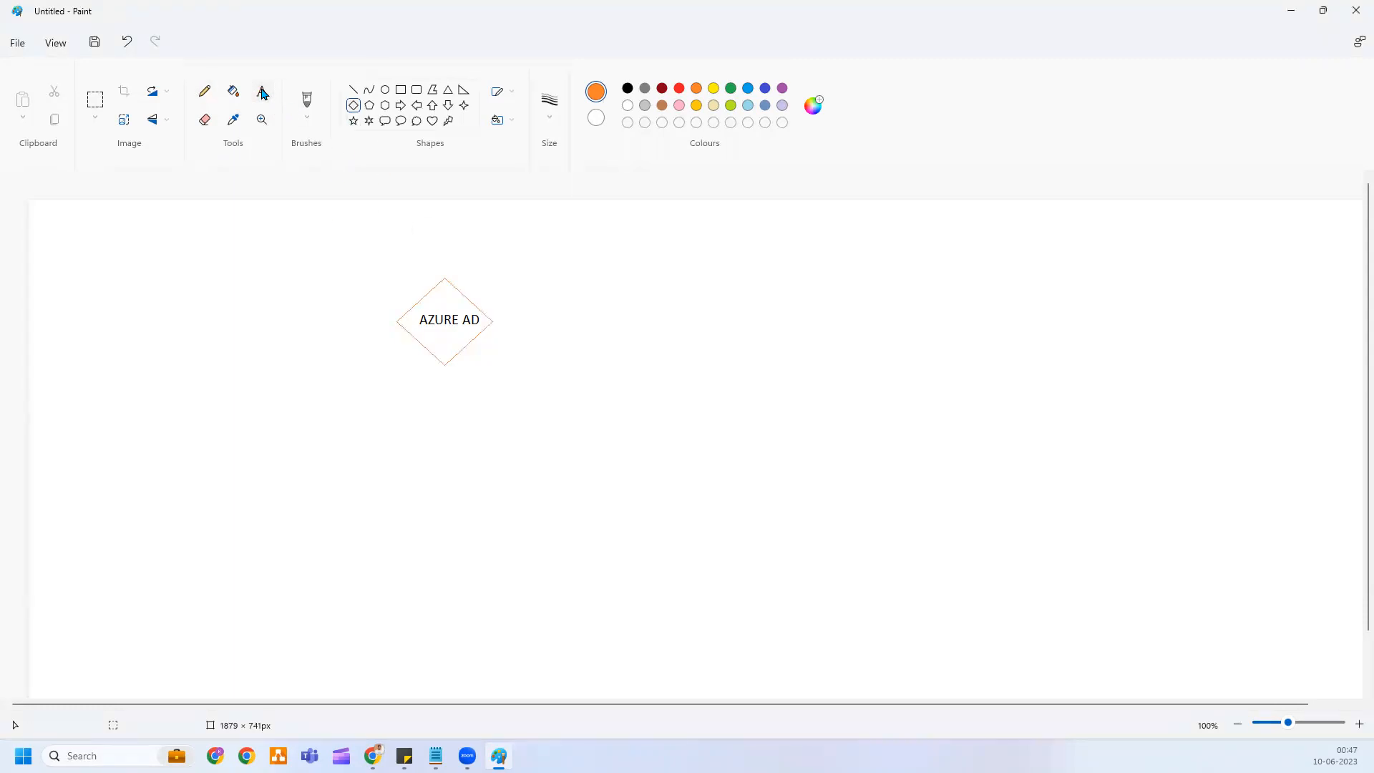
Step: Add an orange text list reading add, groups, app below-right of the AZURE AD diamond
{"action": "left_click", "coordinate": [261, 92]}
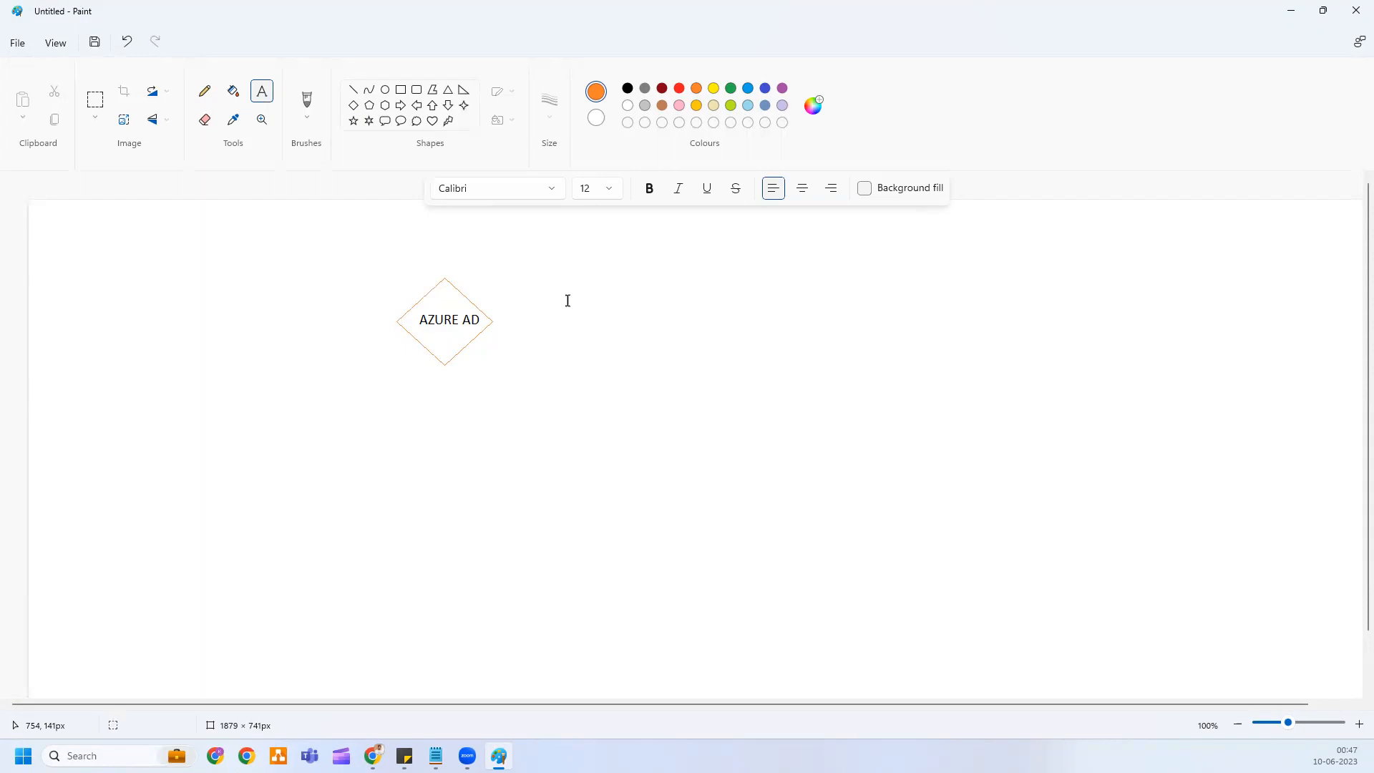
{"action": "mouse_move", "coordinate": [487, 358]}
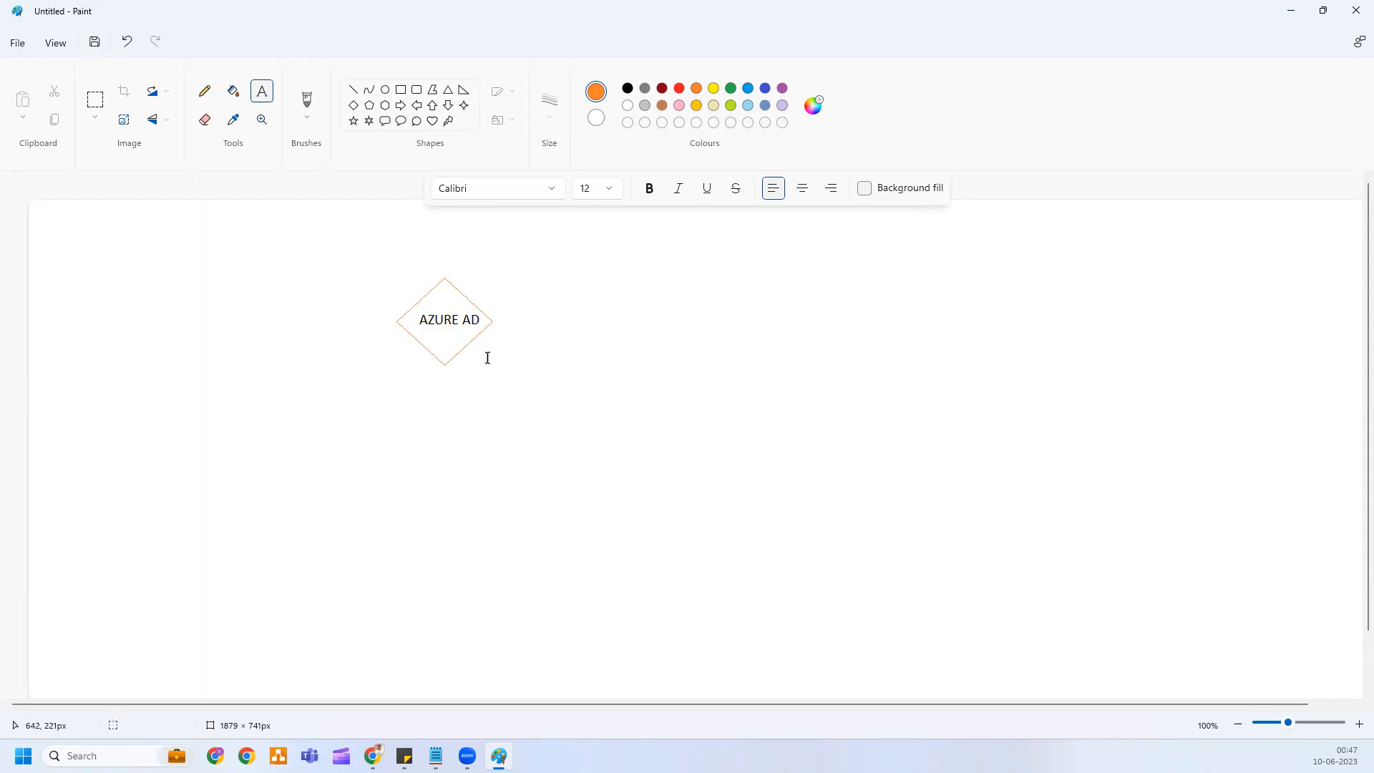
{"action": "left_click", "coordinate": [486, 358]}
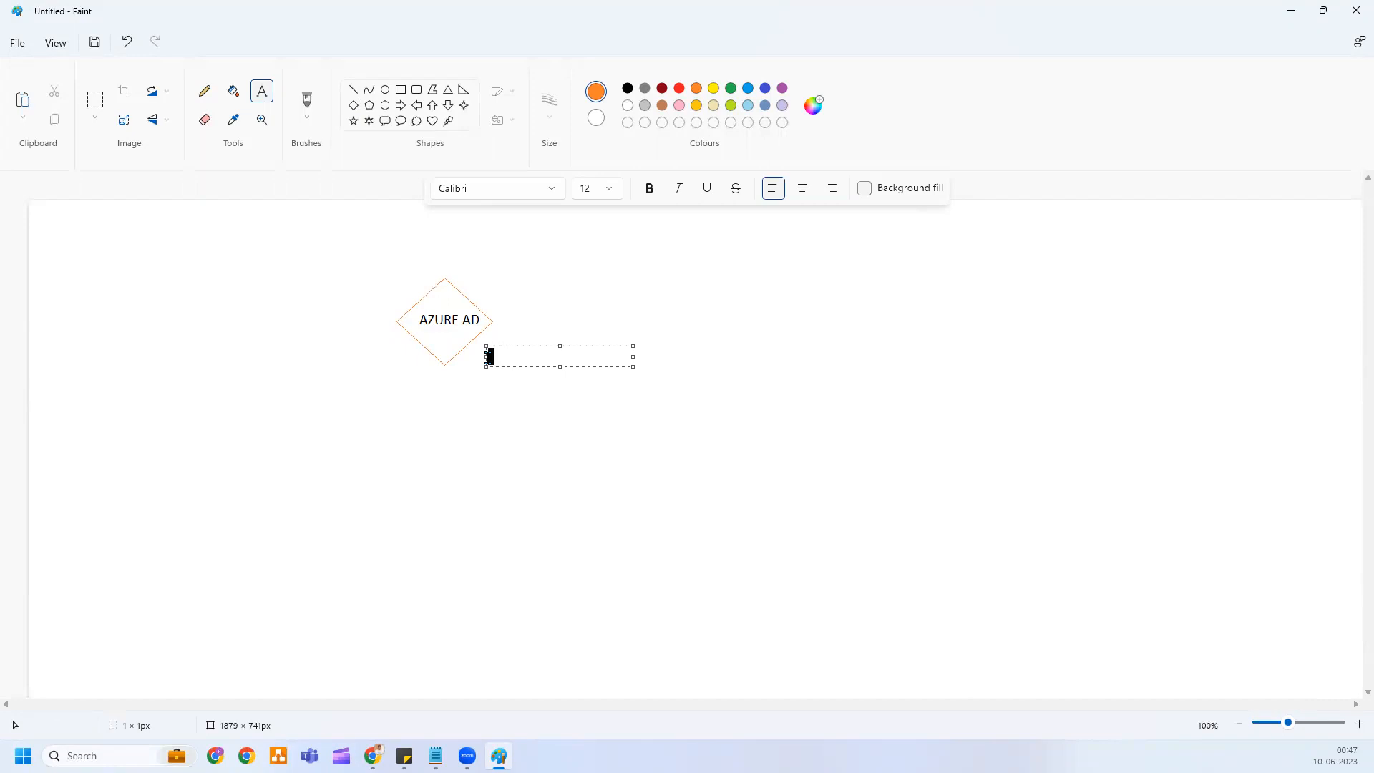
{"action": "mouse_move", "coordinate": [527, 376]}
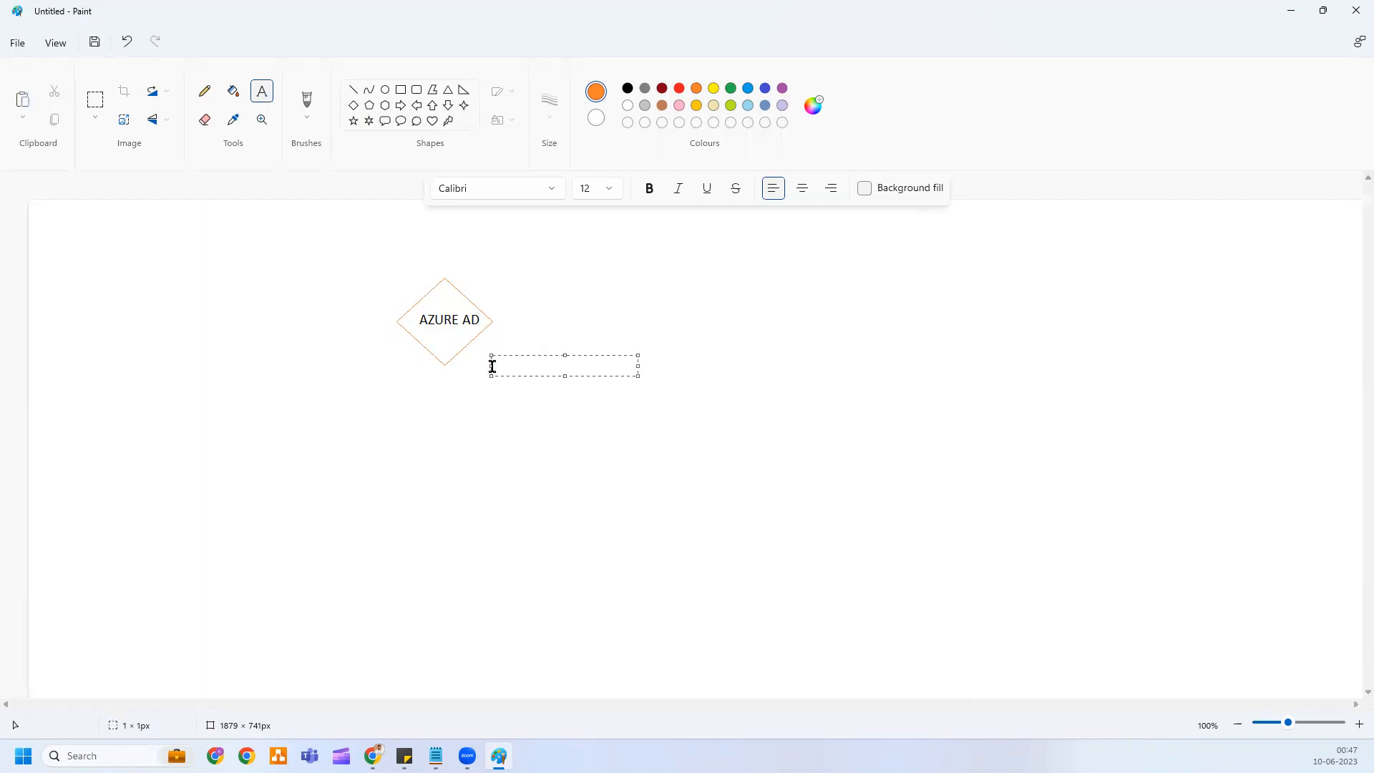
{"action": "type", "text": "add"}
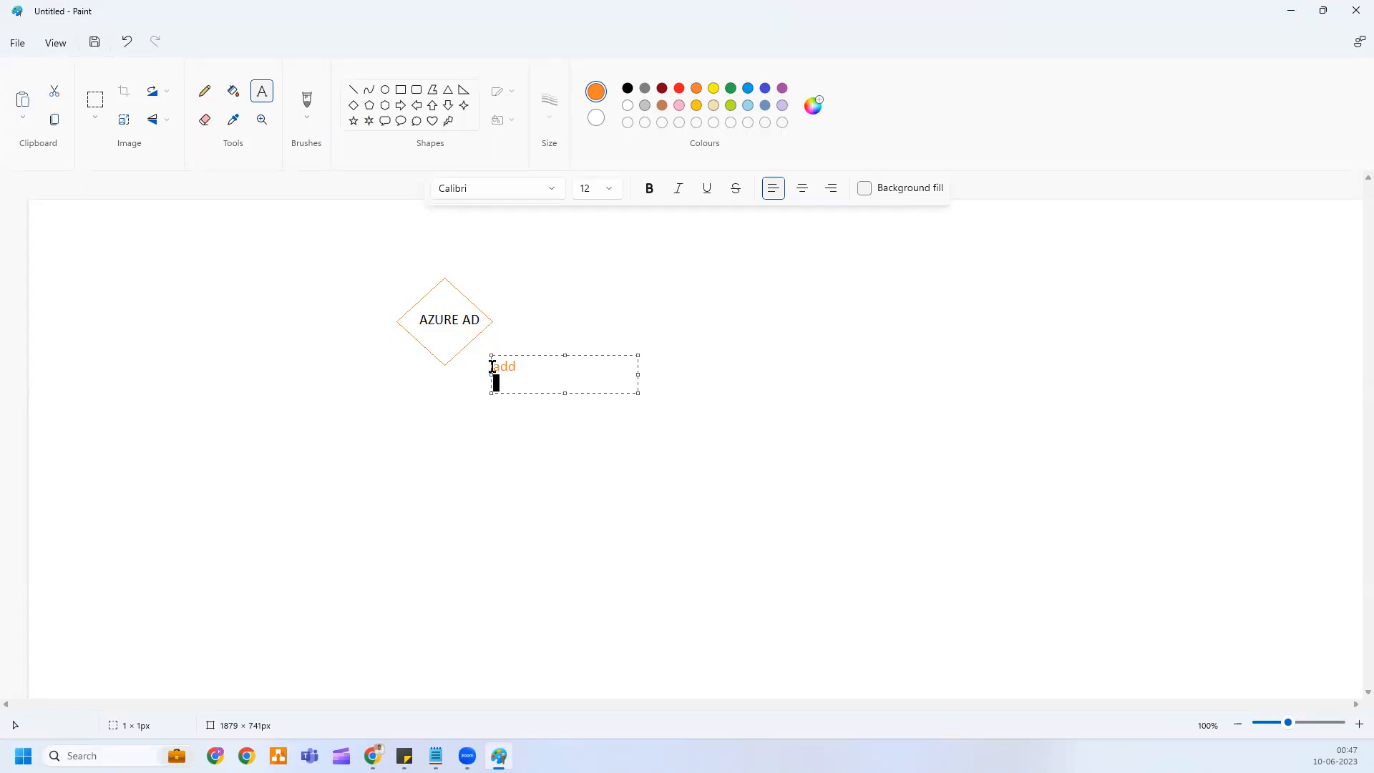
{"action": "type", "text": "groups"}
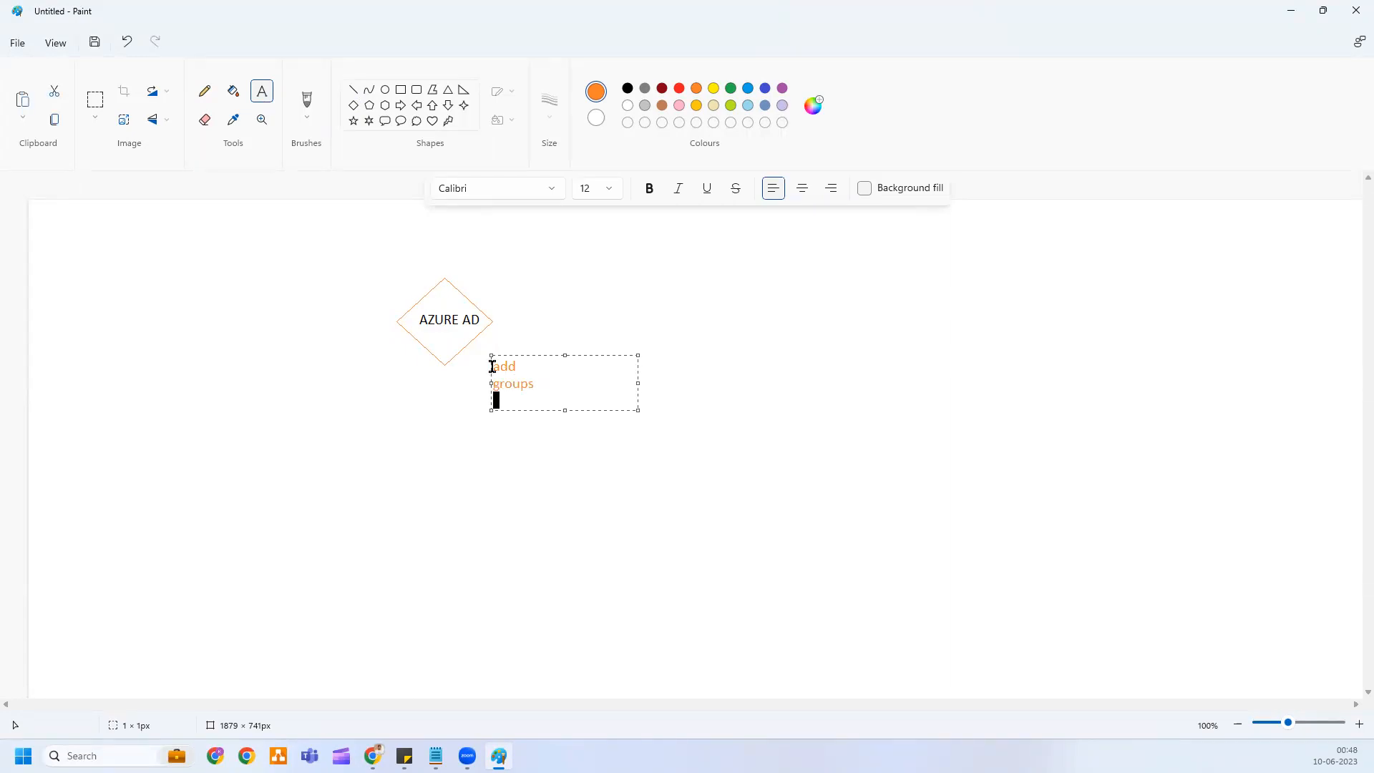
{"action": "type", "text": "app"}
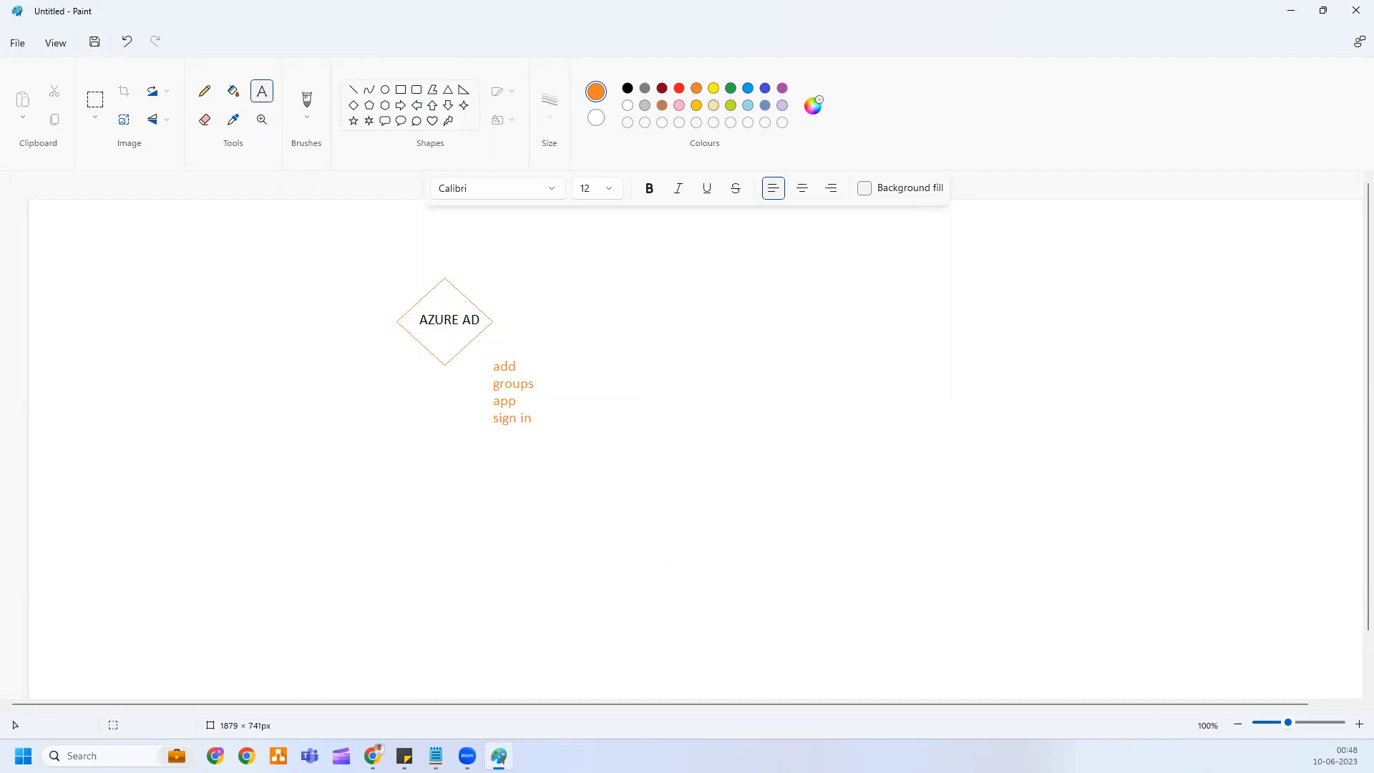
{"action": "mouse_move", "coordinate": [822, 672]}
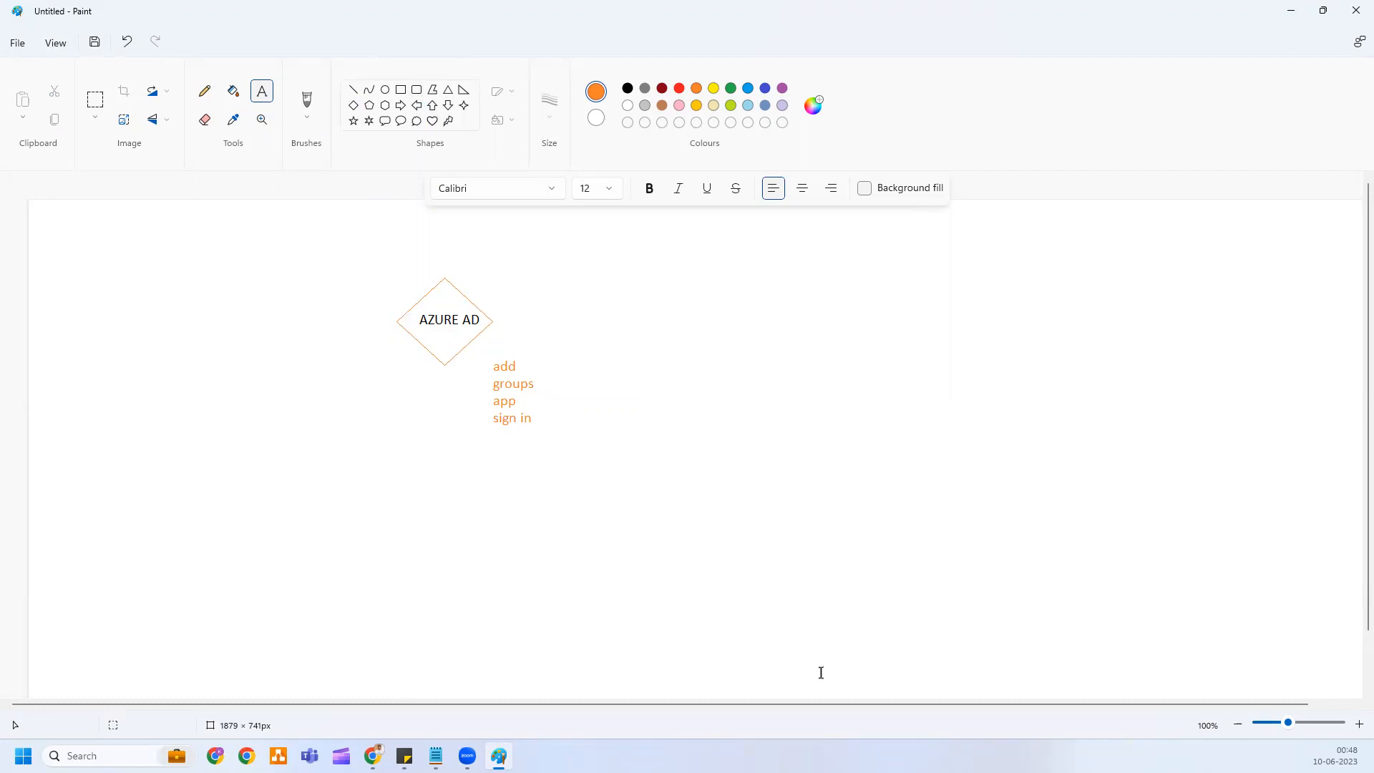
{"action": "mouse_move", "coordinate": [535, 317]}
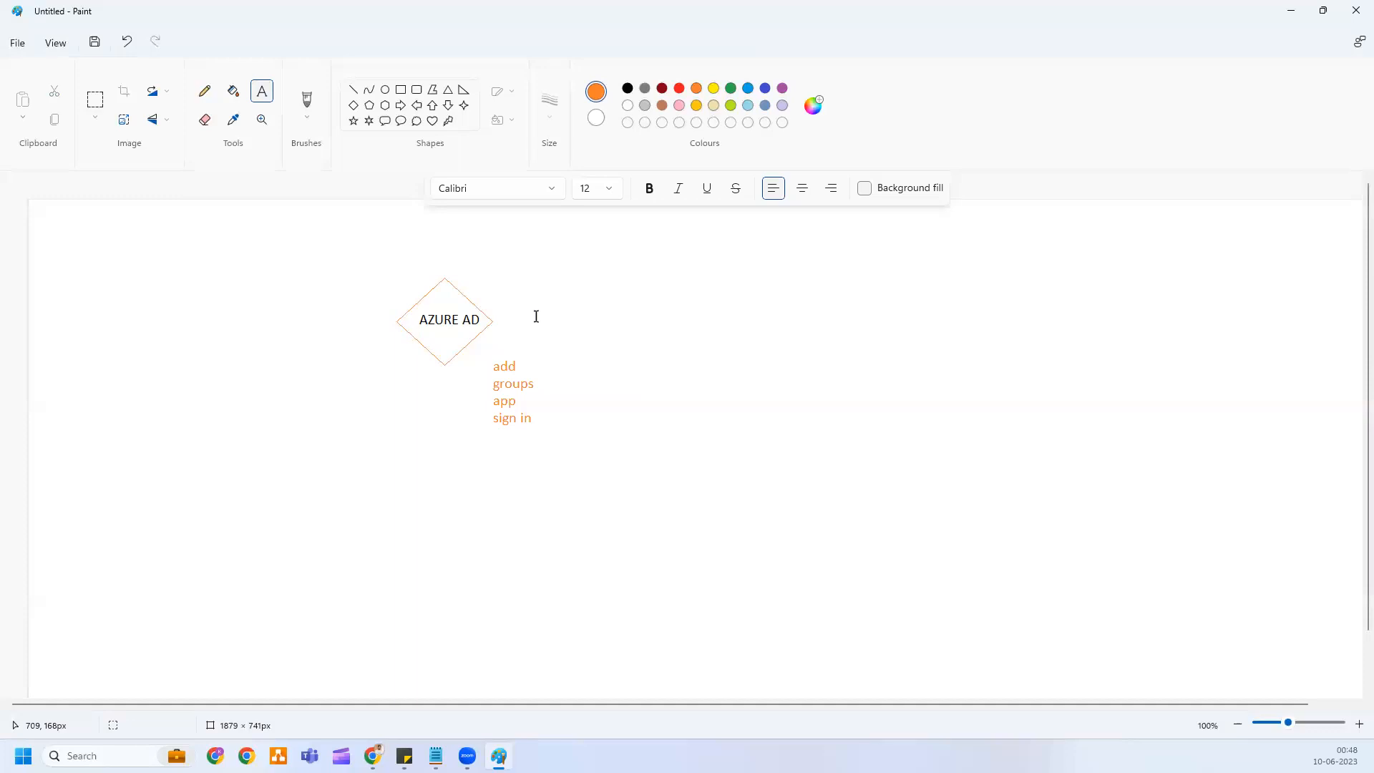
Step: Add a second orange list reading ga, app, user admin right of the diamond
{"action": "left_click", "coordinate": [538, 313]}
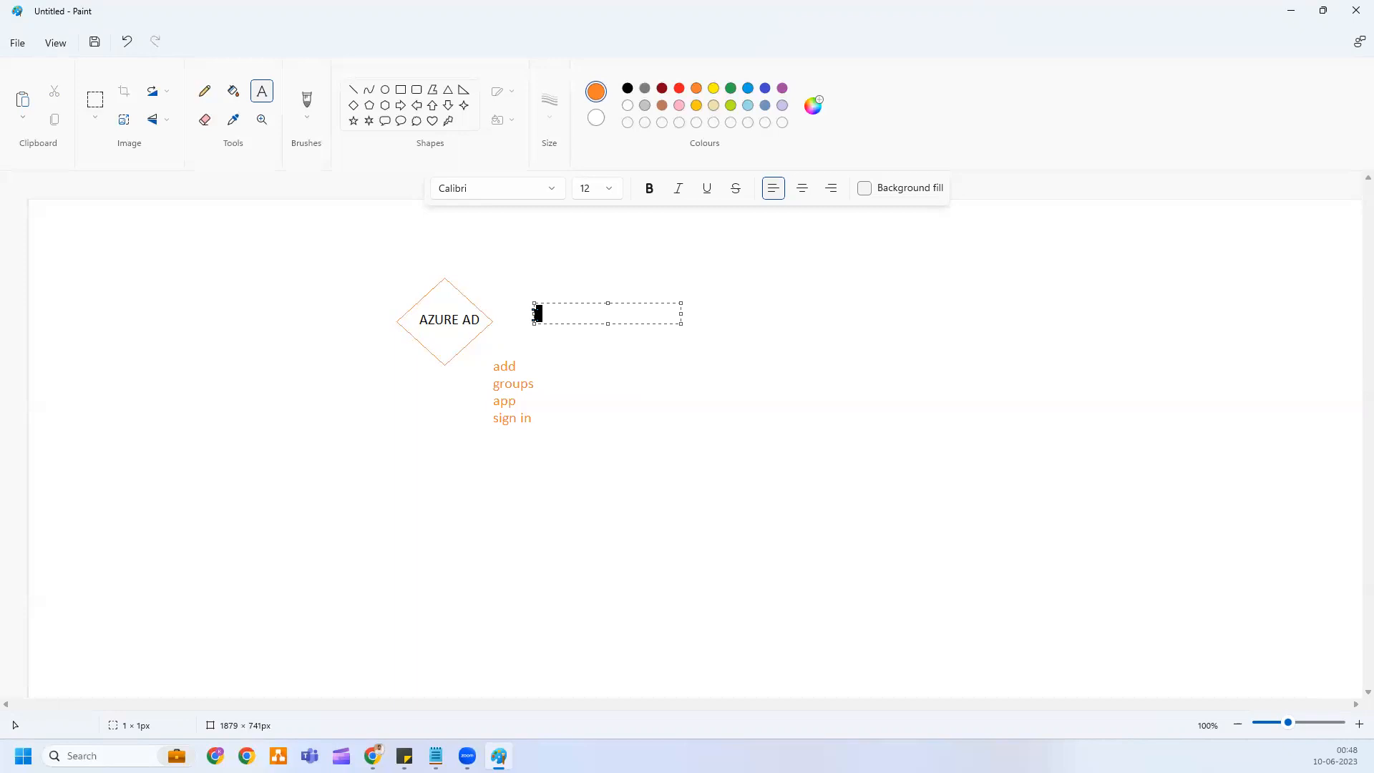
{"action": "type", "text": "ga"}
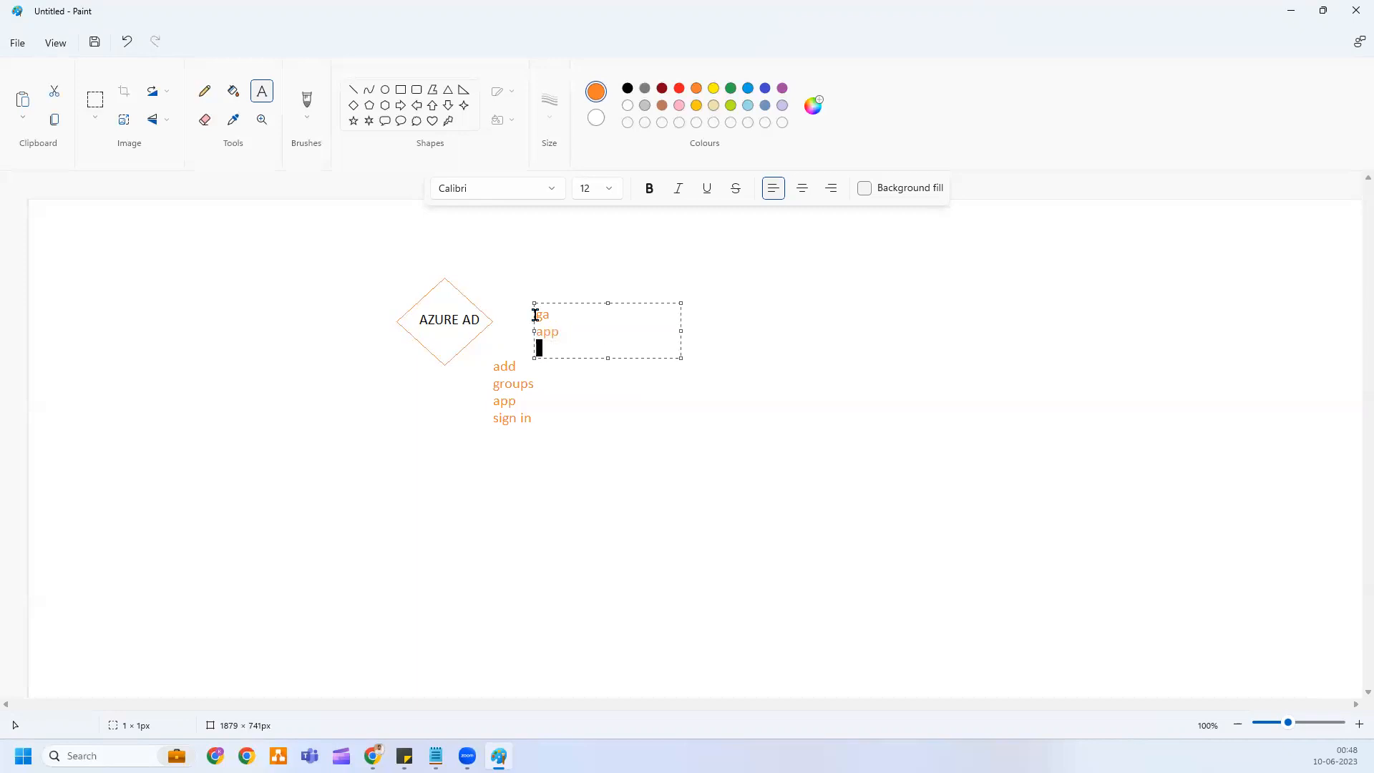
{"action": "type", "text": "user admin"}
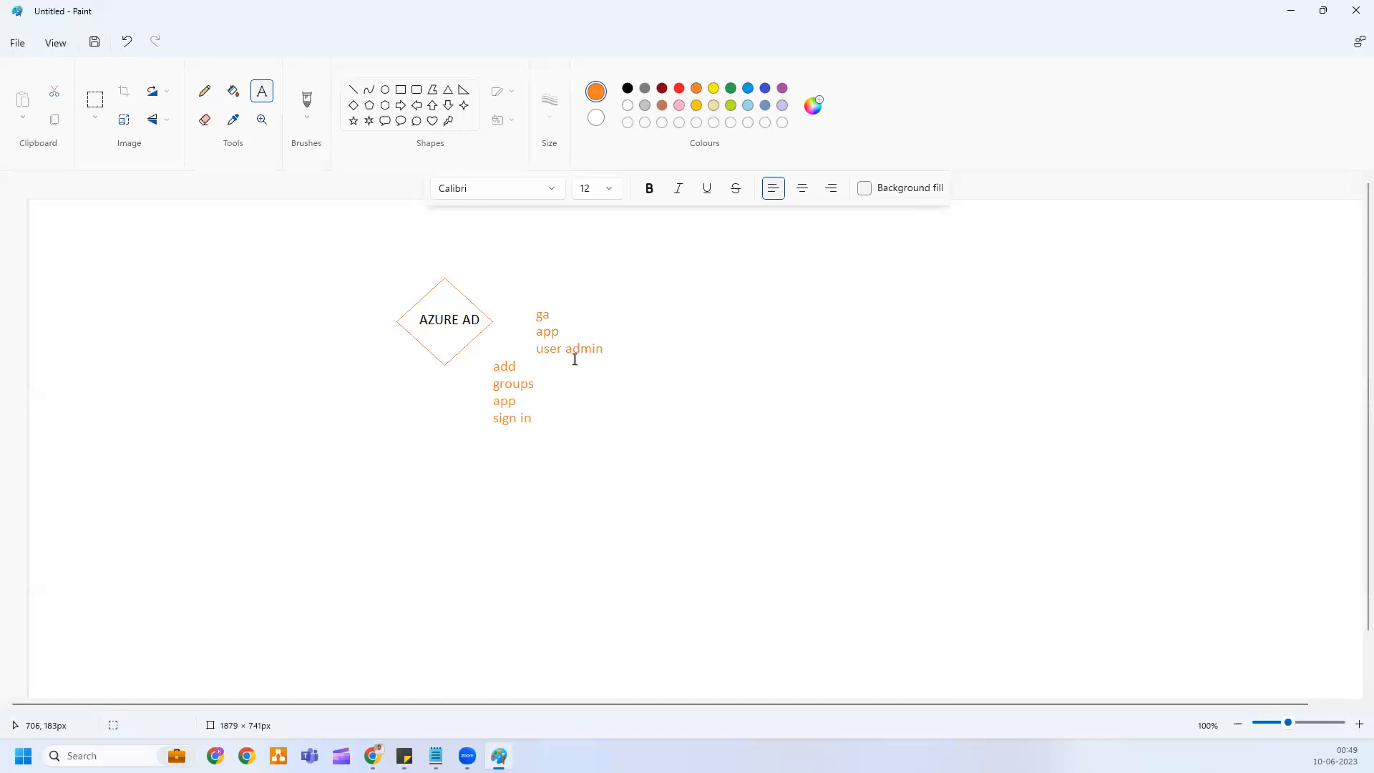
{"action": "mouse_move", "coordinate": [579, 386]}
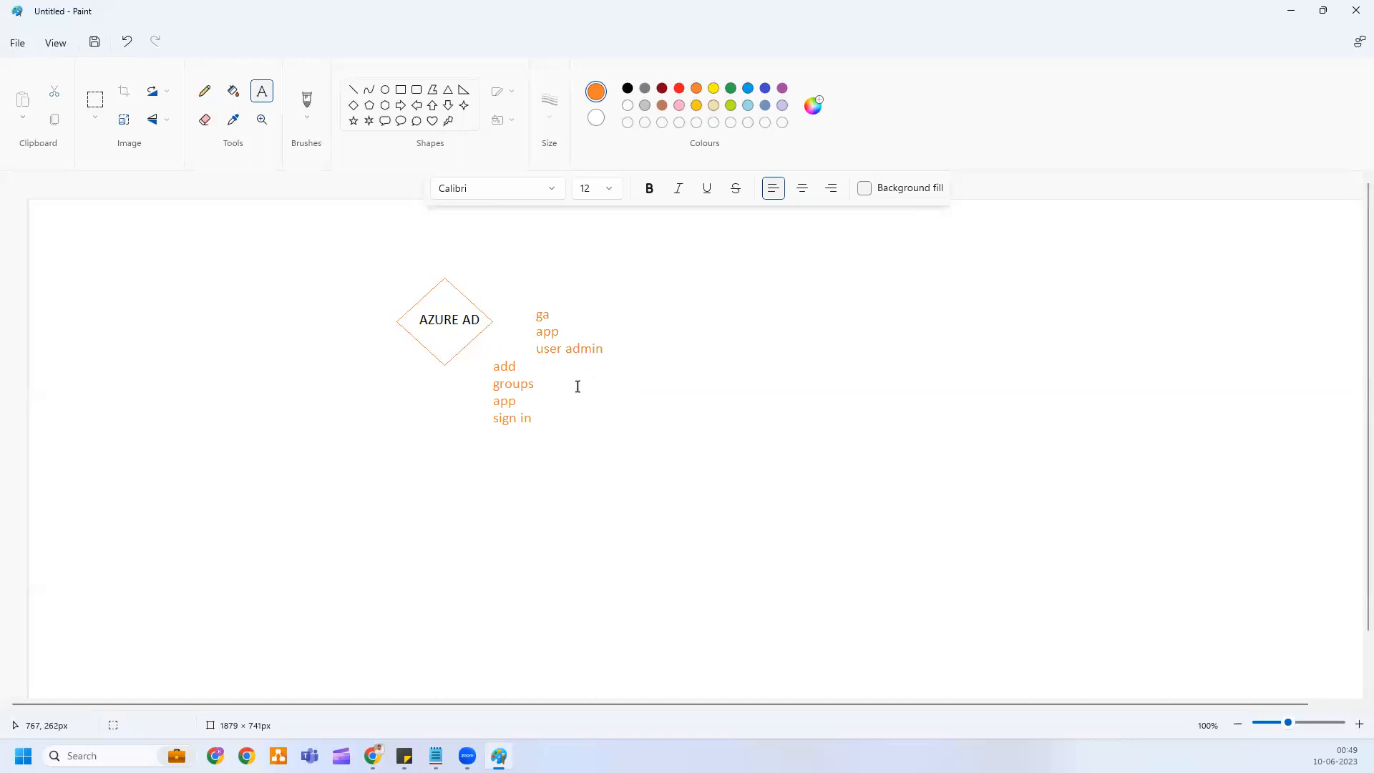
Step: Add the orange label PIM to the right of the add/groups list
{"action": "type", "text": "PIM"}
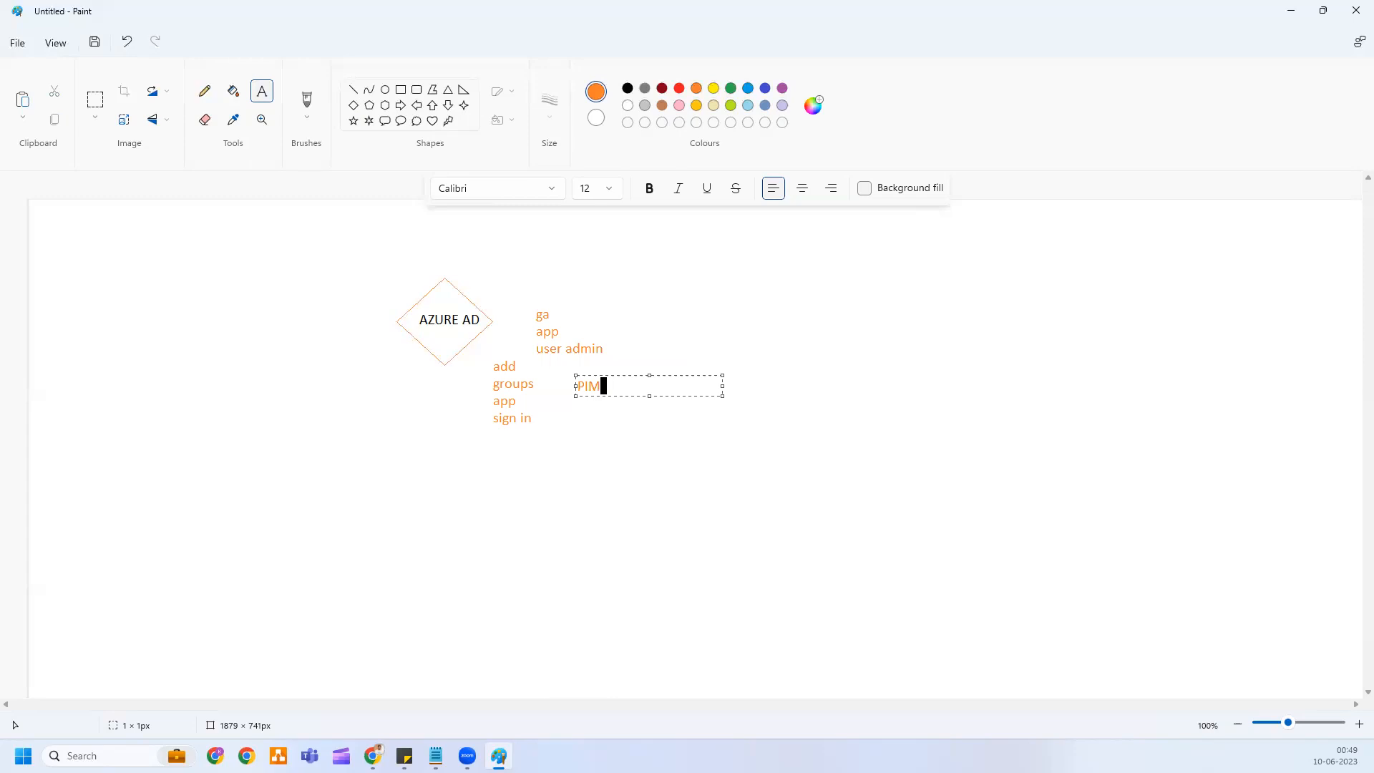
{"action": "mouse_move", "coordinate": [538, 269]}
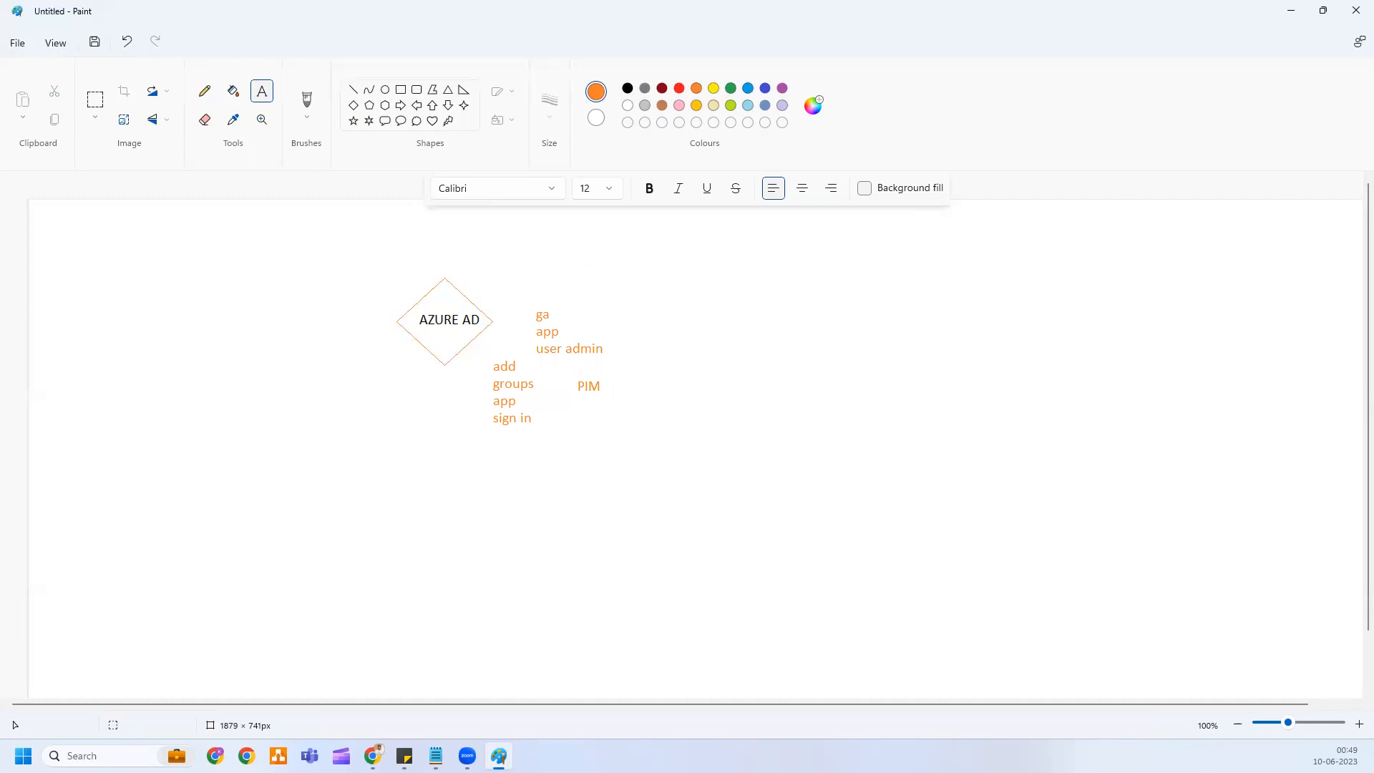
{"action": "mouse_move", "coordinate": [675, 507]}
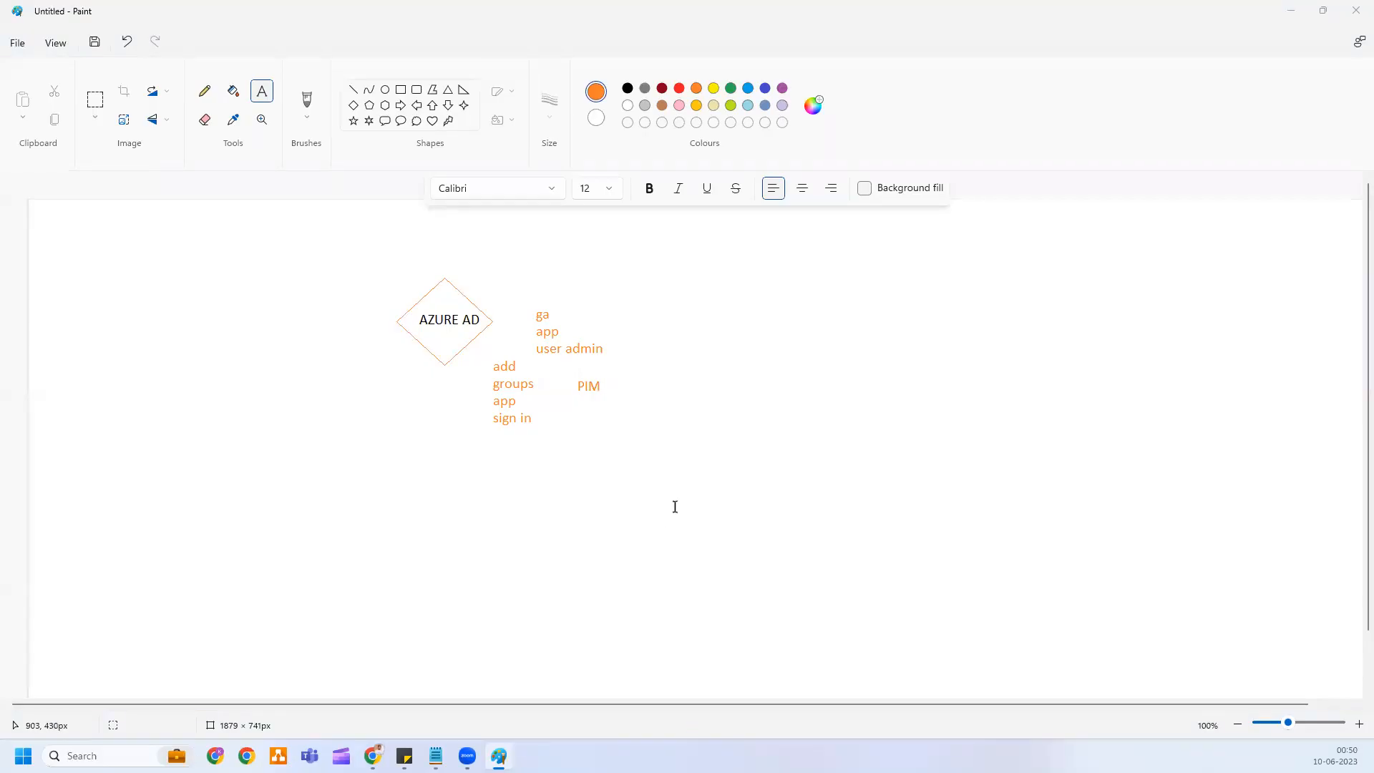
{"action": "mouse_move", "coordinate": [416, 92]}
{"action": "type", "text": "M"}
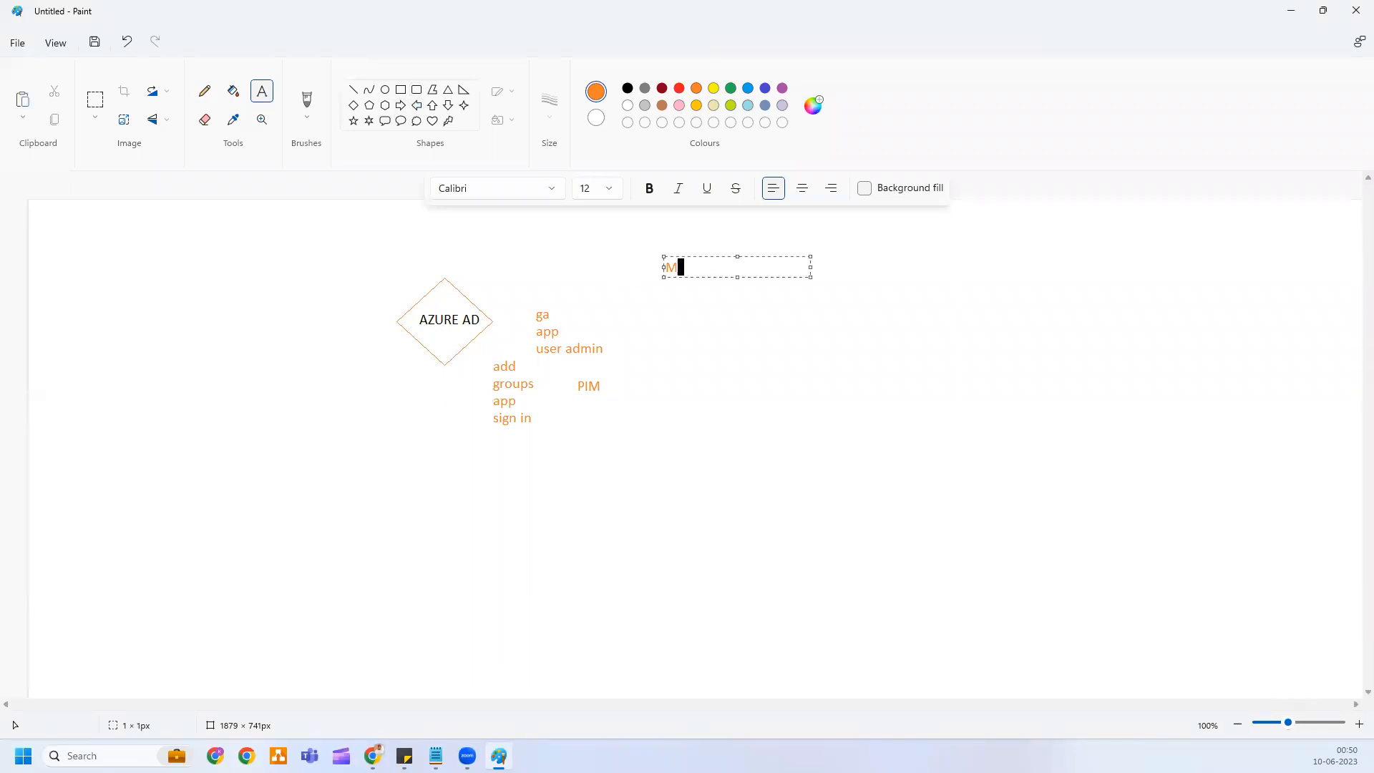
Step: Add the orange labels M365/Office 365 and sharepoint beside the diamond
{"action": "type", "text": "365"}
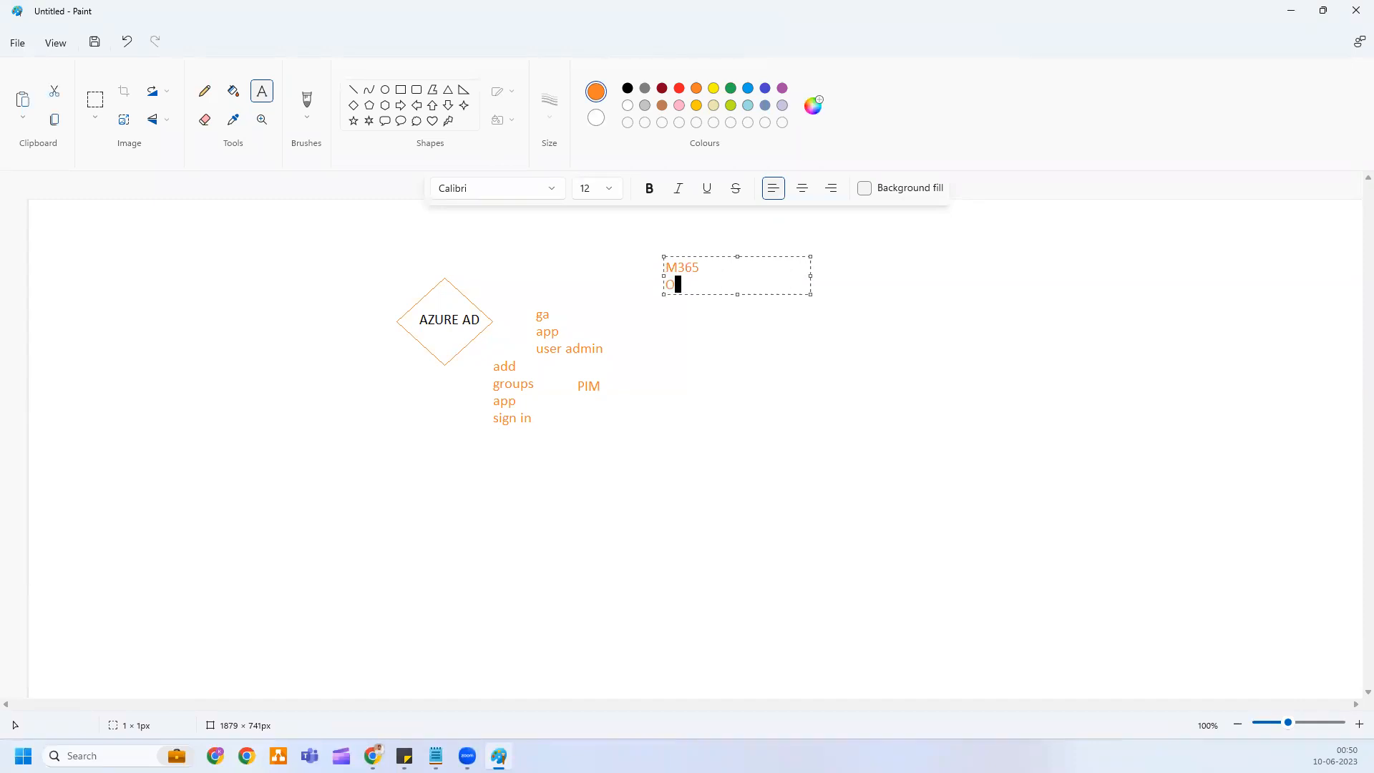
{"action": "type", "text": "Office 3"}
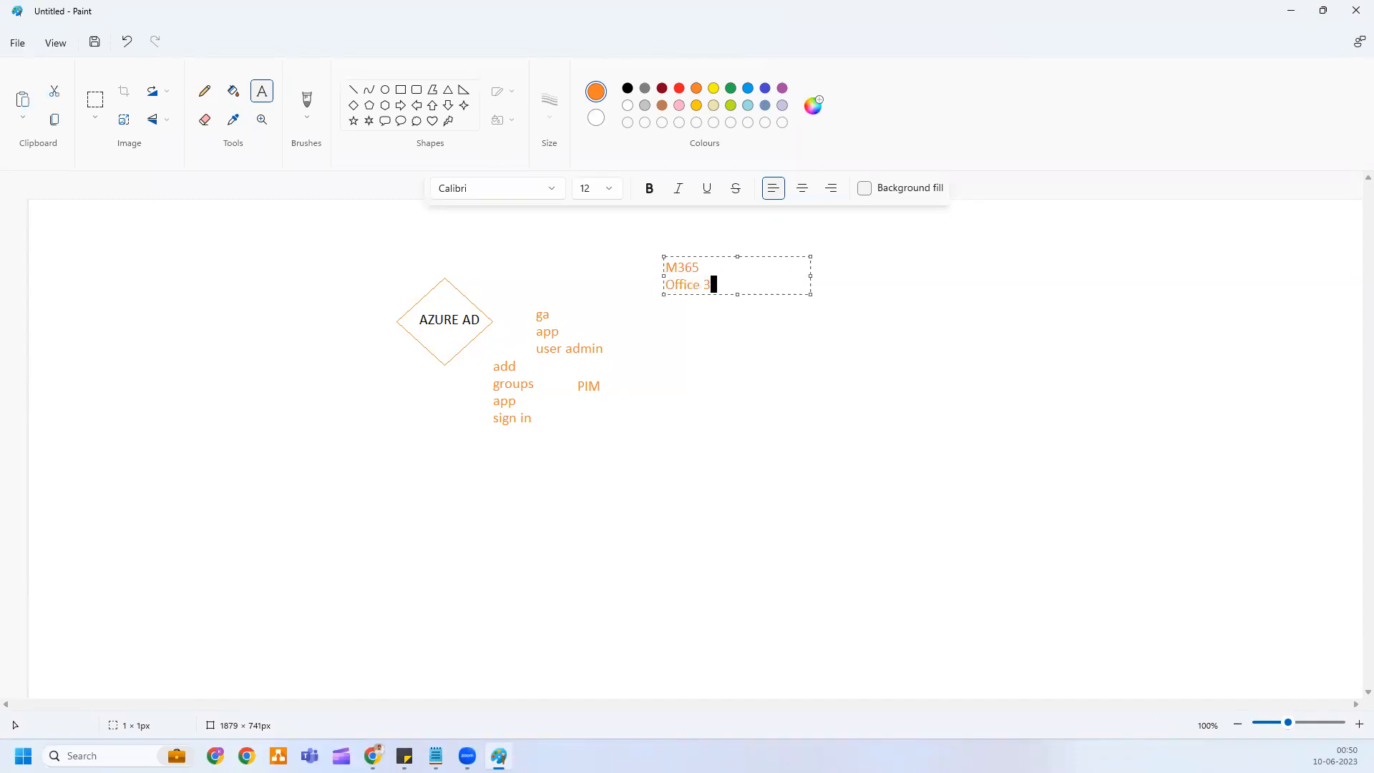
{"action": "type", "text": "65"}
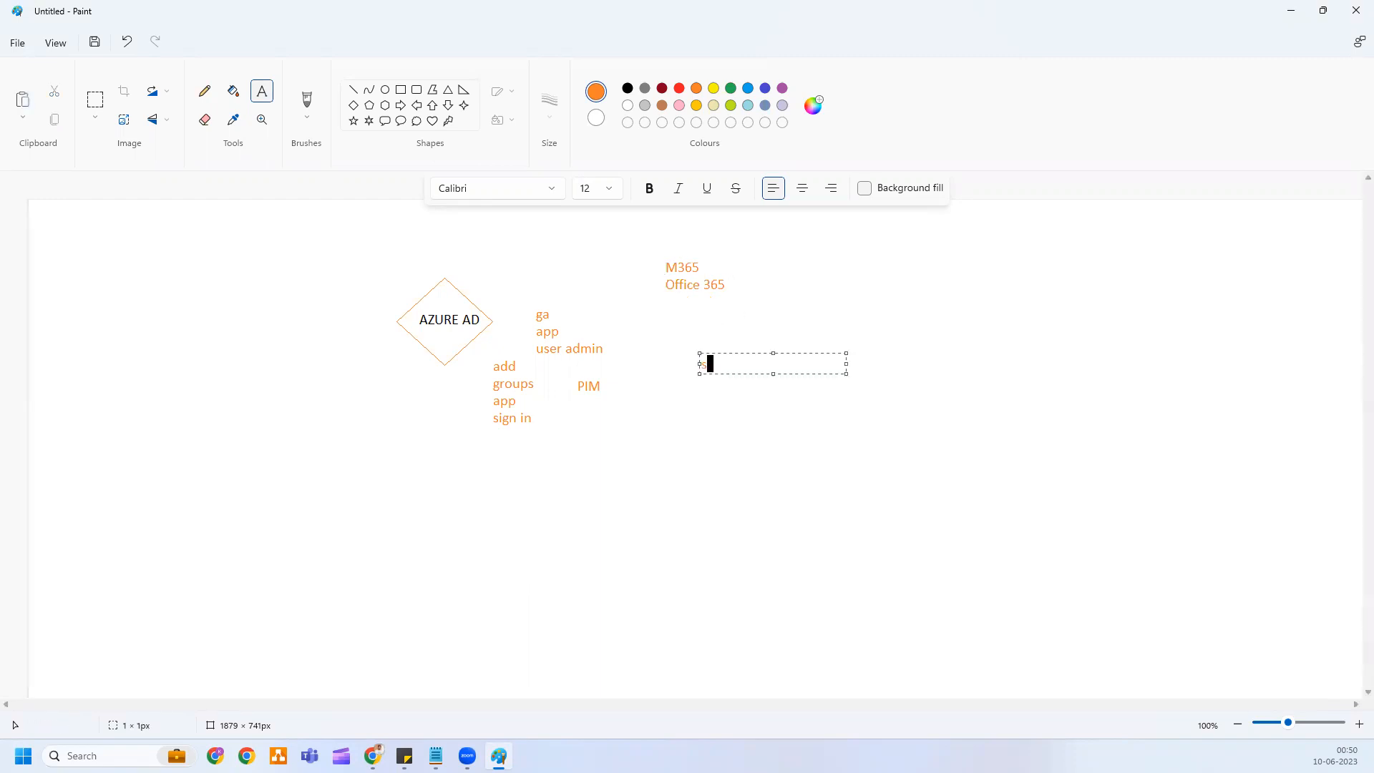
{"action": "type", "text": "sharepoint"}
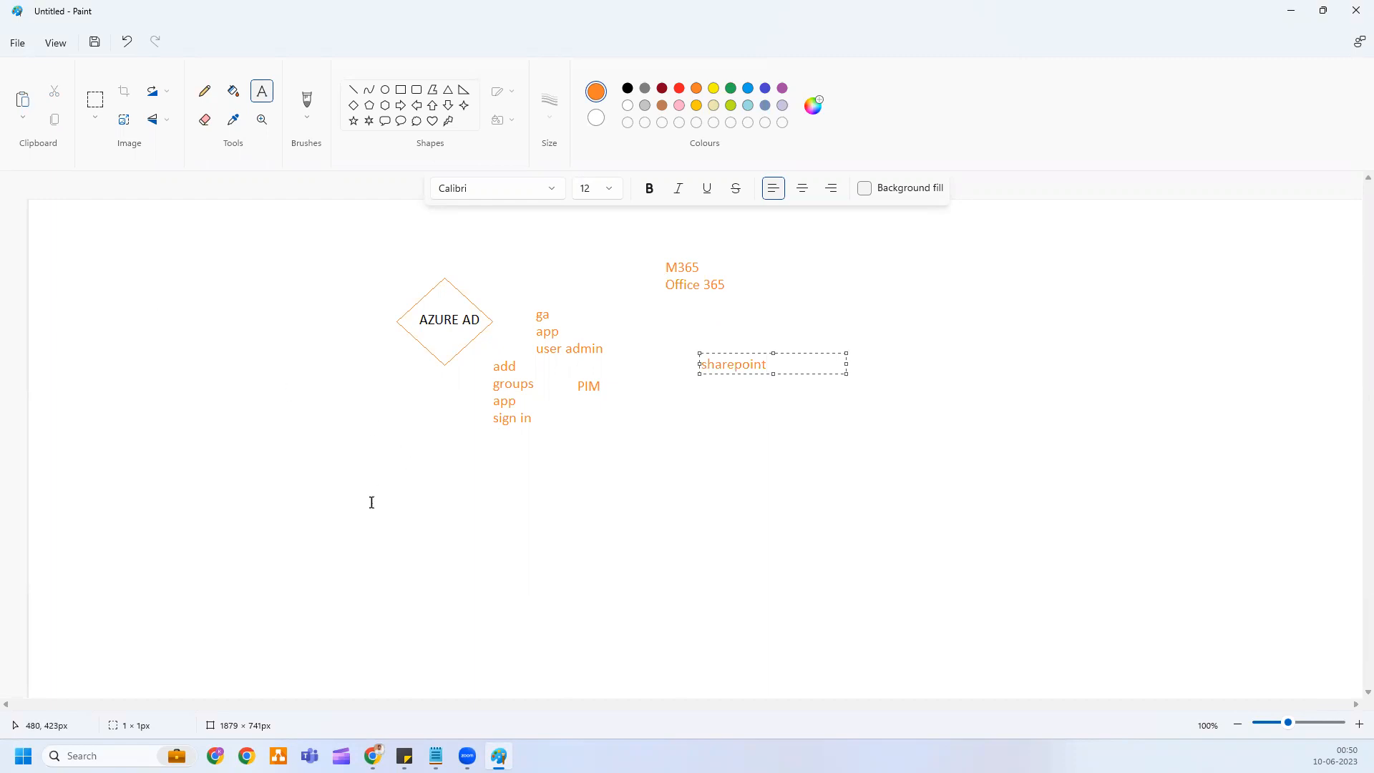
Step: Add the orange label Azure SUbscription below the diagram
{"action": "left_click", "coordinate": [370, 501]}
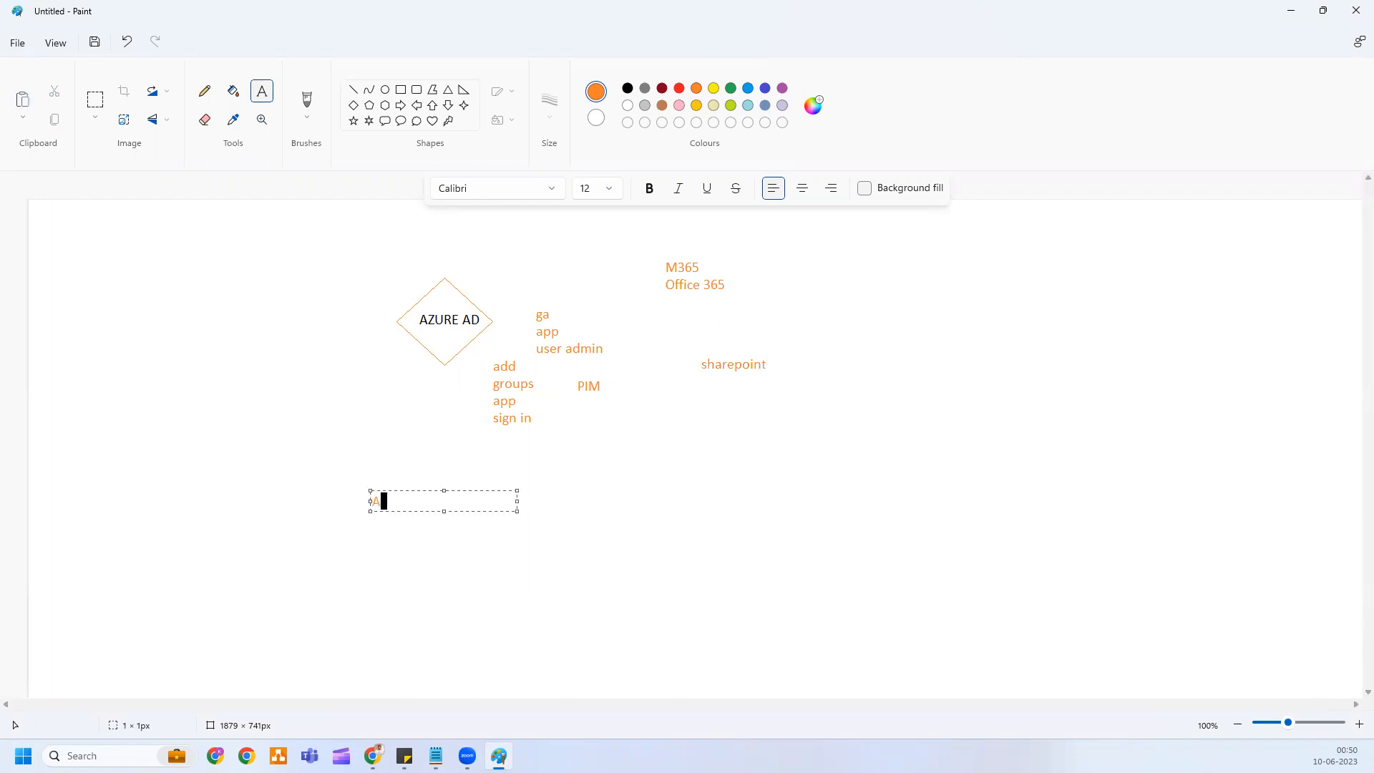
{"action": "type", "text": "Azure SUbscription"}
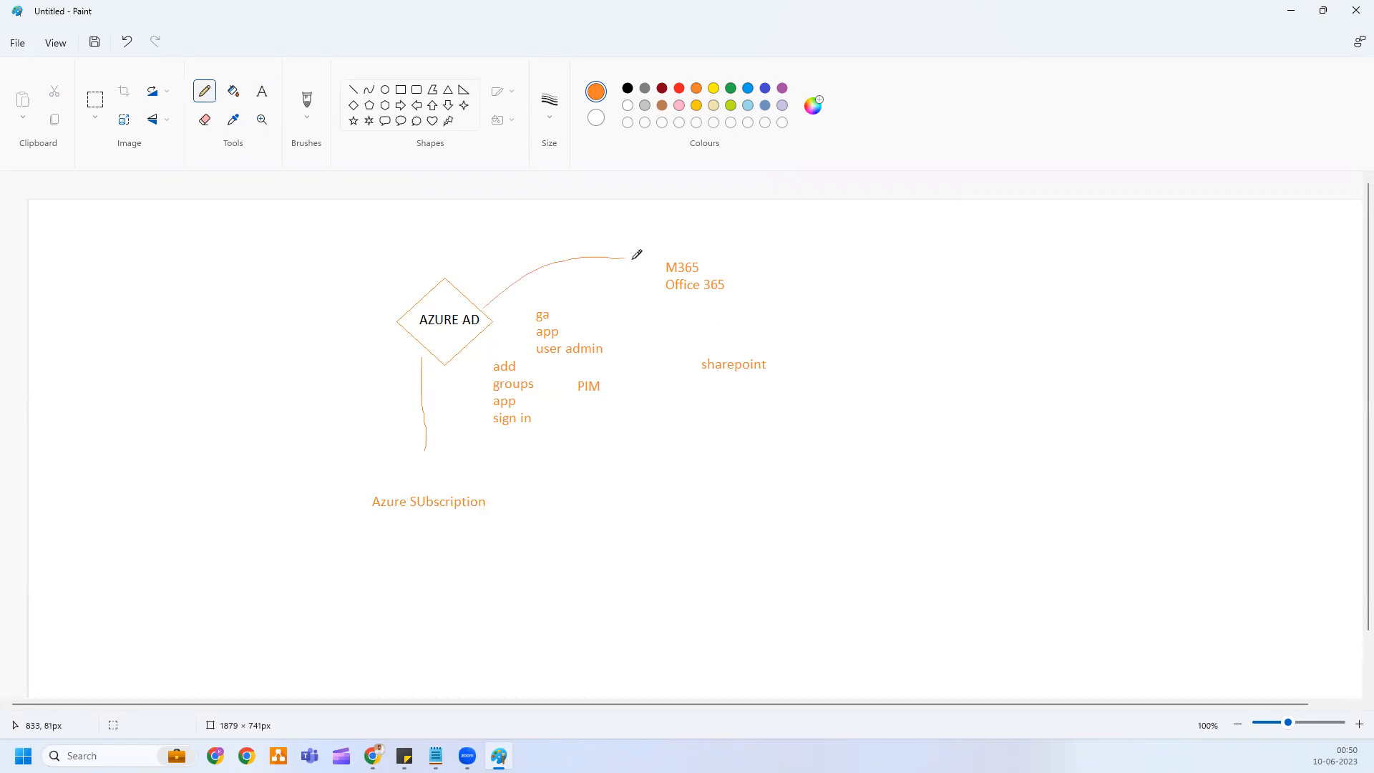
Step: Draw orange curves from the AZURE AD diamond to Office 365 and sharepoint, plus one more link below
{"action": "left_click_drag", "start_coordinate": [491, 311], "coordinate": [626, 260]}
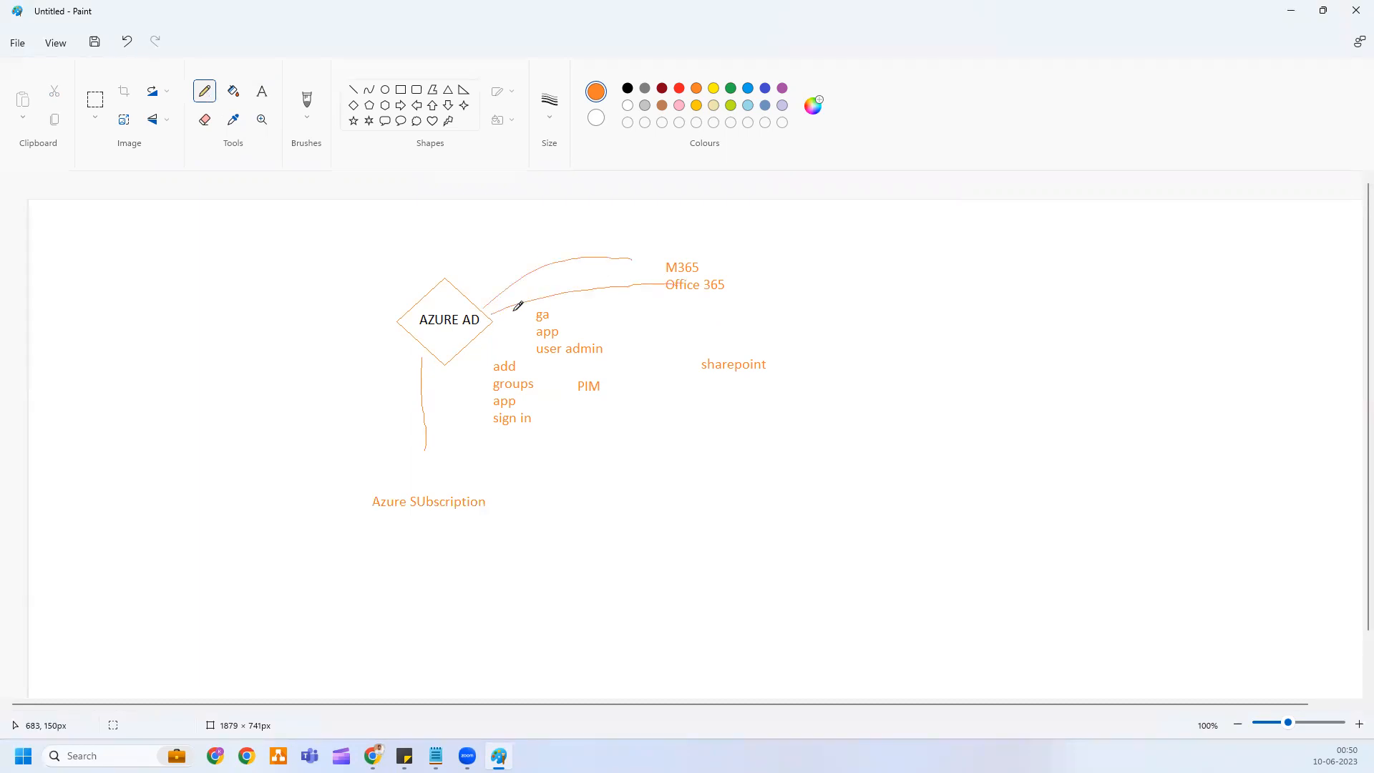
{"action": "left_click_drag", "start_coordinate": [491, 311], "coordinate": [702, 368]}
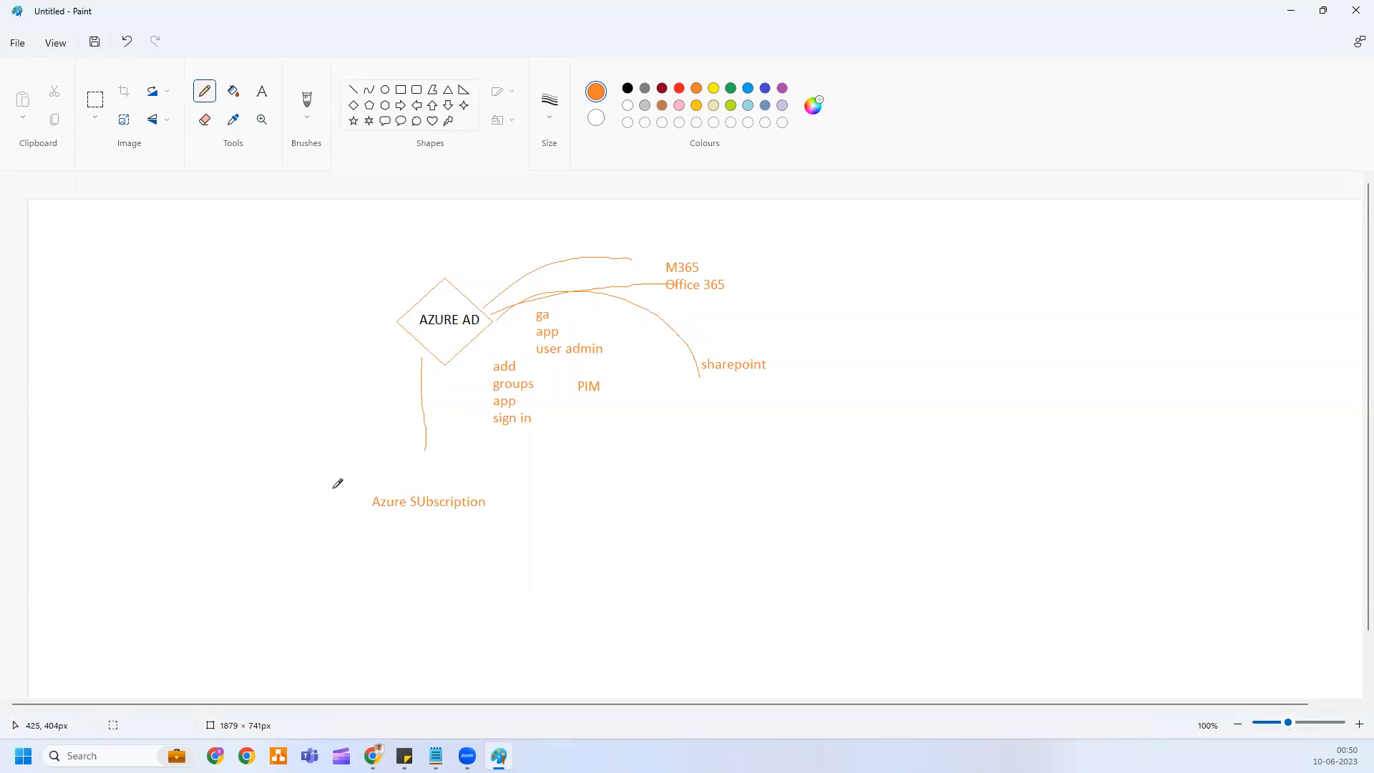
{"action": "left_click_drag", "start_coordinate": [305, 468], "coordinate": [517, 468]}
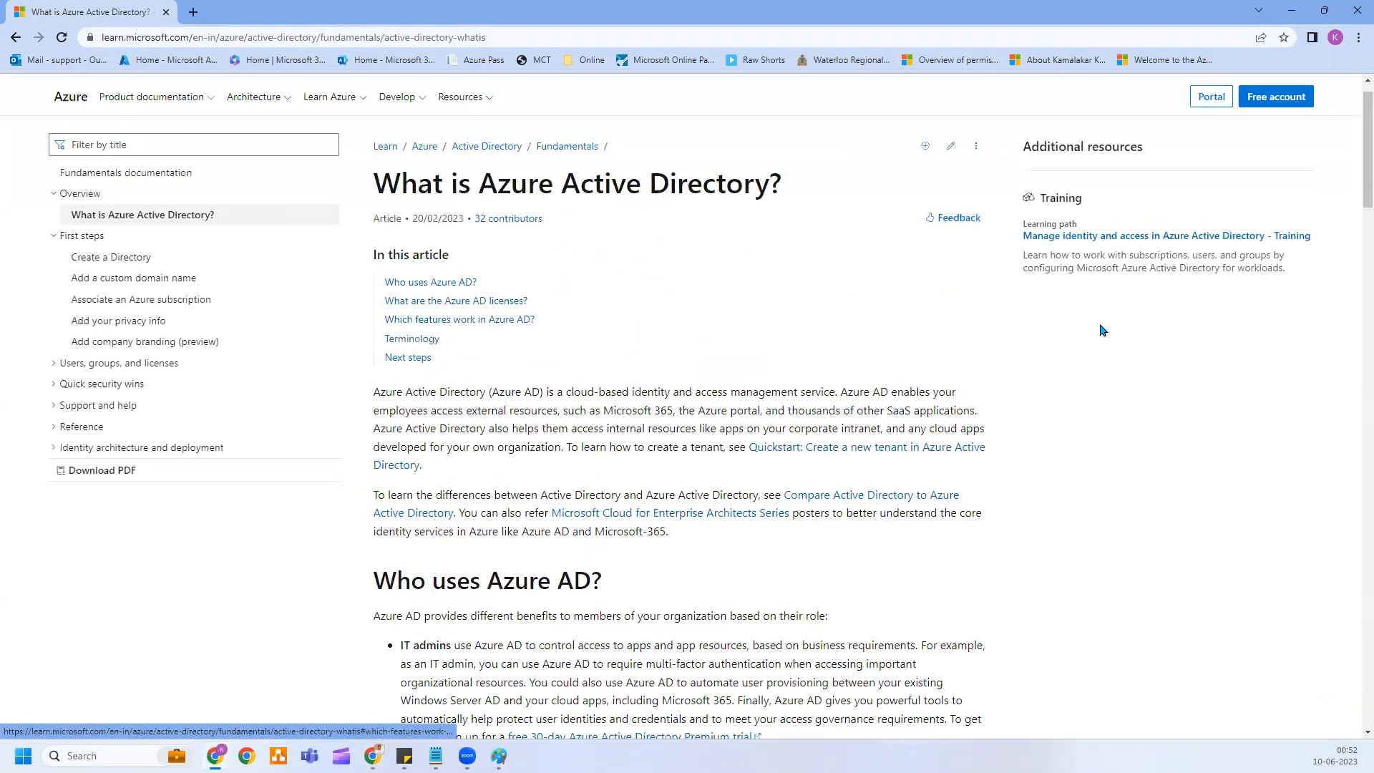
Step: Scroll through the Azure AD overview and move to the quickstart on creating a new tenant
{"action": "scroll", "scroll_direction": "down", "scroll_amount": 3}
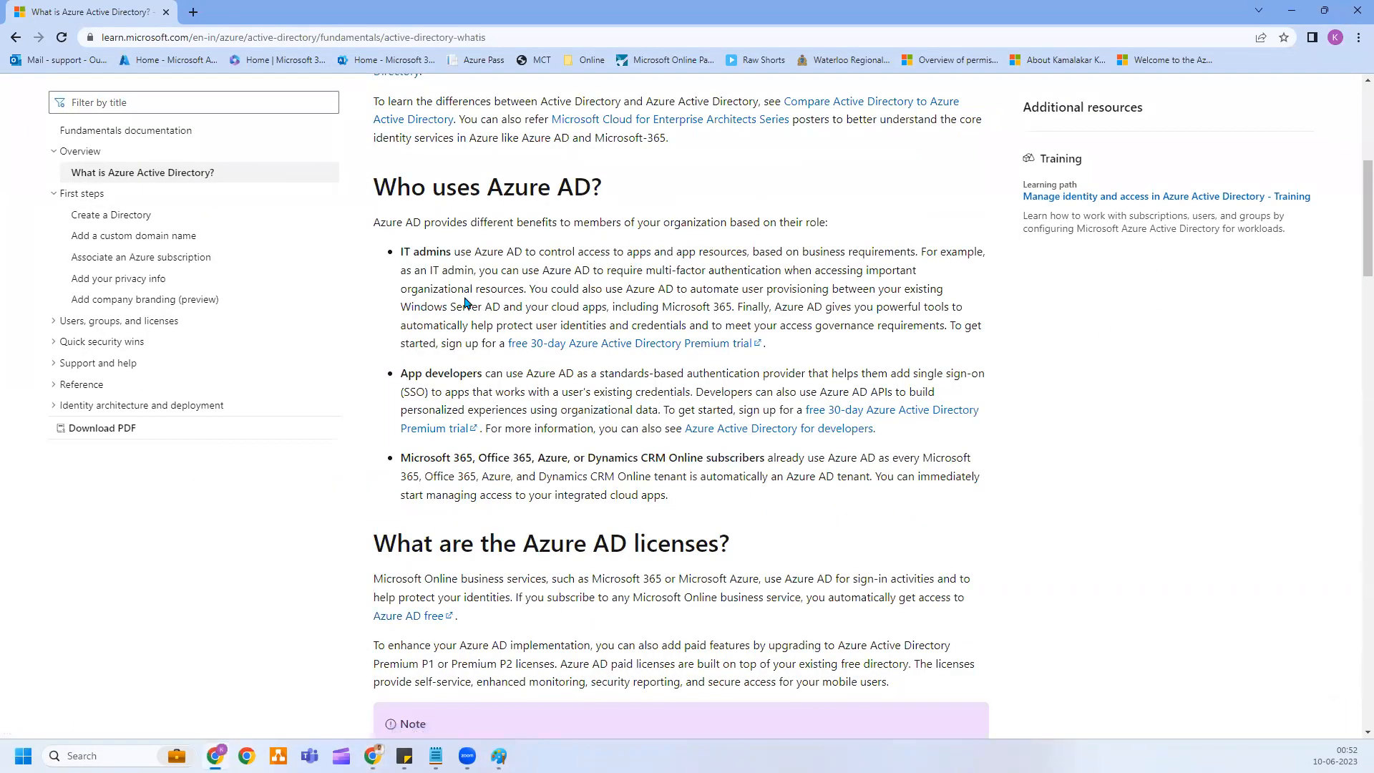
{"action": "scroll", "scroll_direction": "down", "scroll_amount": 3}
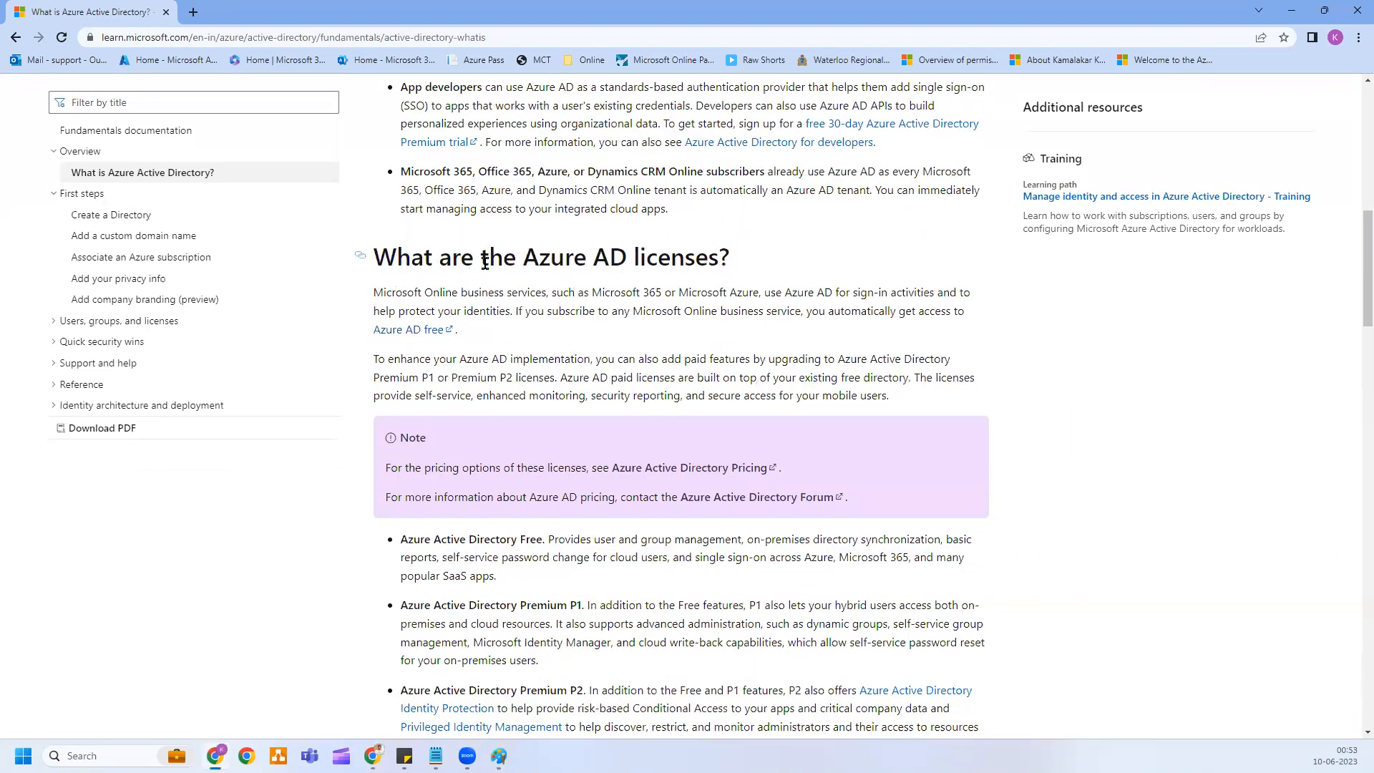
{"action": "scroll", "scroll_direction": "down", "scroll_amount": 3}
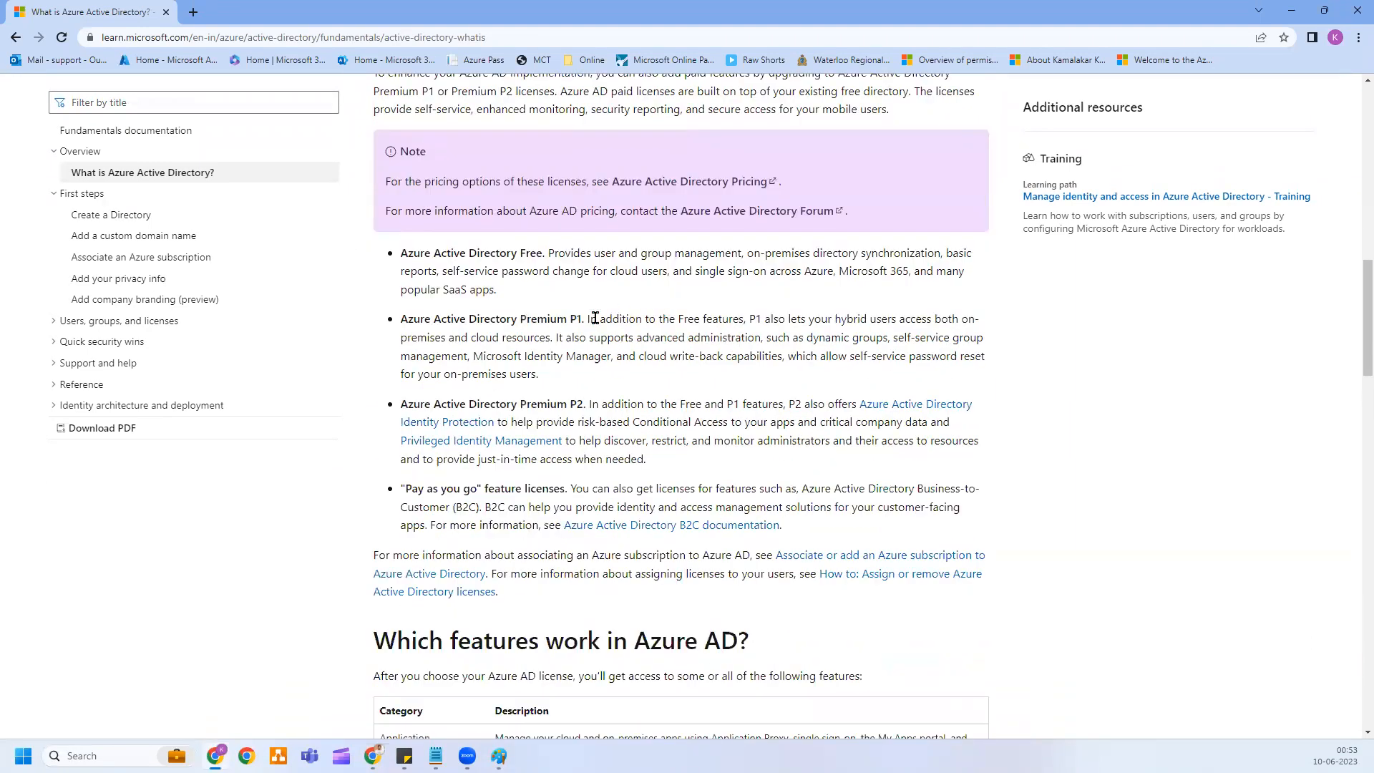
{"action": "scroll", "scroll_direction": "down", "scroll_amount": 3}
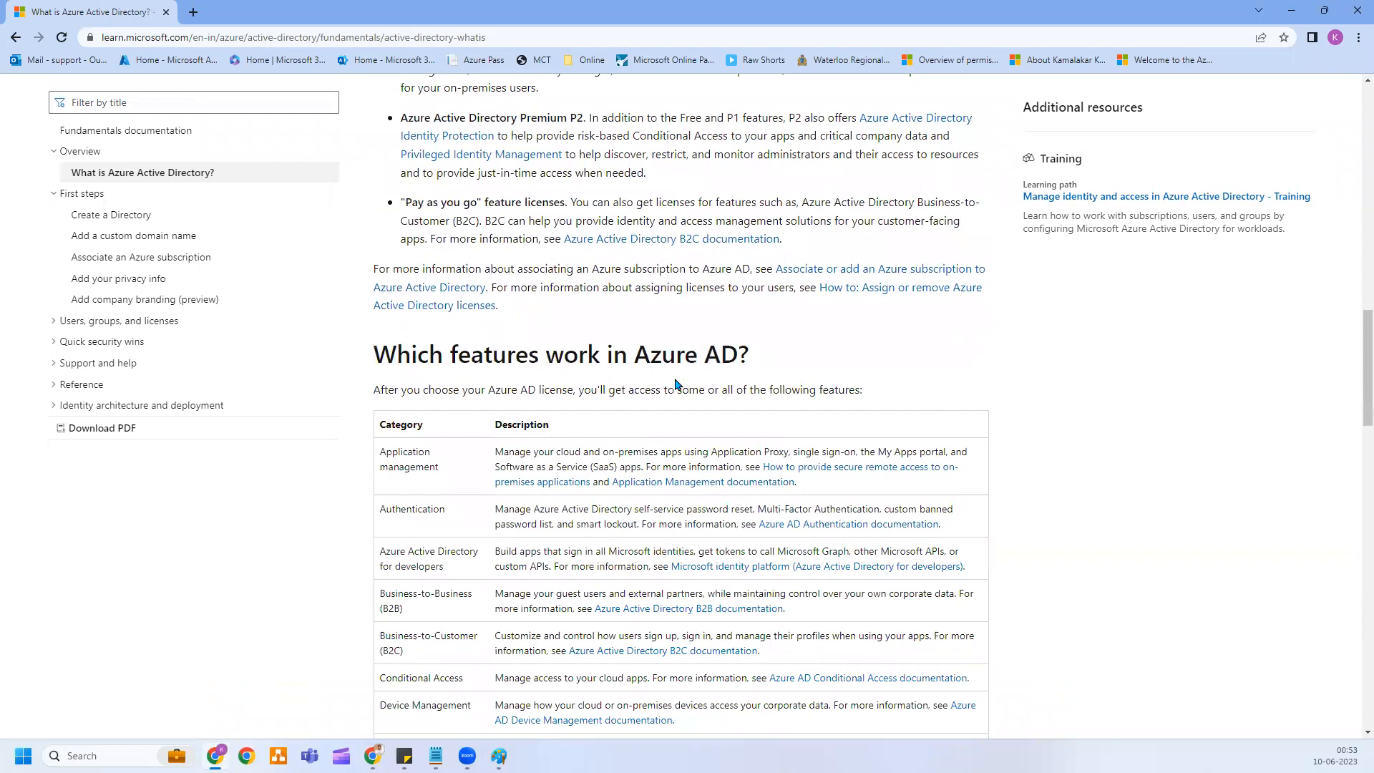
{"action": "scroll", "scroll_direction": "down", "scroll_amount": 3}
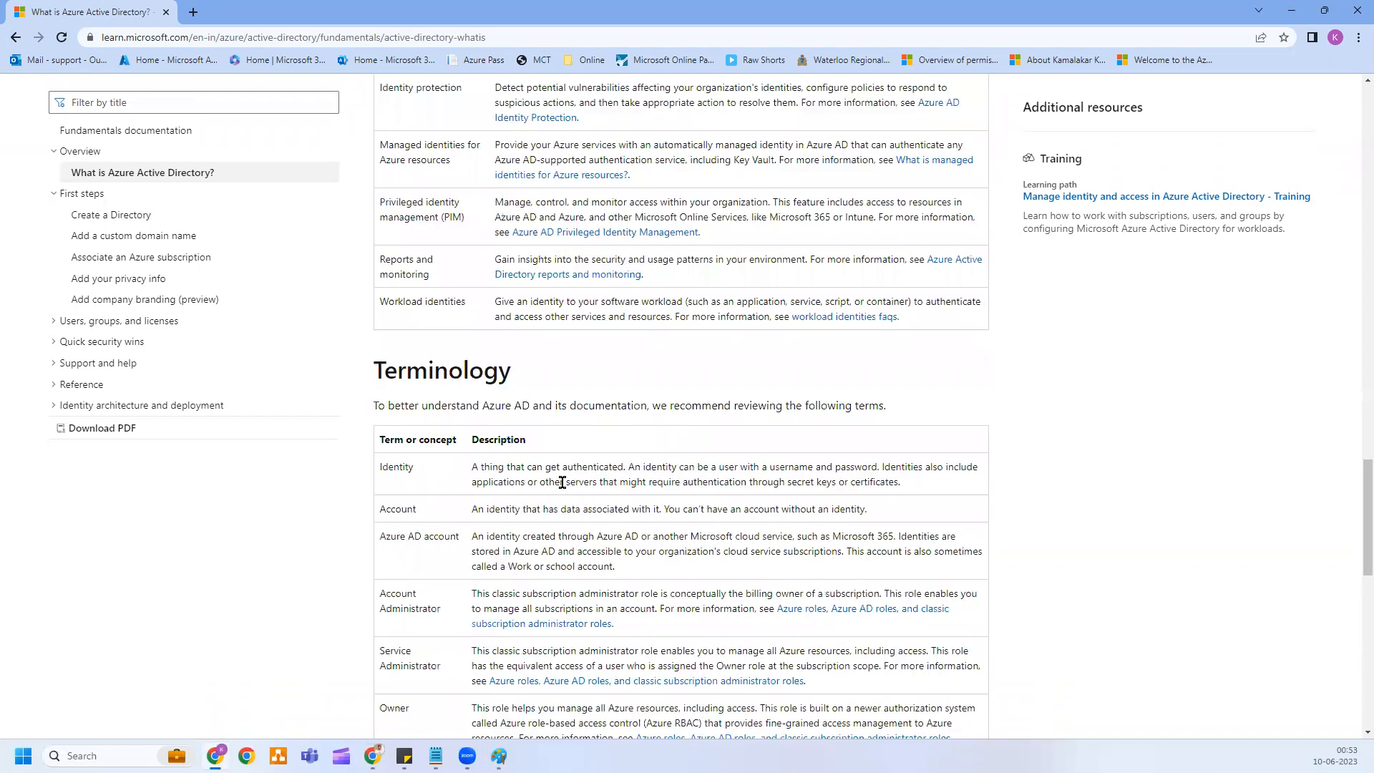
{"action": "scroll", "scroll_direction": "down", "scroll_amount": 3}
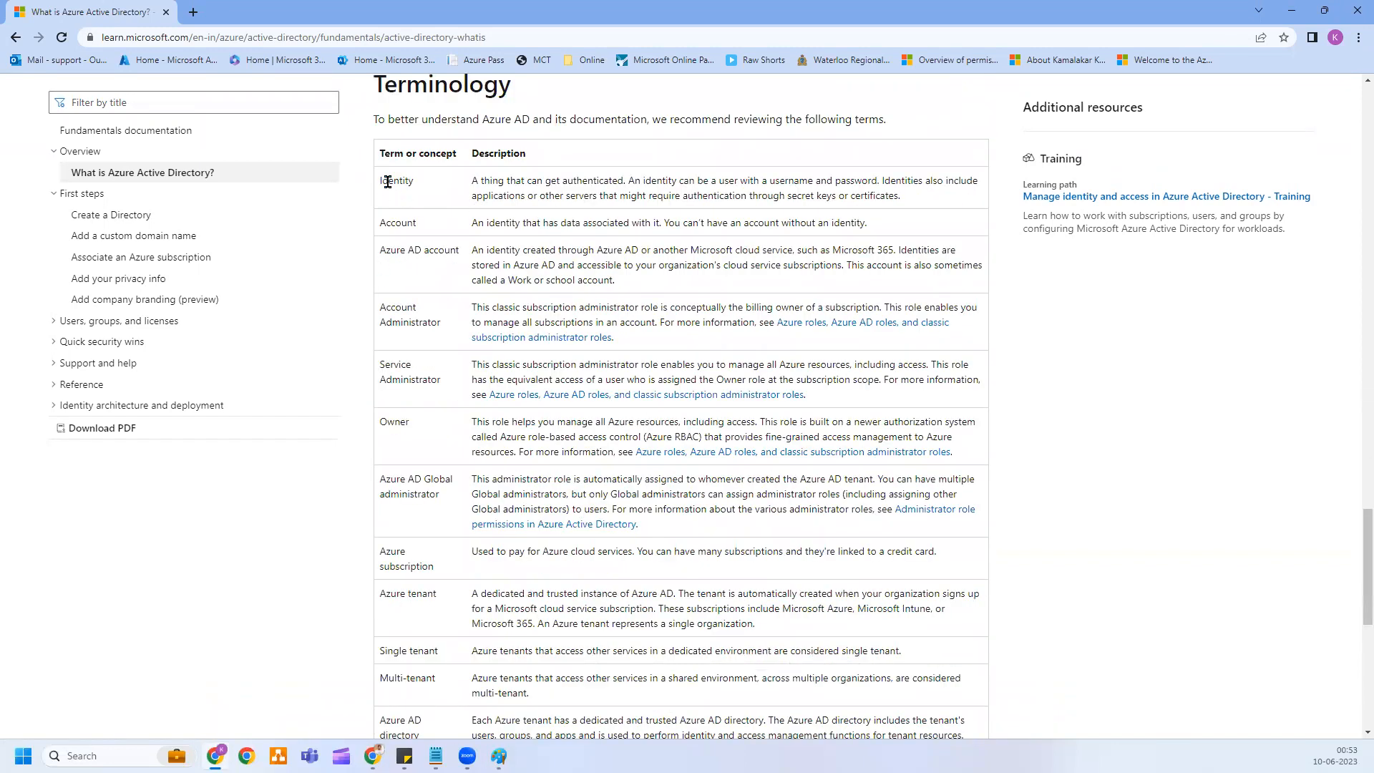
{"action": "mouse_move", "coordinate": [431, 244]}
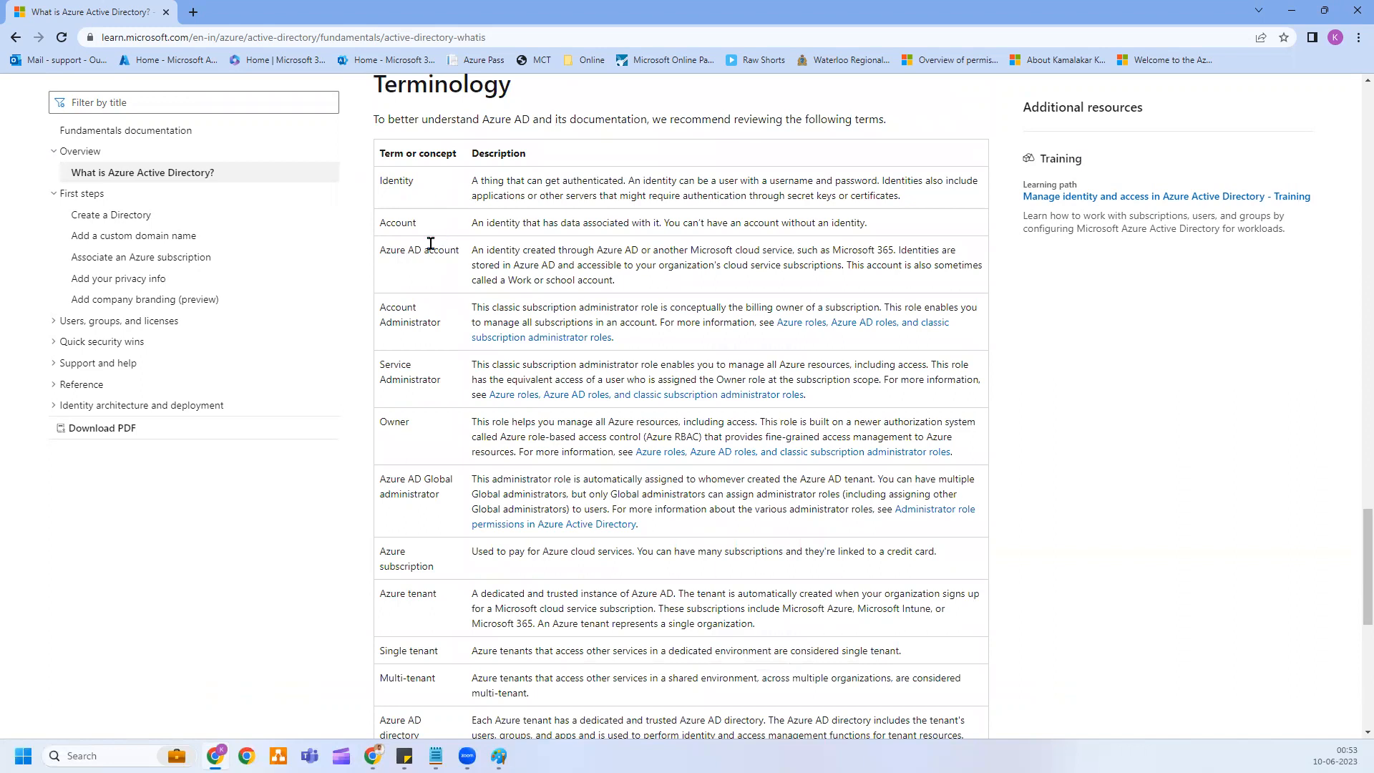
{"action": "mouse_move", "coordinate": [535, 203]}
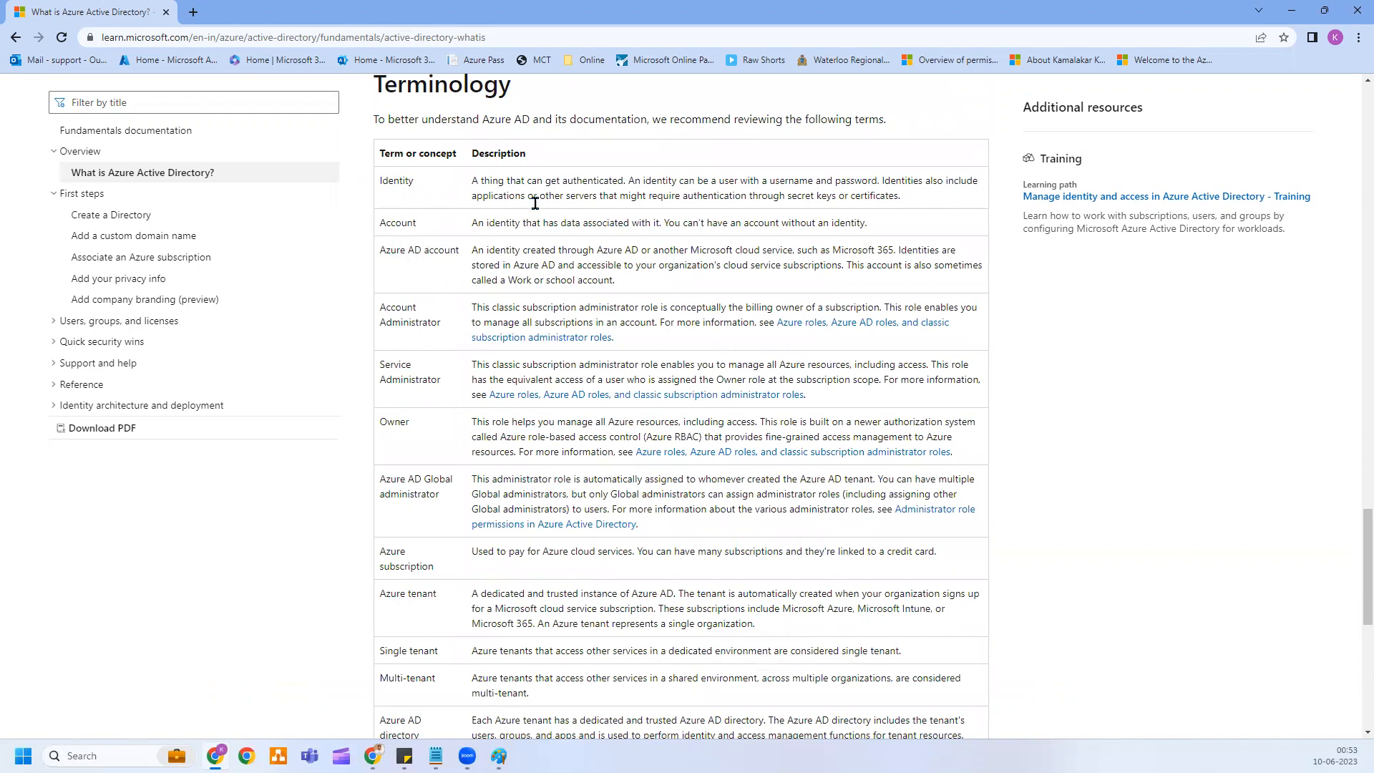
{"action": "mouse_move", "coordinate": [507, 320]}
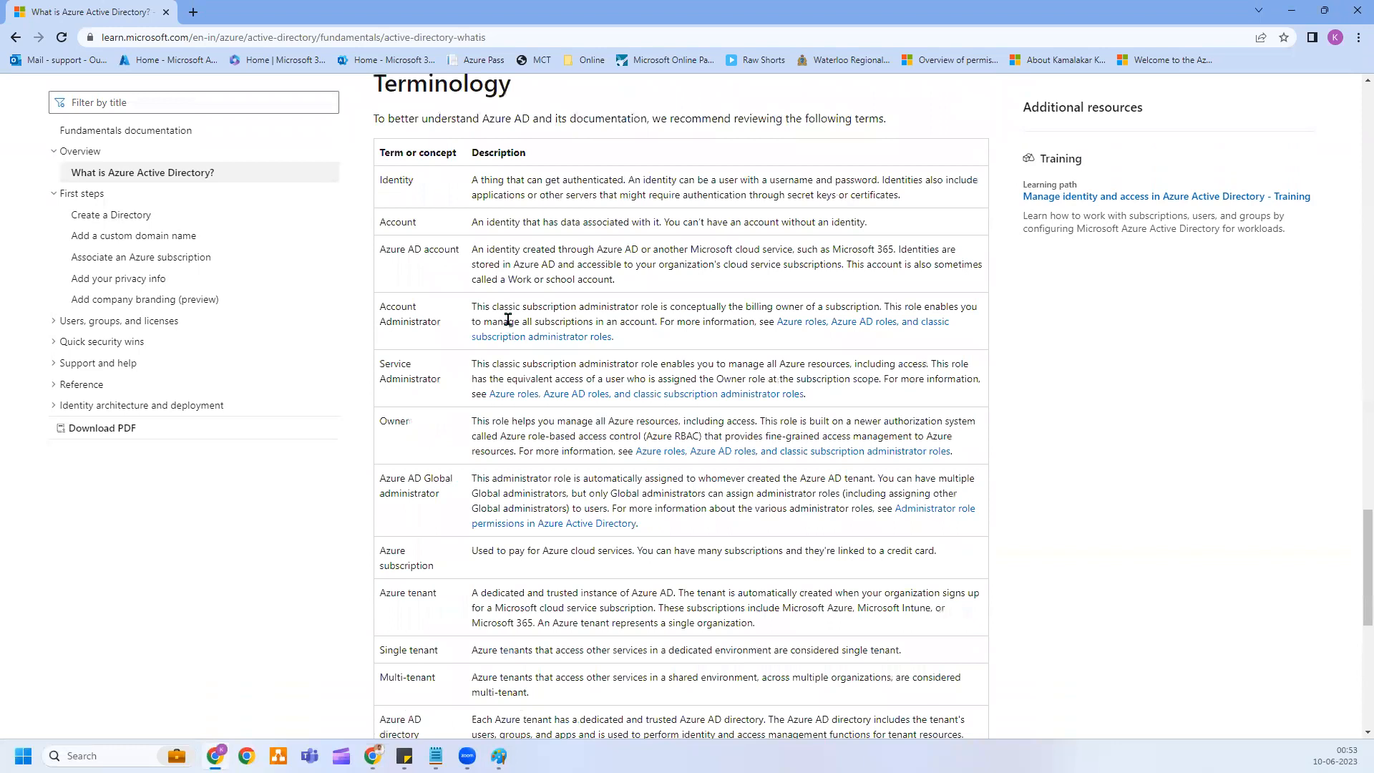
{"action": "scroll", "scroll_direction": "down", "scroll_amount": 3}
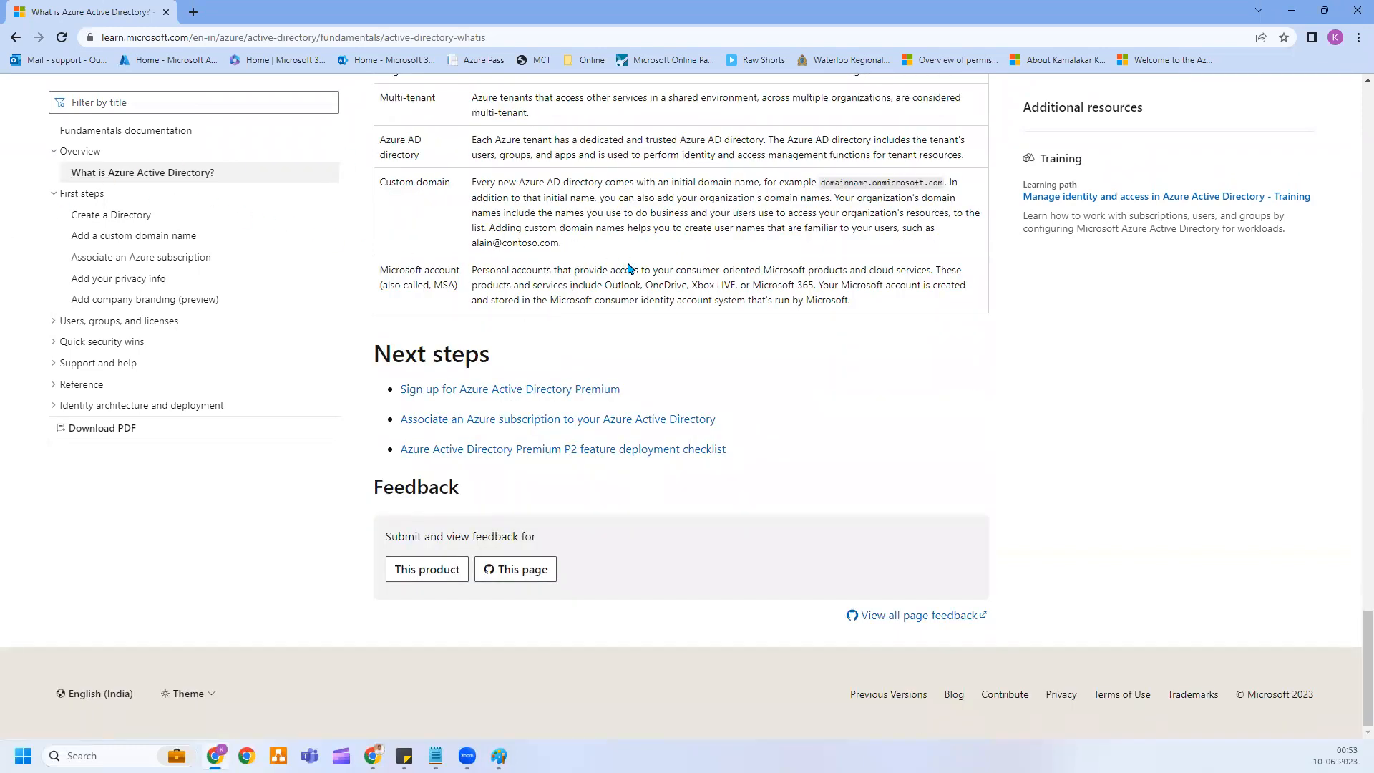
{"action": "left_click", "coordinate": [111, 214]}
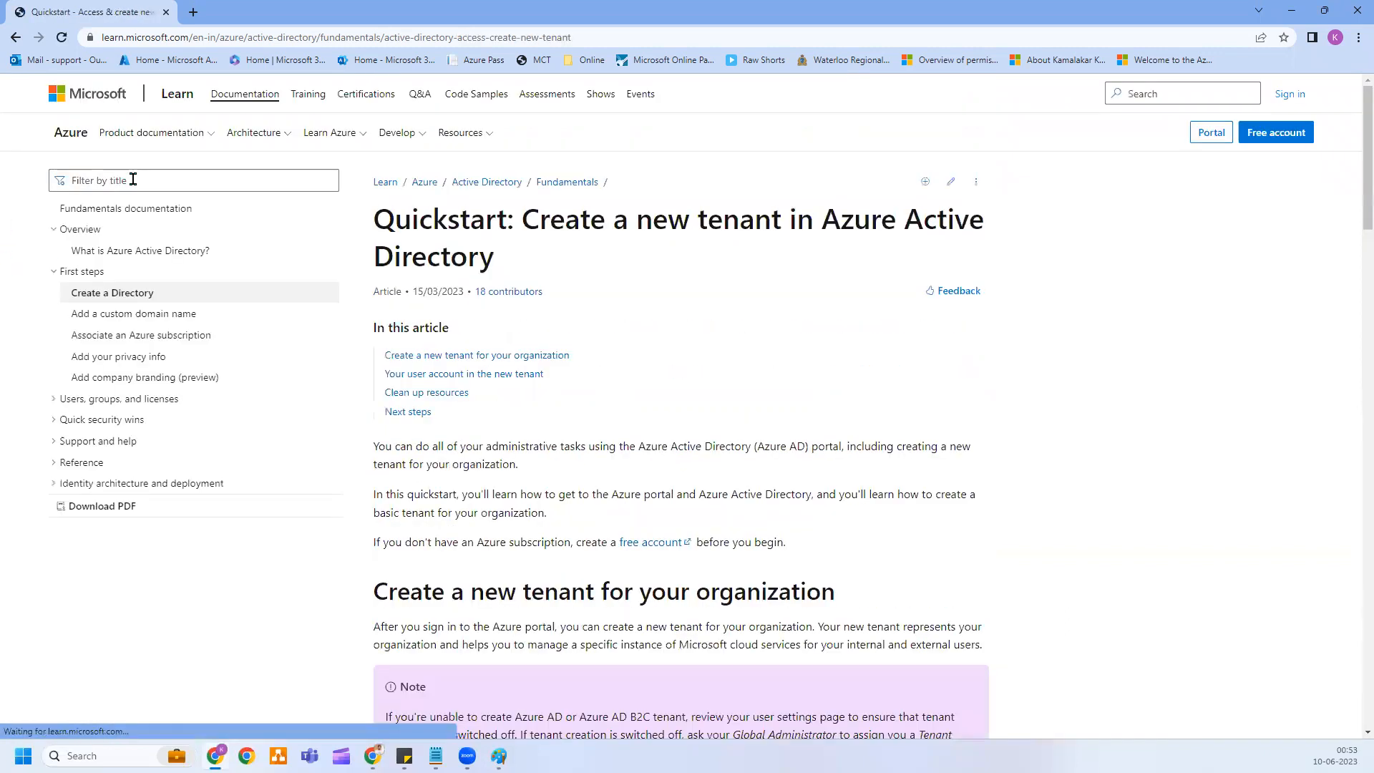
Step: Scroll to the end of the tenant quickstart and move to the Add a custom domain name article
{"action": "scroll", "scroll_direction": "down", "scroll_amount": 3}
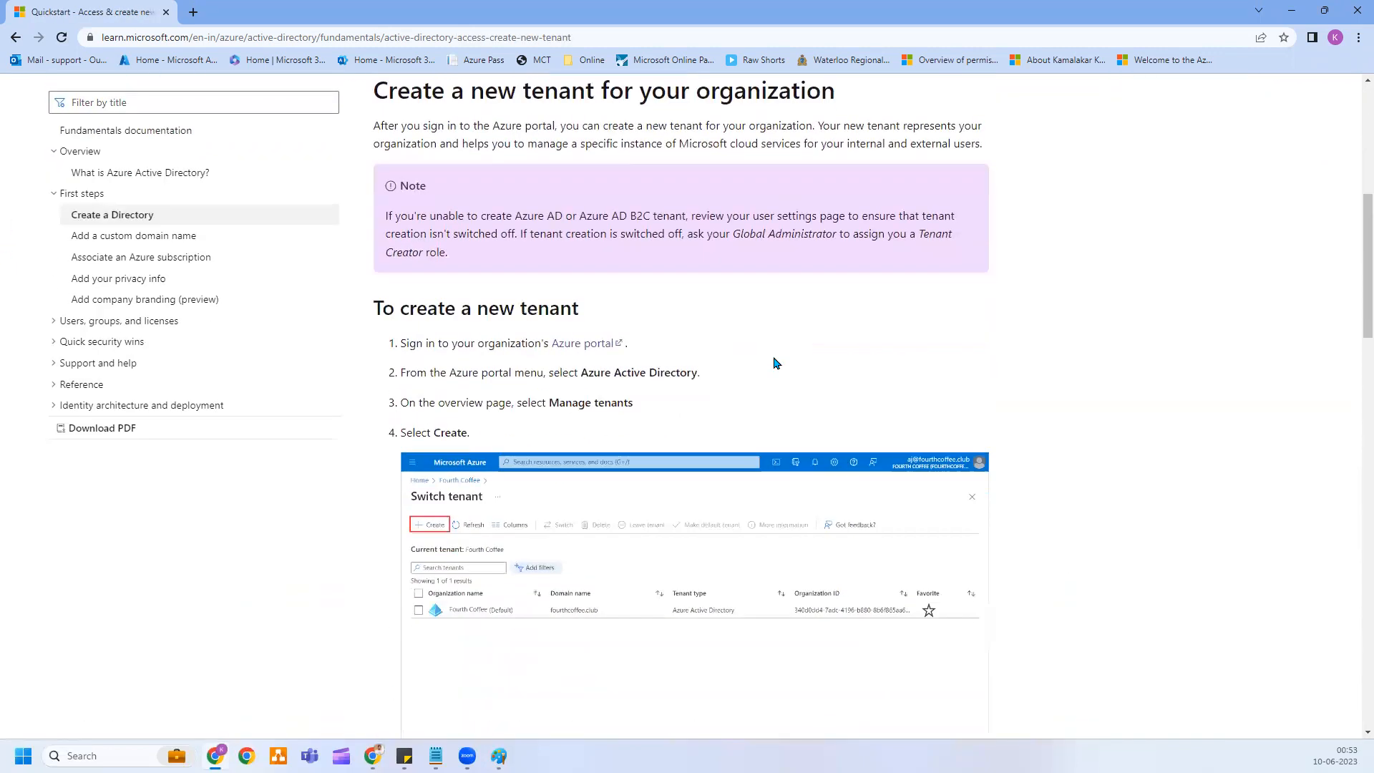
{"action": "mouse_move", "coordinate": [1248, 481]}
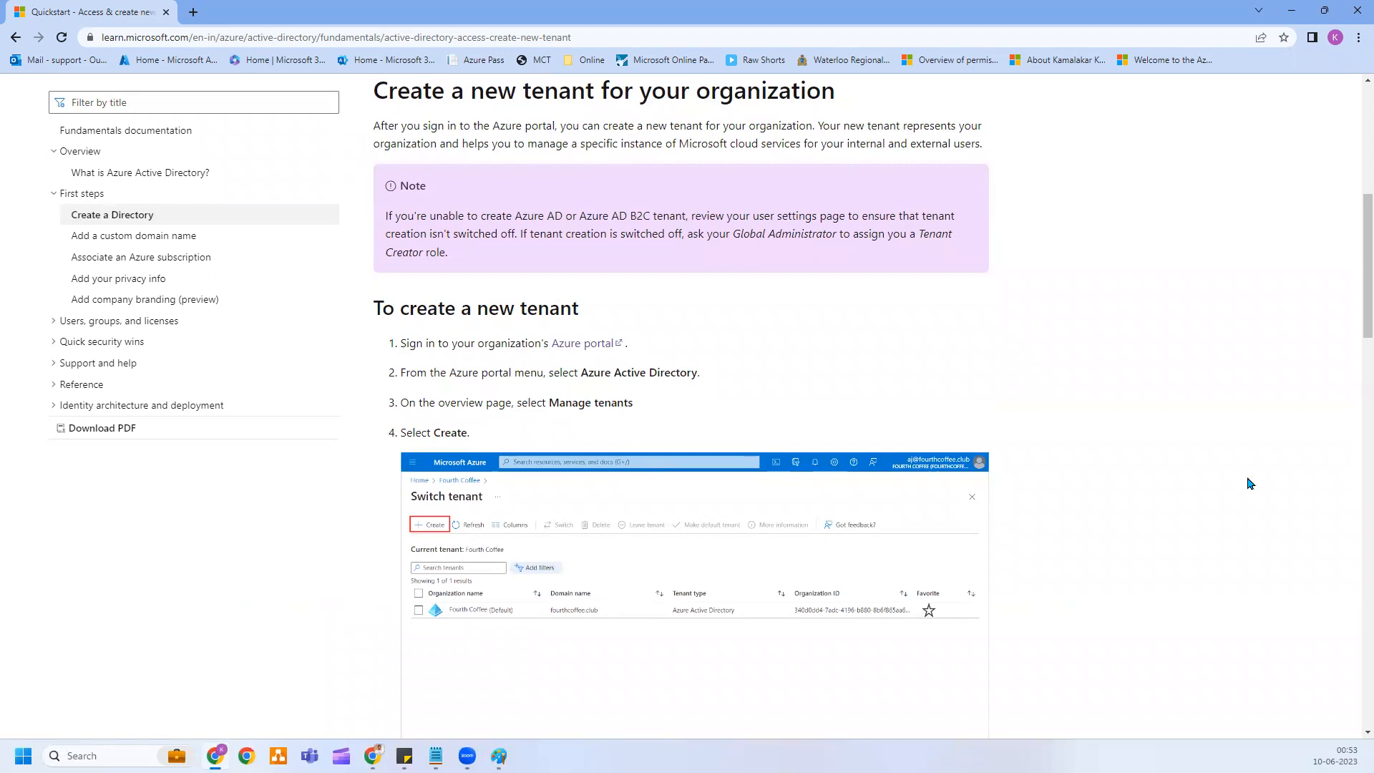
{"action": "mouse_move", "coordinate": [560, 387]}
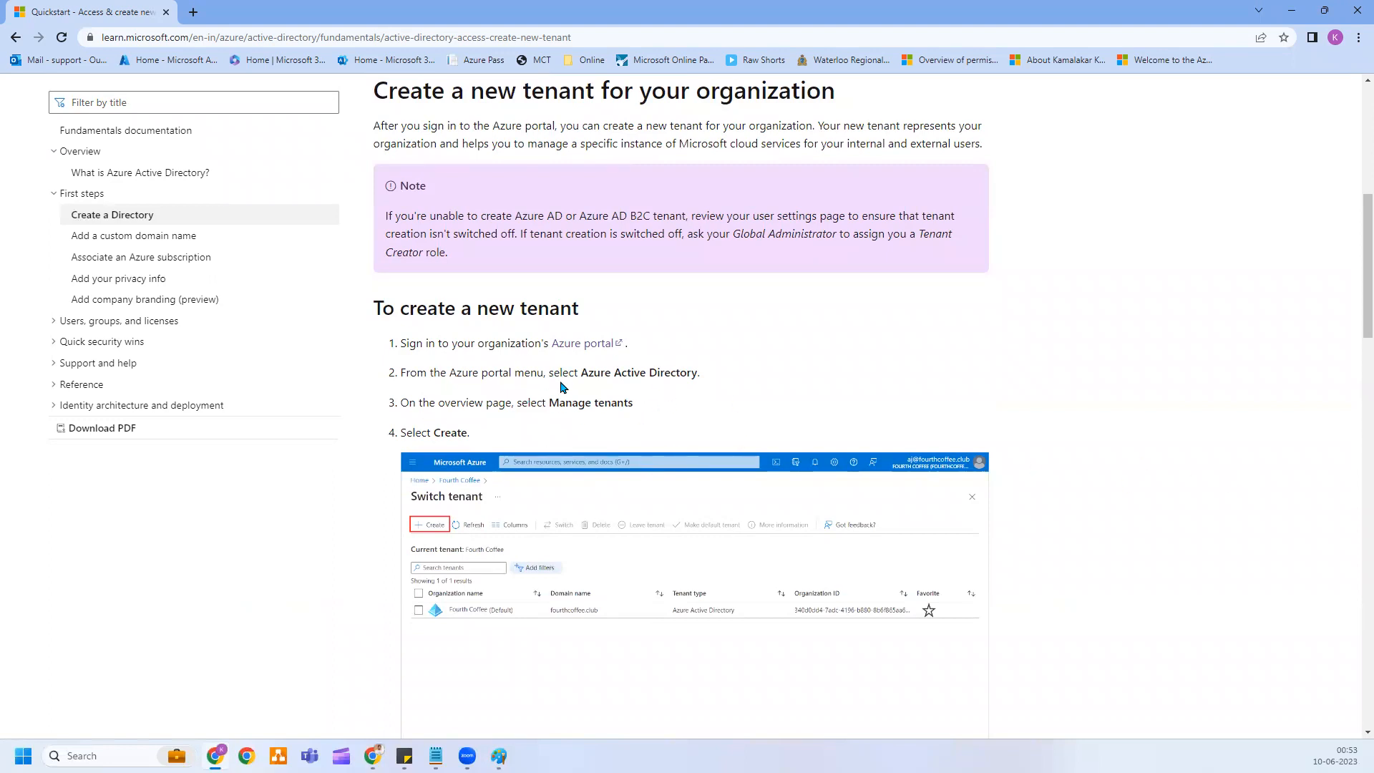
{"action": "scroll", "scroll_direction": "down", "scroll_amount": 3}
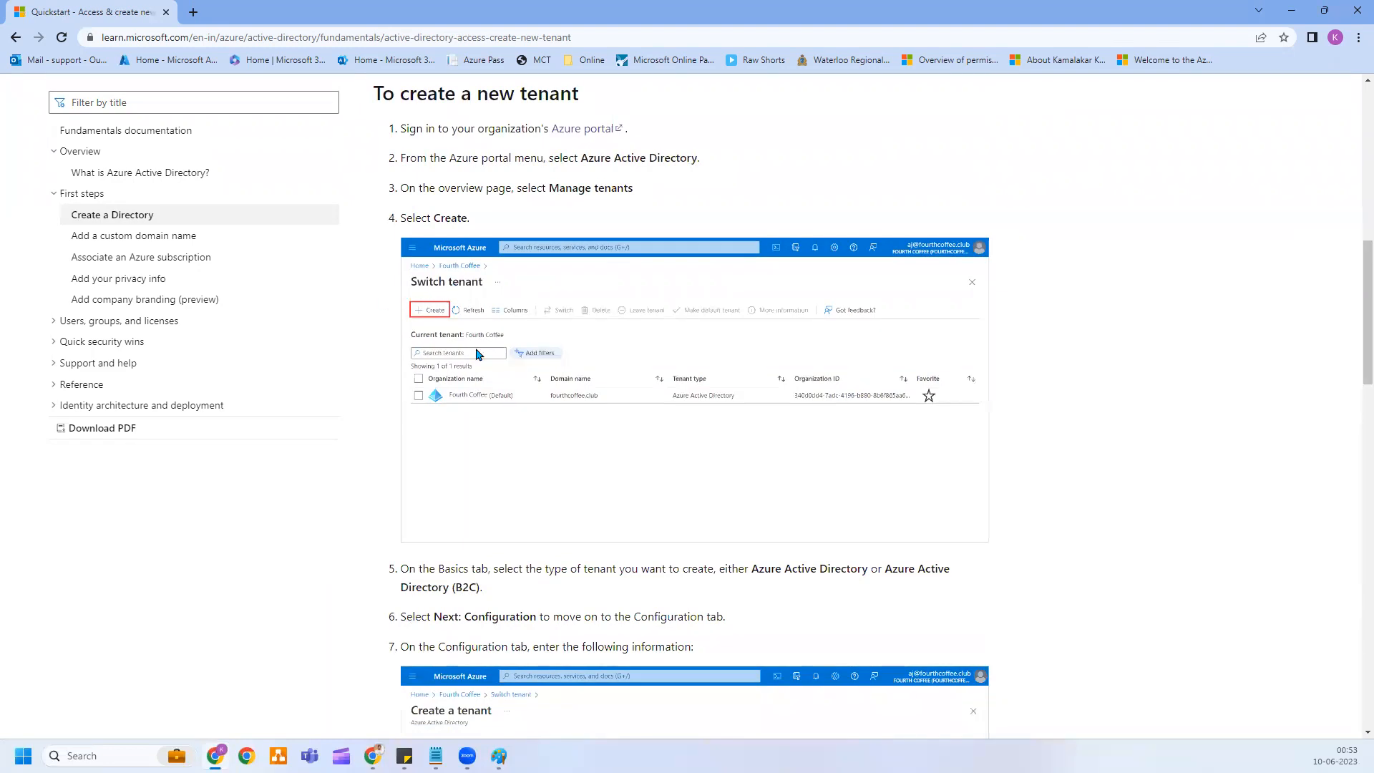
{"action": "scroll", "scroll_direction": "down", "scroll_amount": 3}
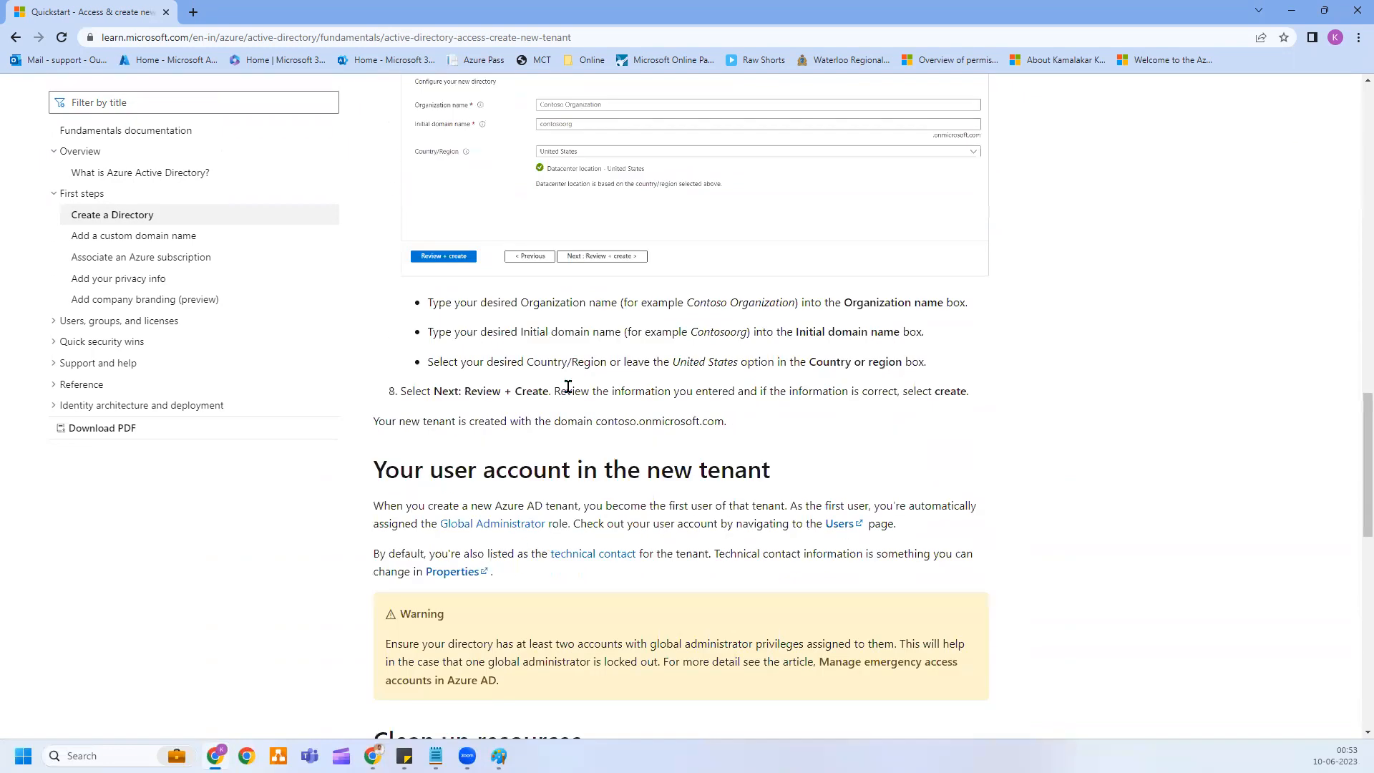
{"action": "scroll", "scroll_direction": "down", "scroll_amount": 3}
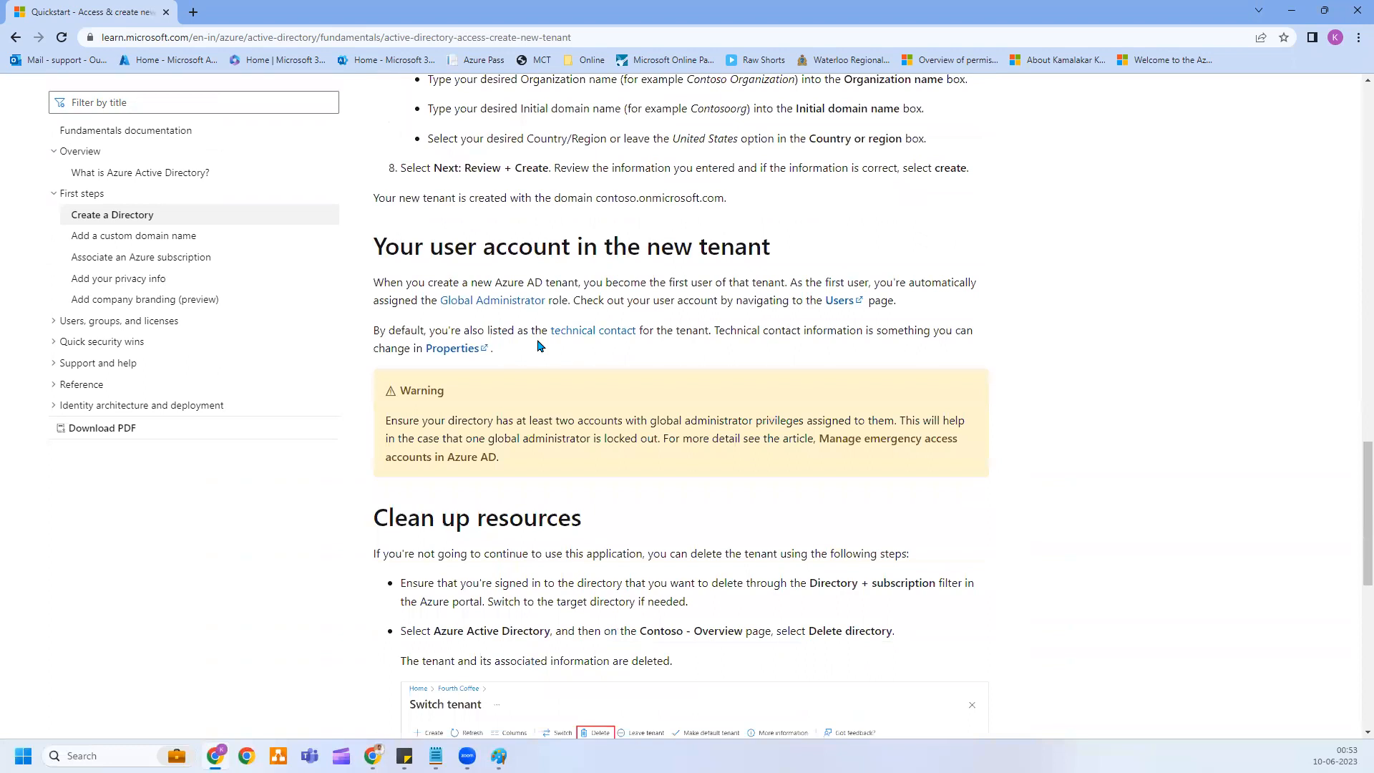
{"action": "scroll", "scroll_direction": "down", "scroll_amount": 3}
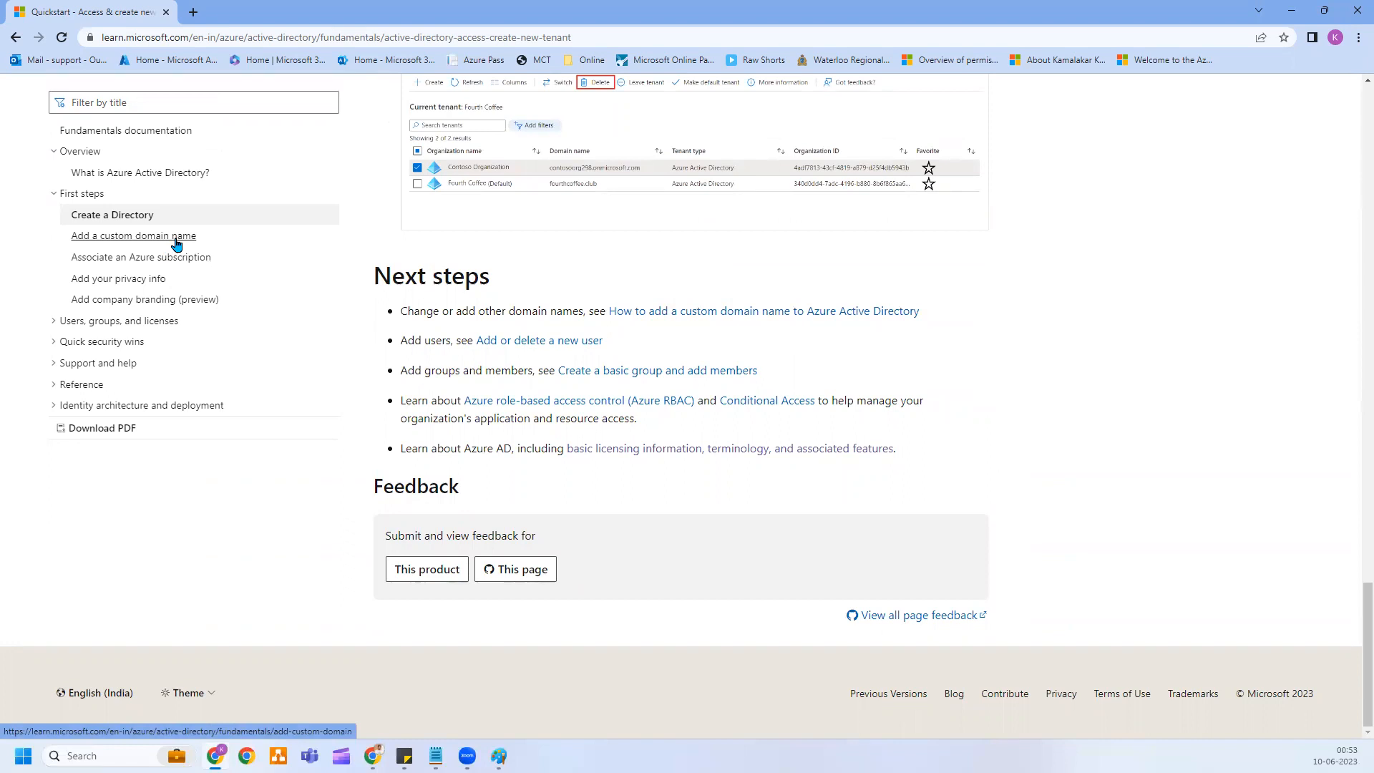
{"action": "left_click", "coordinate": [134, 234]}
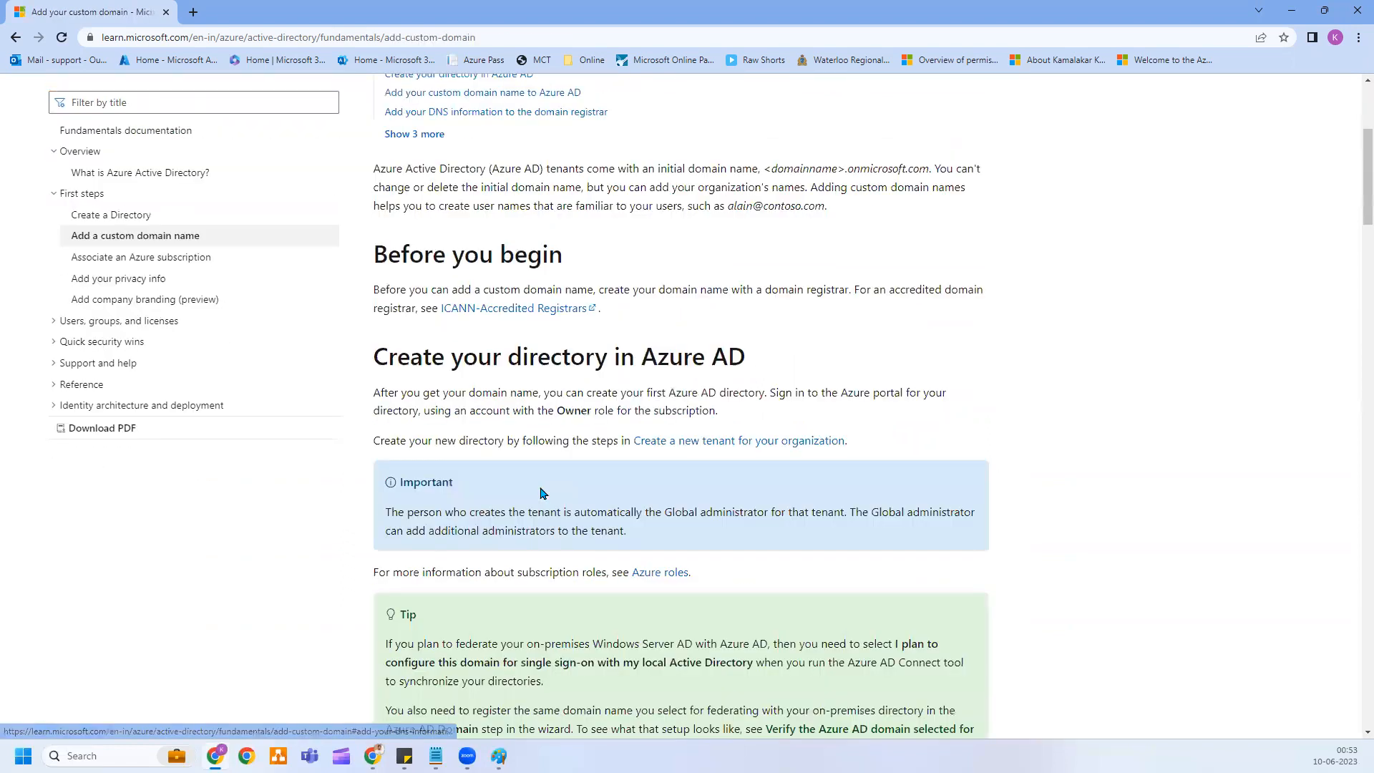
Step: Scroll through the custom domain article and move to Associate an Azure subscription
{"action": "scroll", "scroll_direction": "down", "scroll_amount": 3}
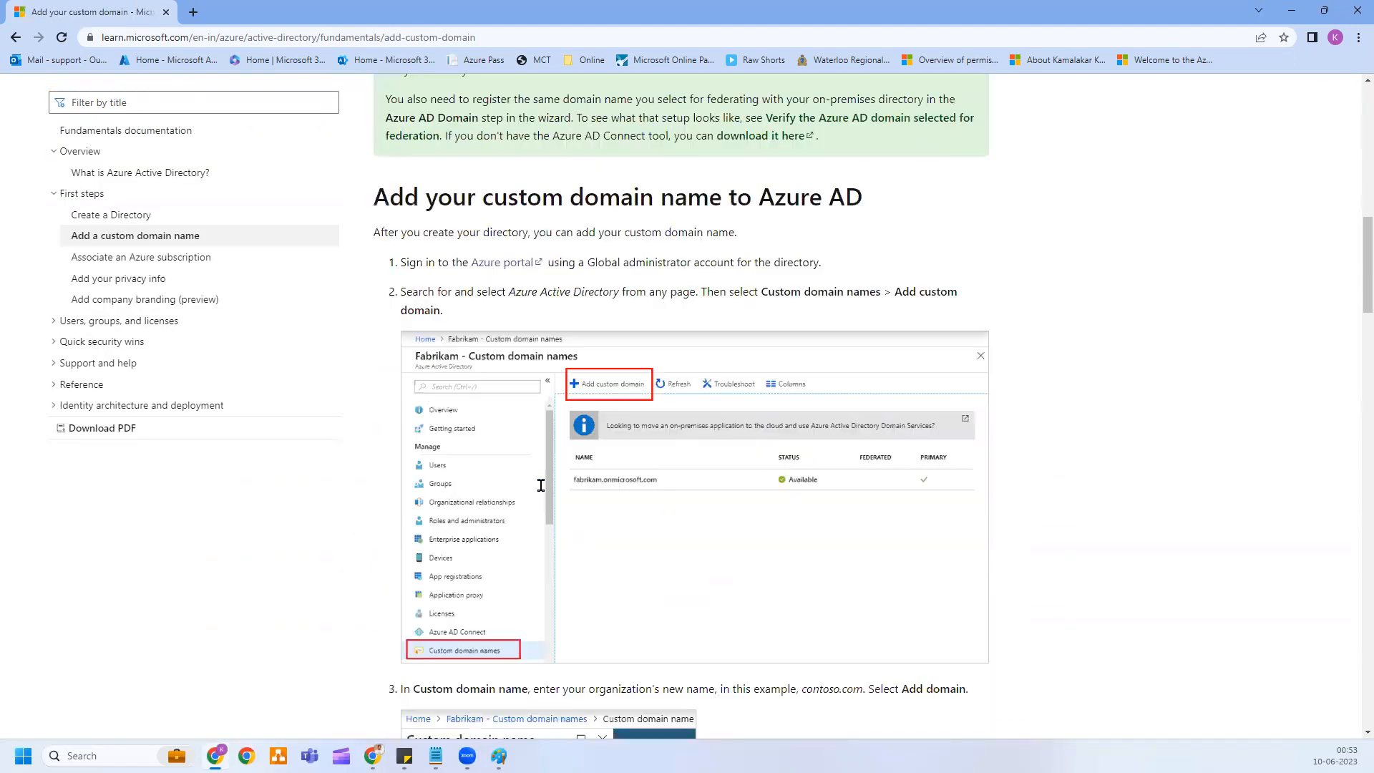
{"action": "scroll", "scroll_direction": "down", "scroll_amount": 3}
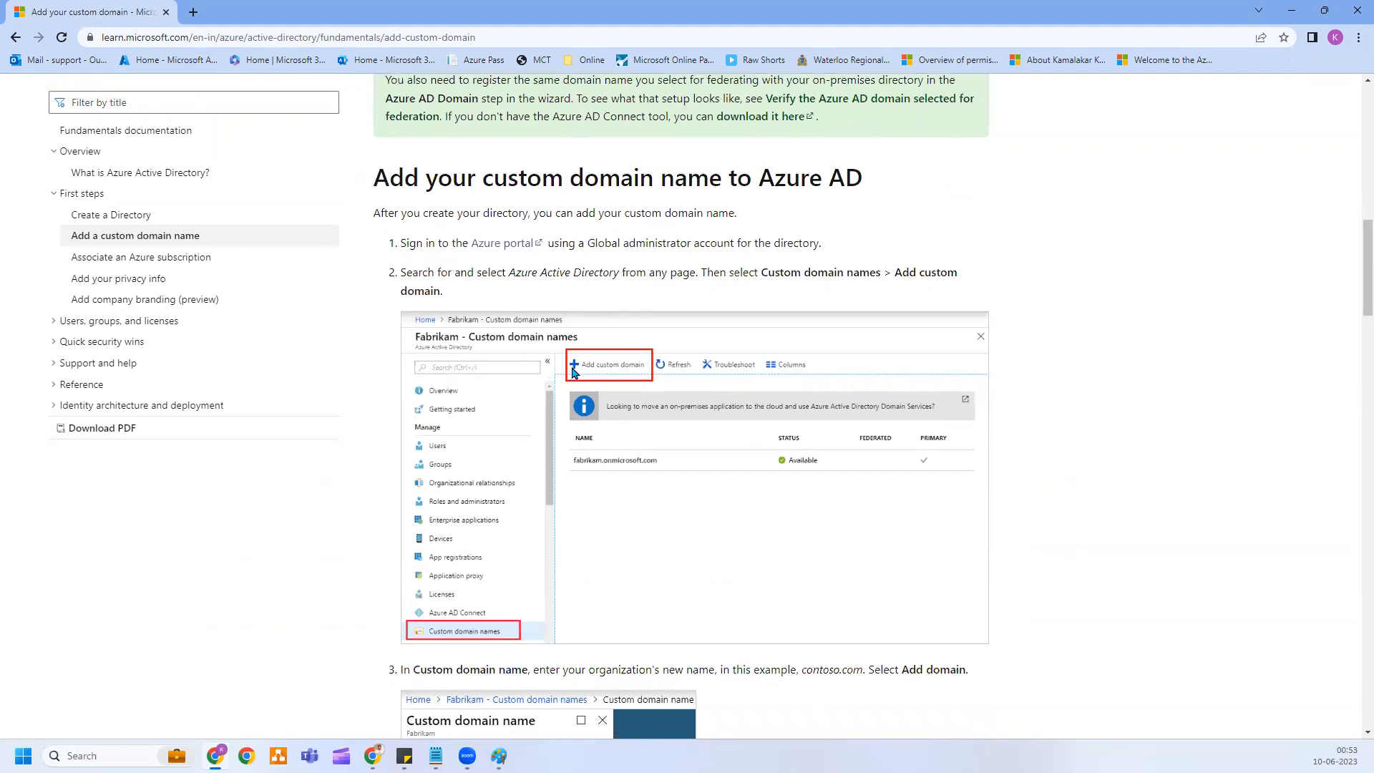
{"action": "scroll", "scroll_direction": "down", "scroll_amount": 3}
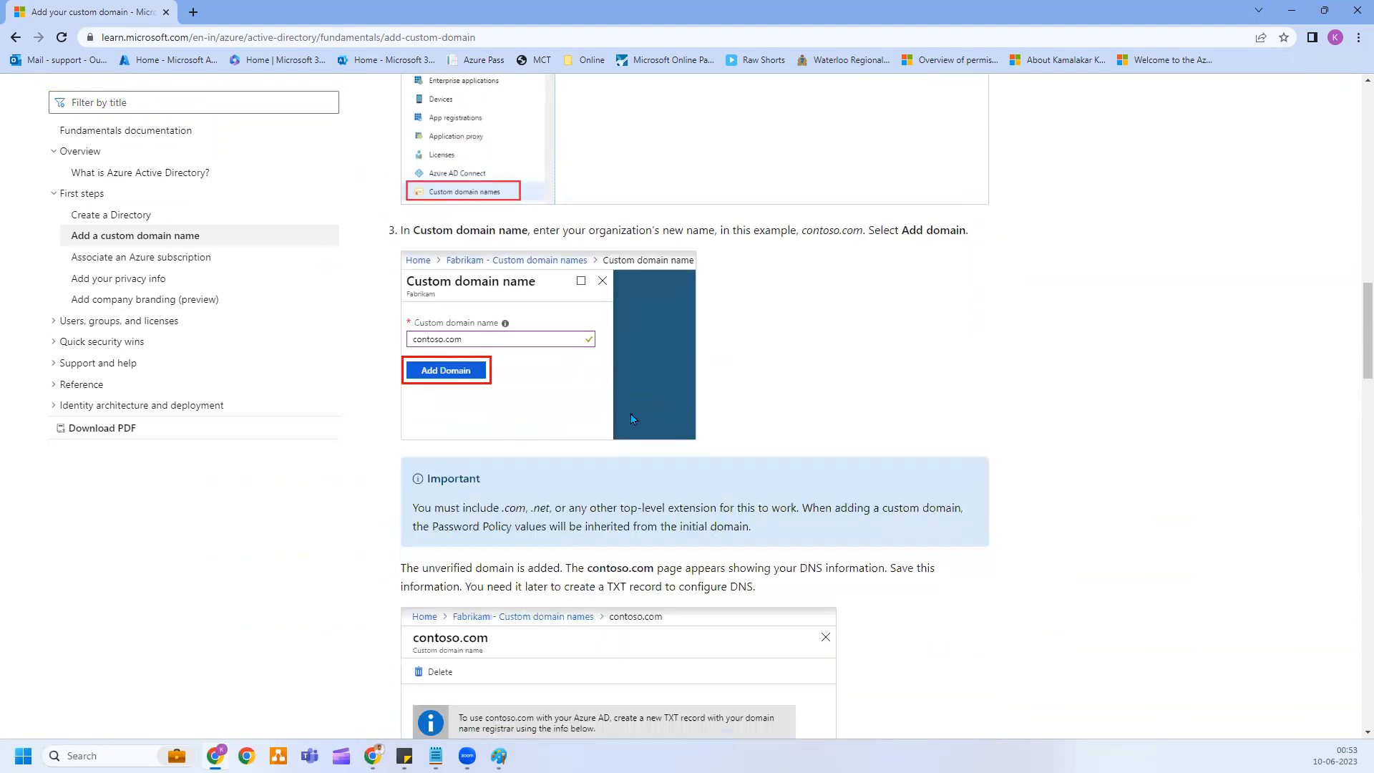
{"action": "scroll", "scroll_direction": "down", "scroll_amount": 3}
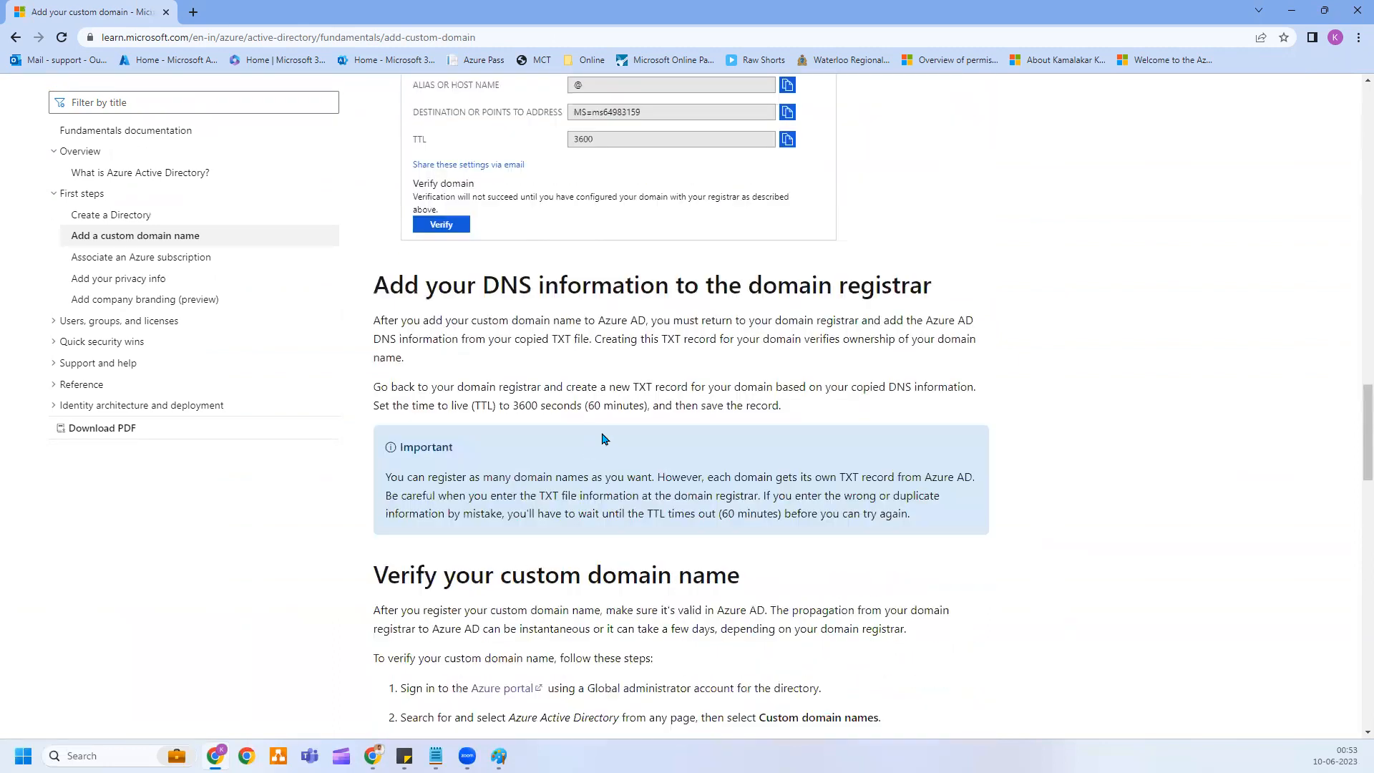
{"action": "scroll", "scroll_direction": "down", "scroll_amount": 3}
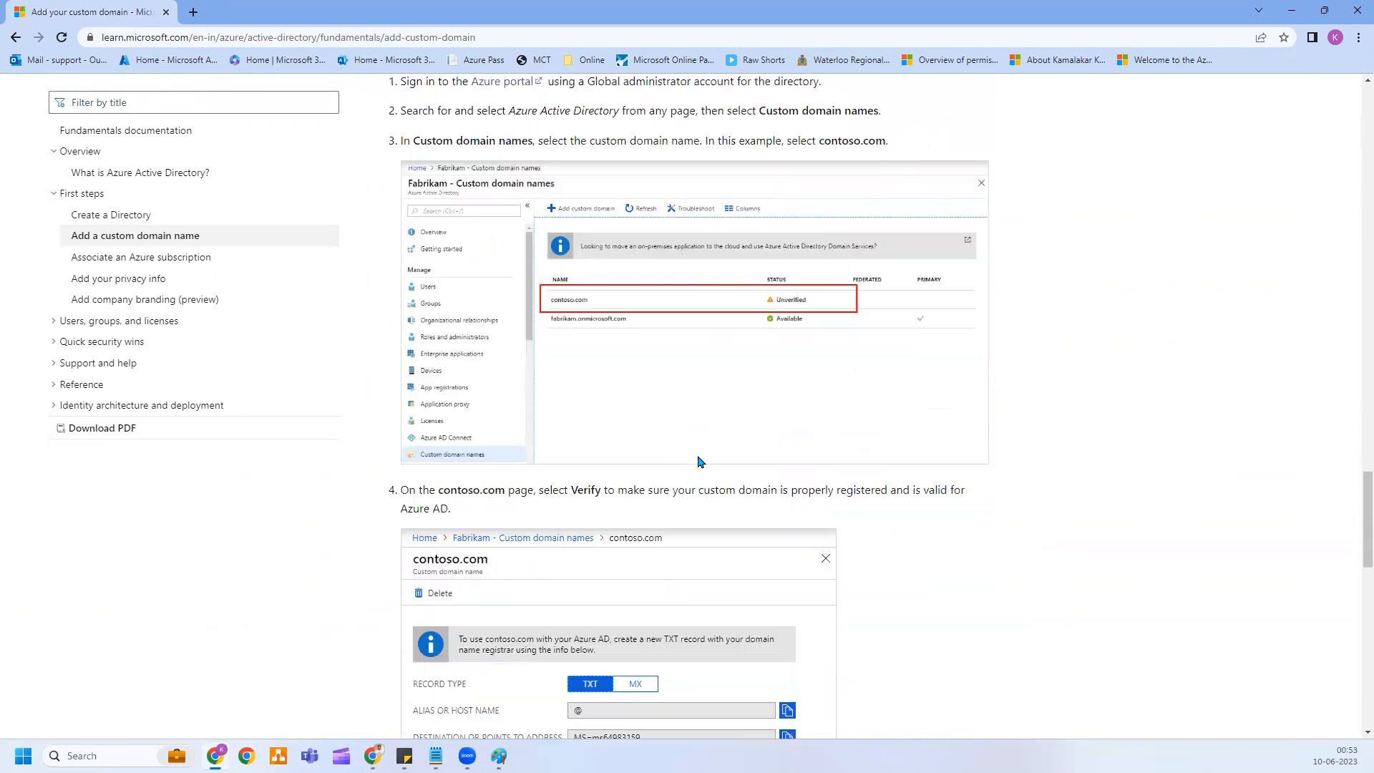
{"action": "scroll", "scroll_direction": "down", "scroll_amount": 3}
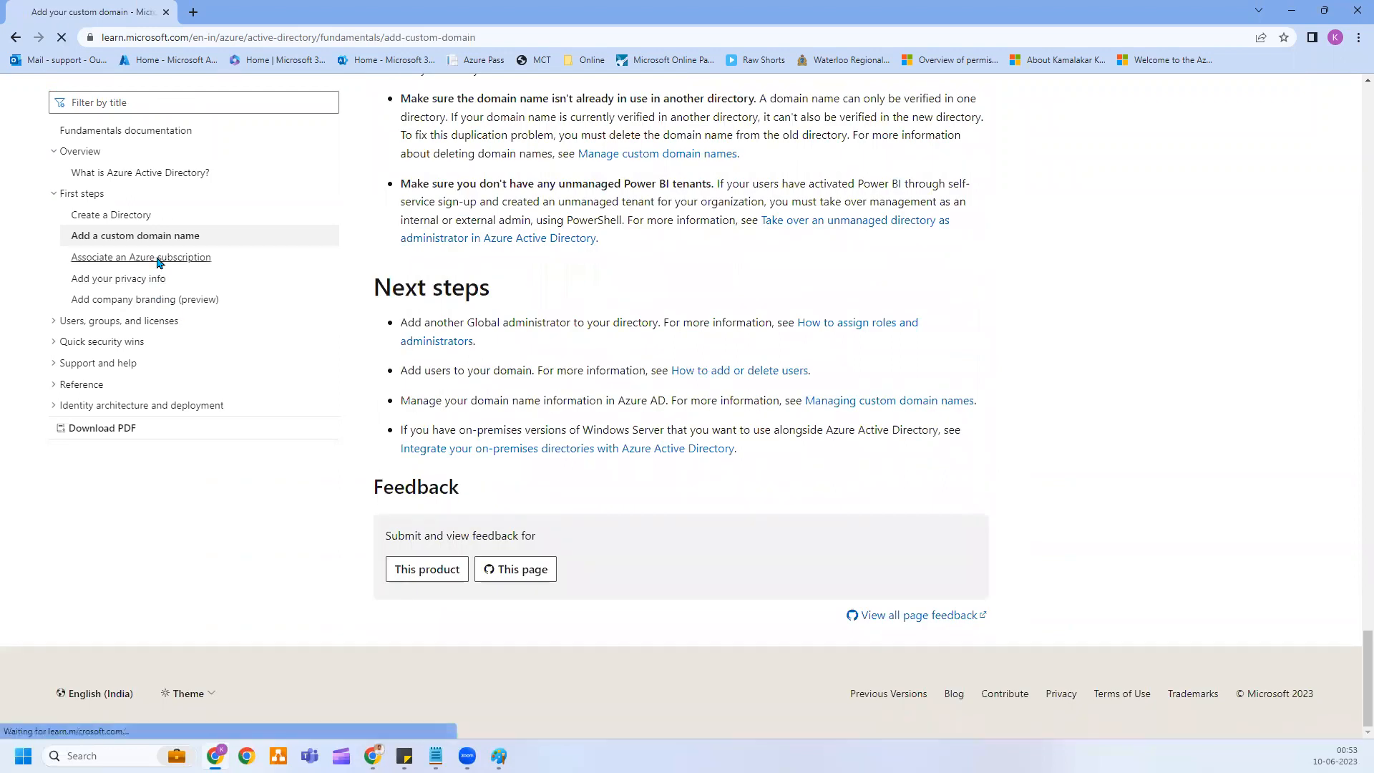
{"action": "left_click", "coordinate": [140, 257]}
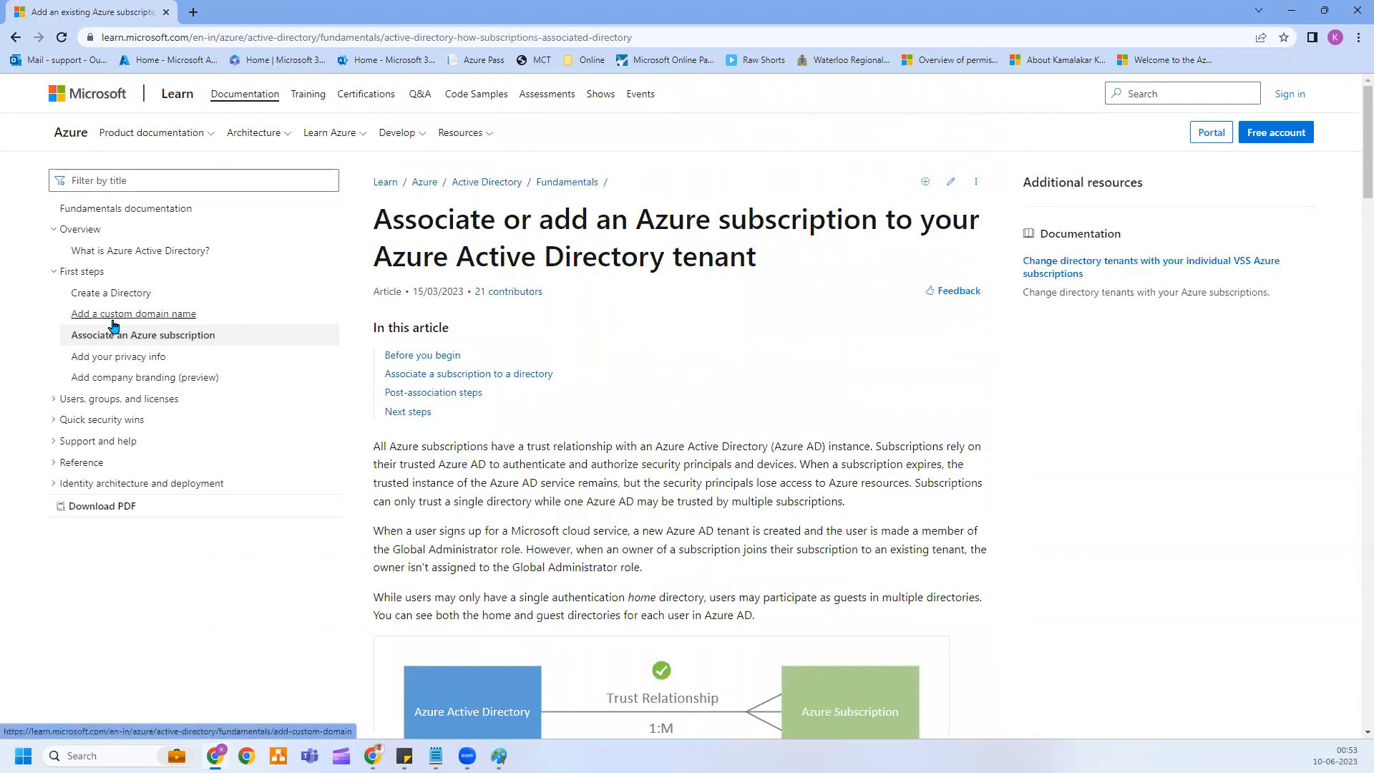
Step: Scroll the subscription article and move to the Add your privacy info article
{"action": "scroll", "scroll_direction": "down", "scroll_amount": 3}
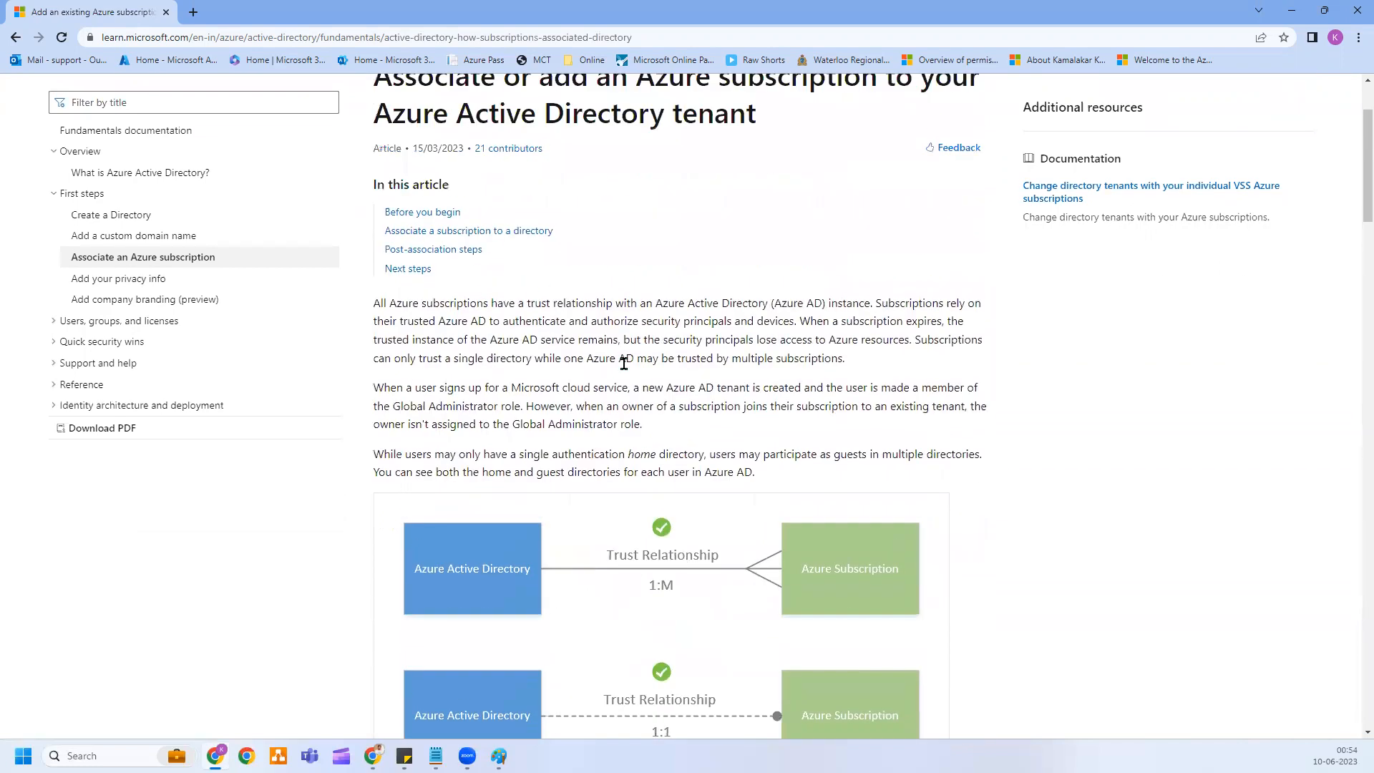
{"action": "scroll", "scroll_direction": "down", "scroll_amount": 3}
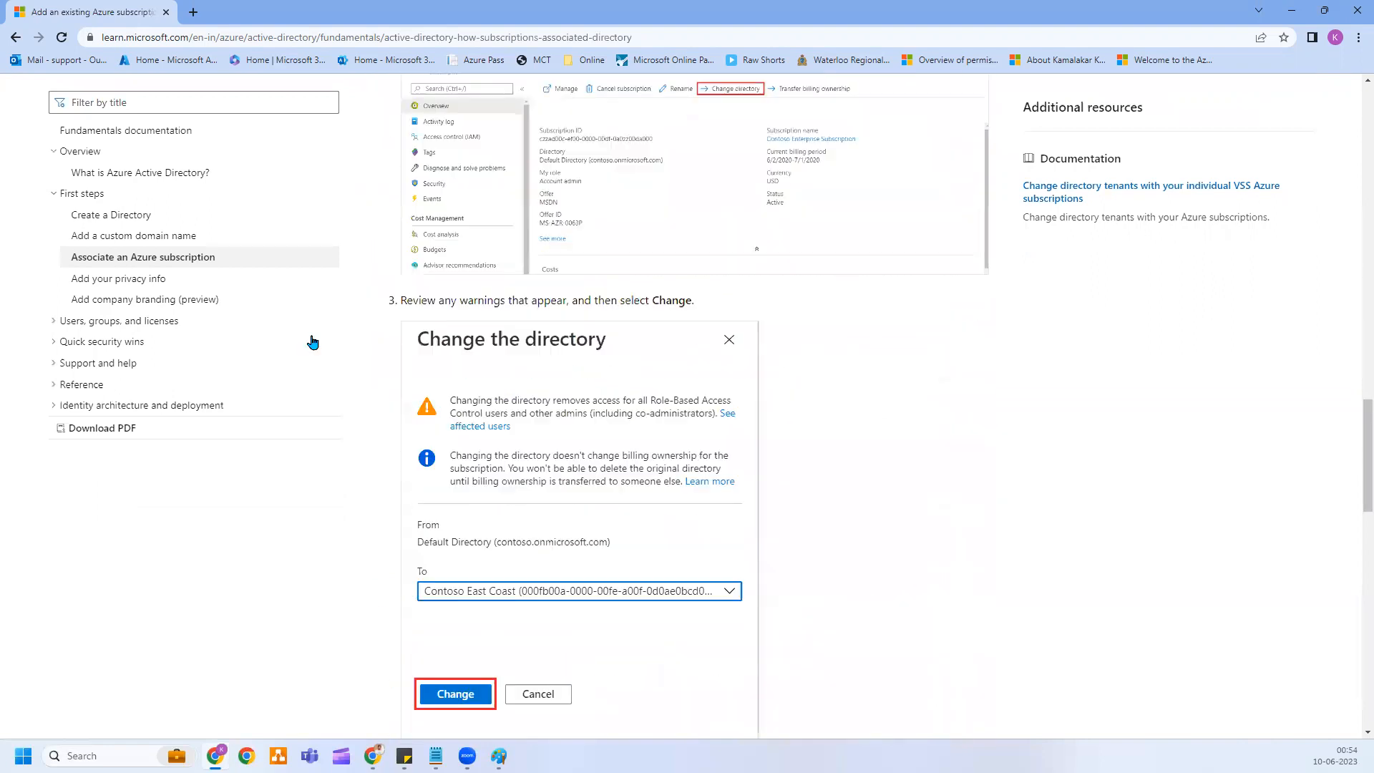
{"action": "mouse_move", "coordinate": [116, 281]}
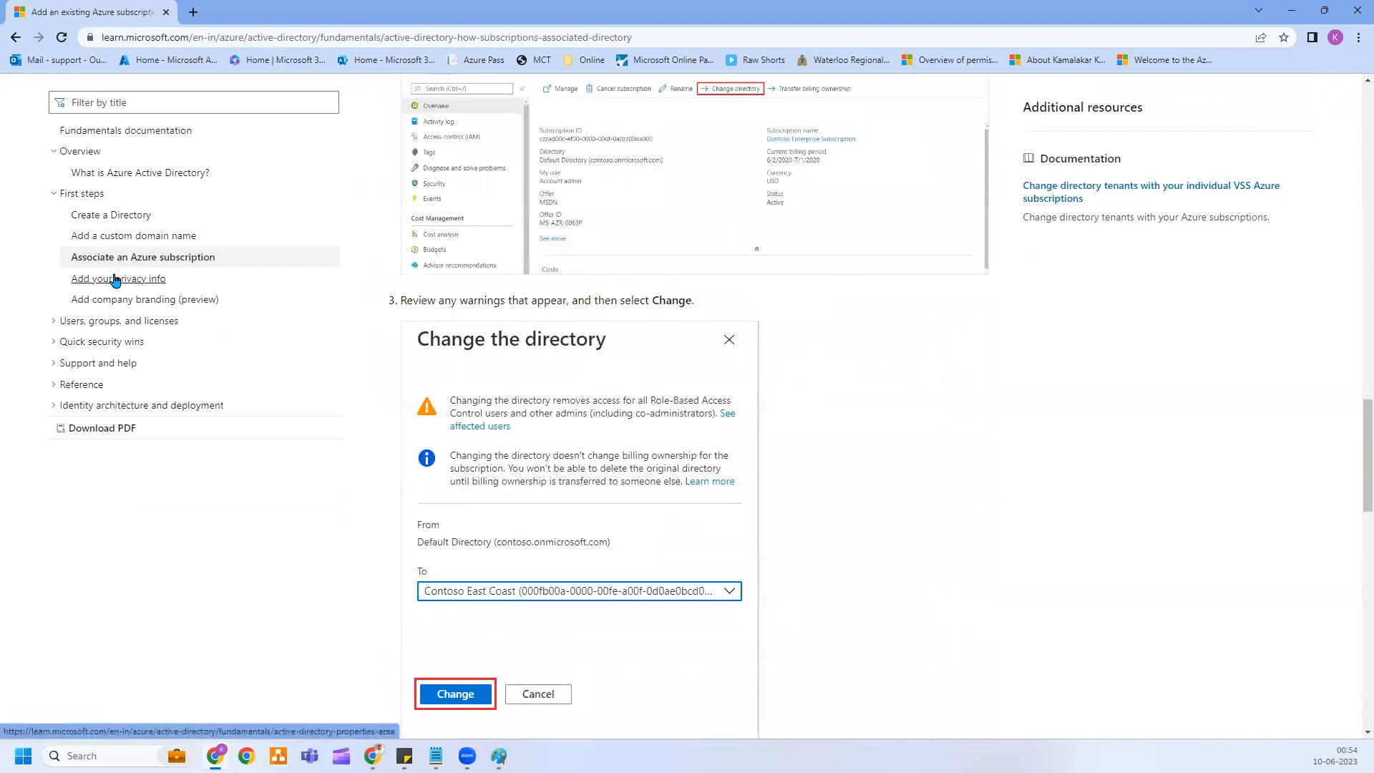
{"action": "left_click", "coordinate": [118, 277]}
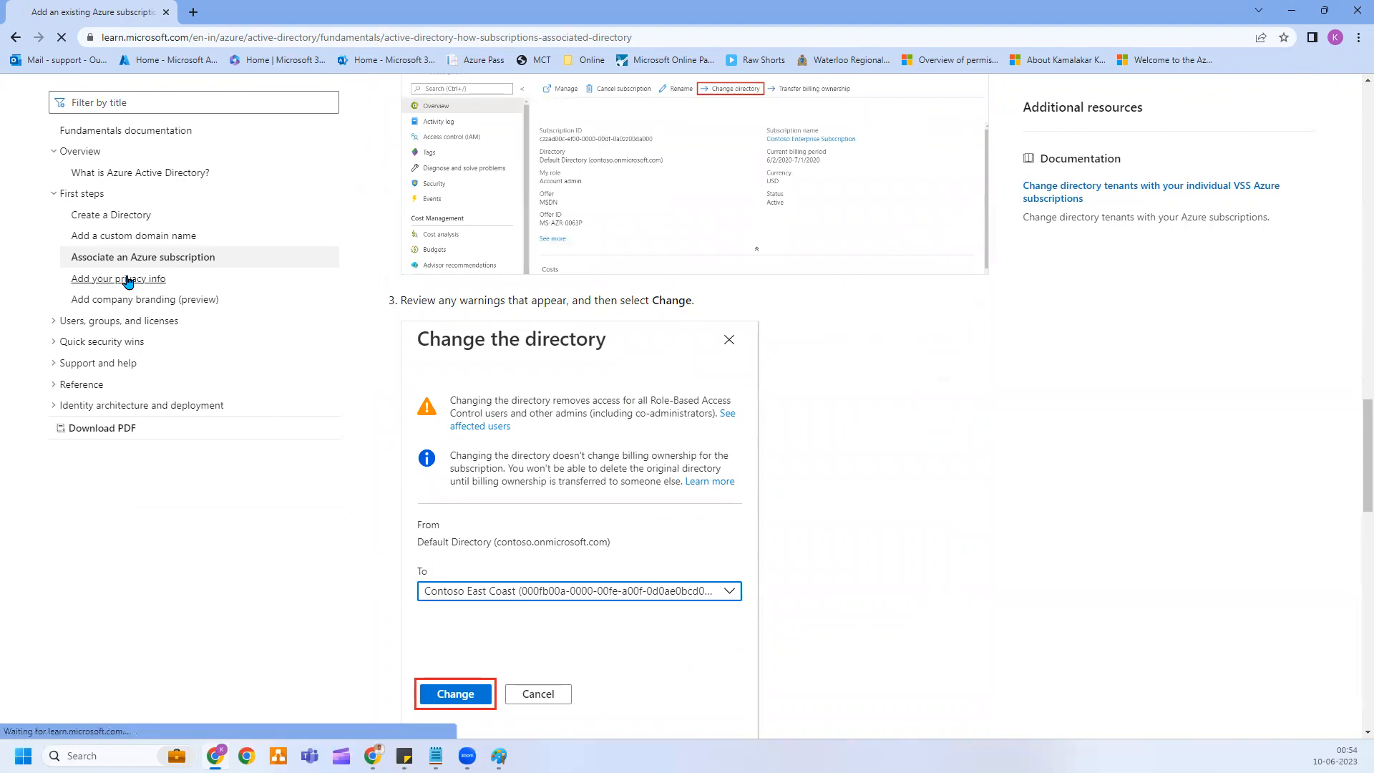
{"action": "left_click", "coordinate": [119, 277]}
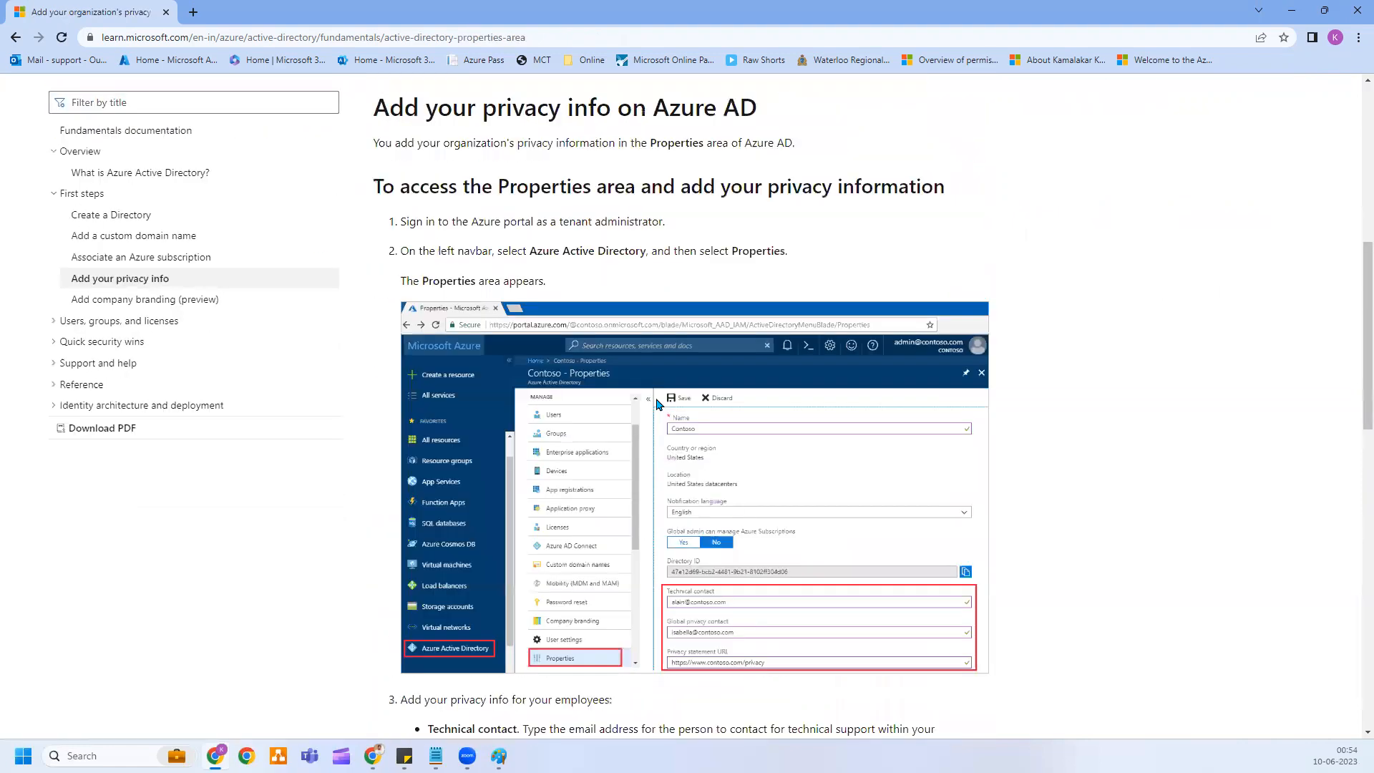
Step: Scroll to the end of the privacy info article and move to Add company branding (preview)
{"action": "scroll", "scroll_direction": "down", "scroll_amount": 3}
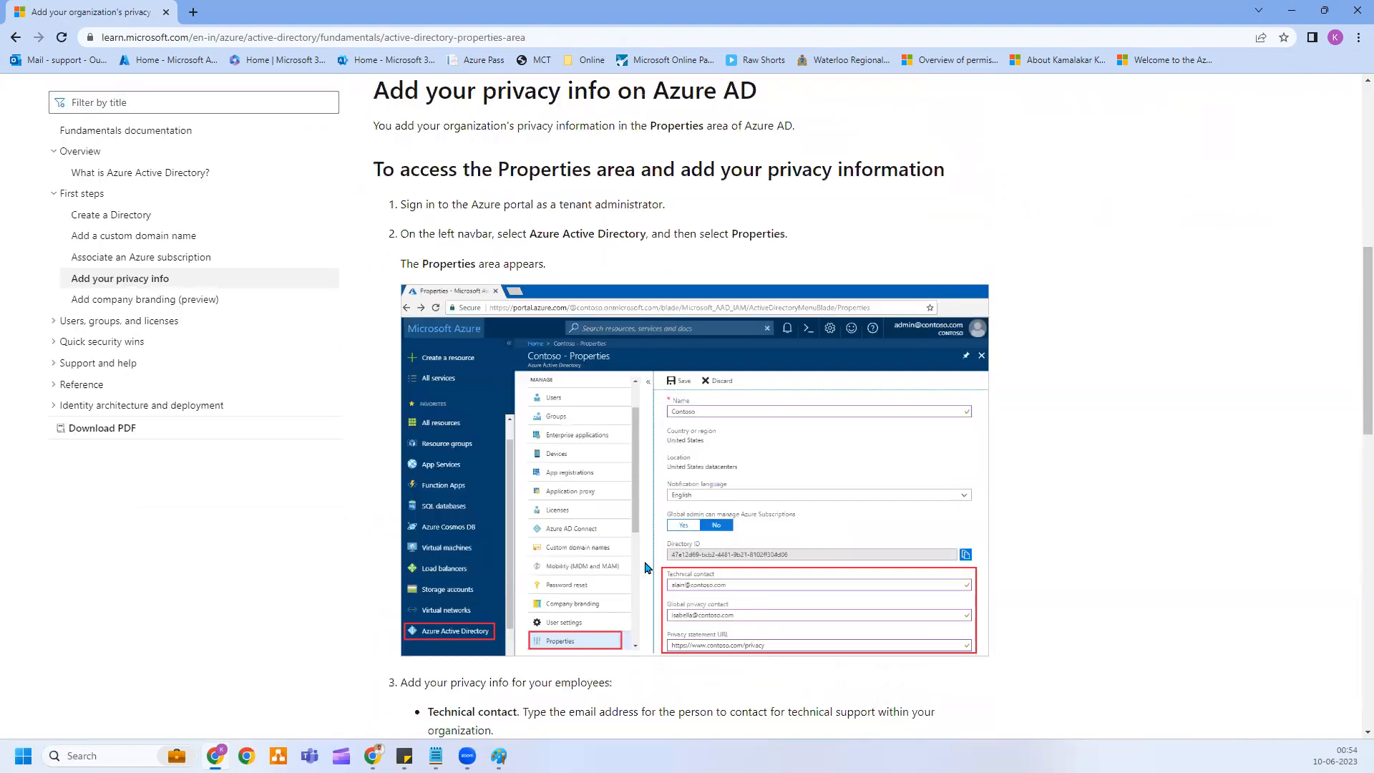
{"action": "scroll", "scroll_direction": "down", "scroll_amount": 3}
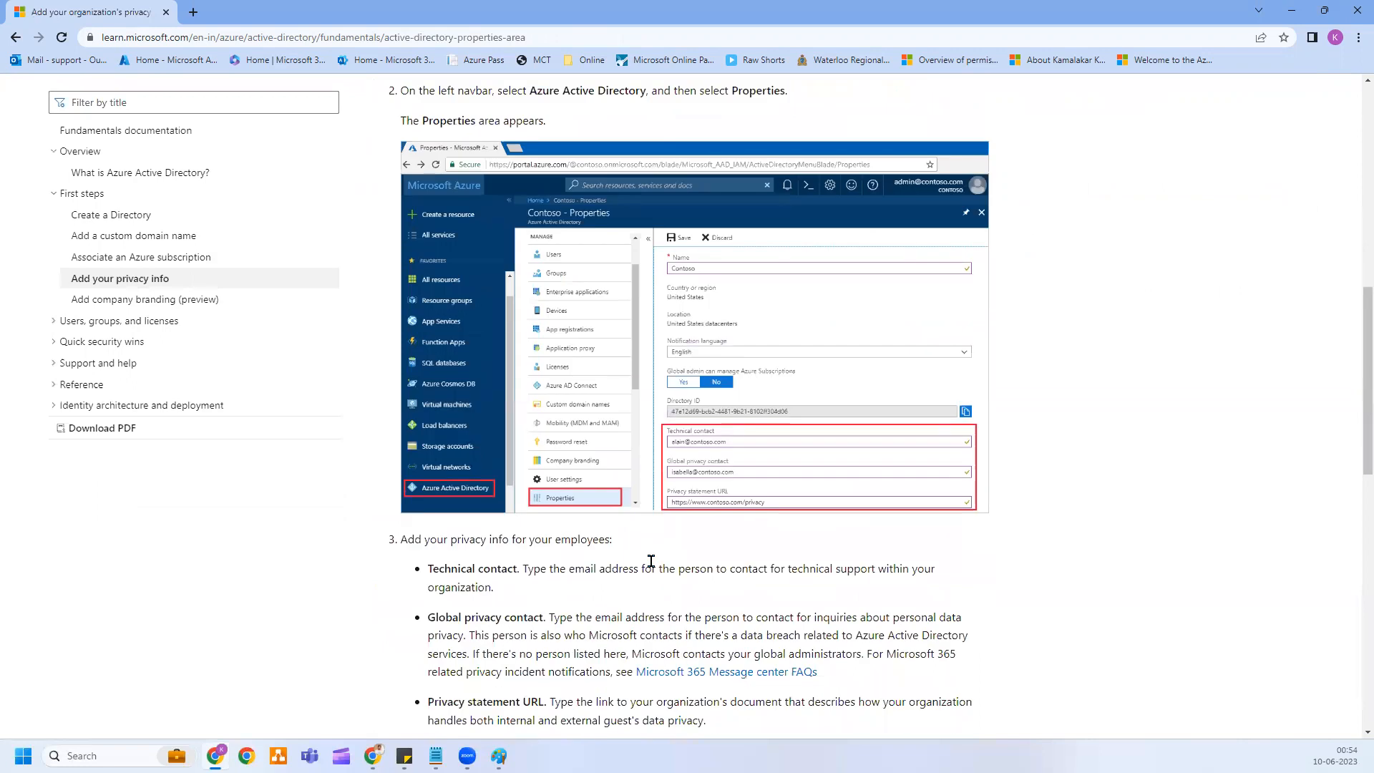
{"action": "mouse_move", "coordinate": [961, 458]}
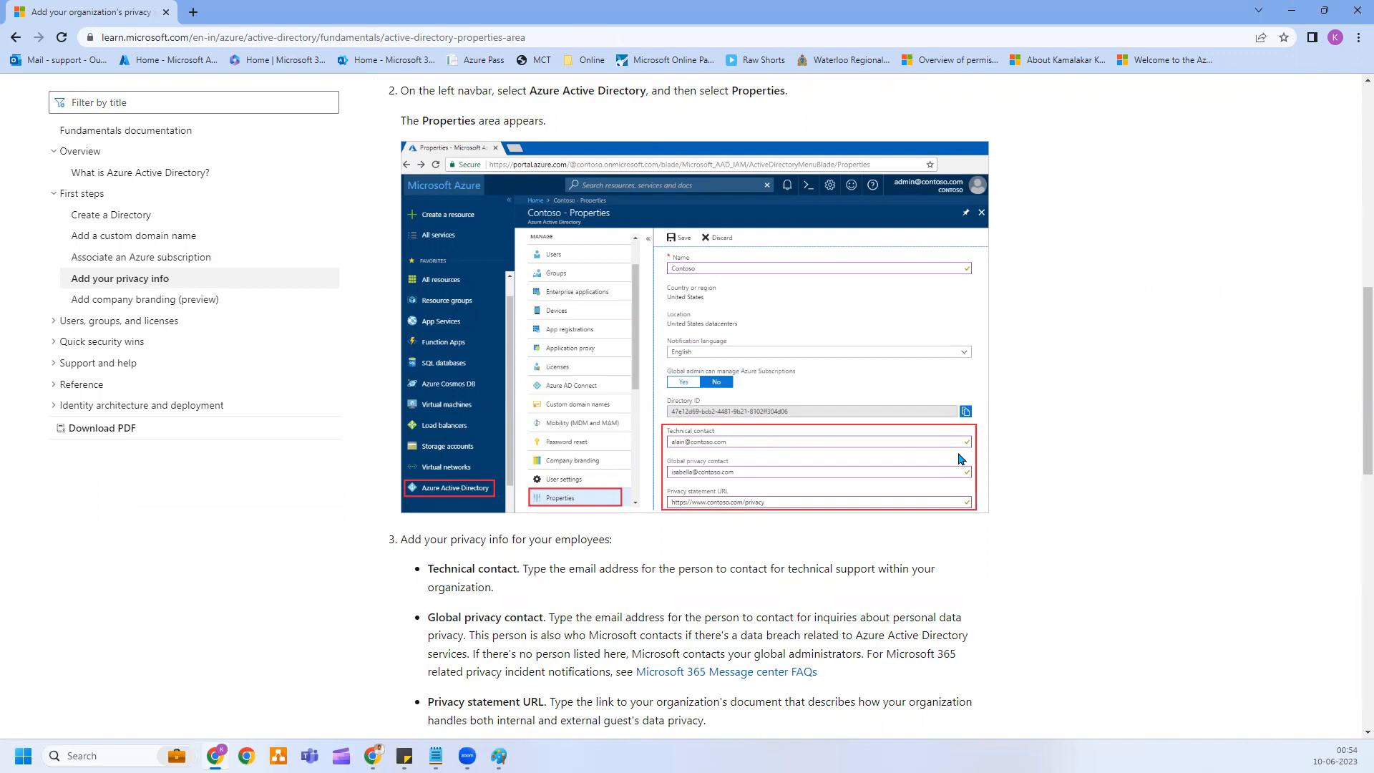
{"action": "scroll", "scroll_direction": "down", "scroll_amount": 3}
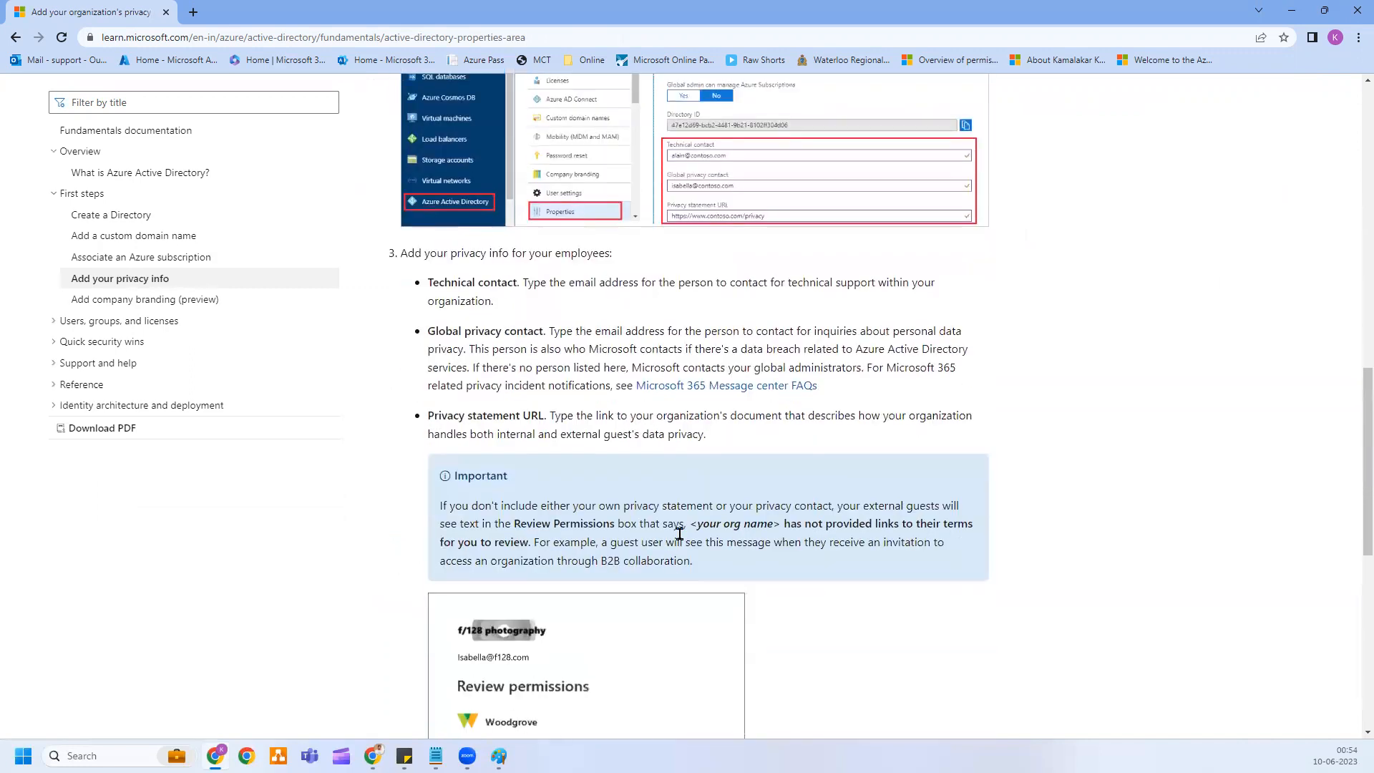
{"action": "scroll", "scroll_direction": "down", "scroll_amount": 3}
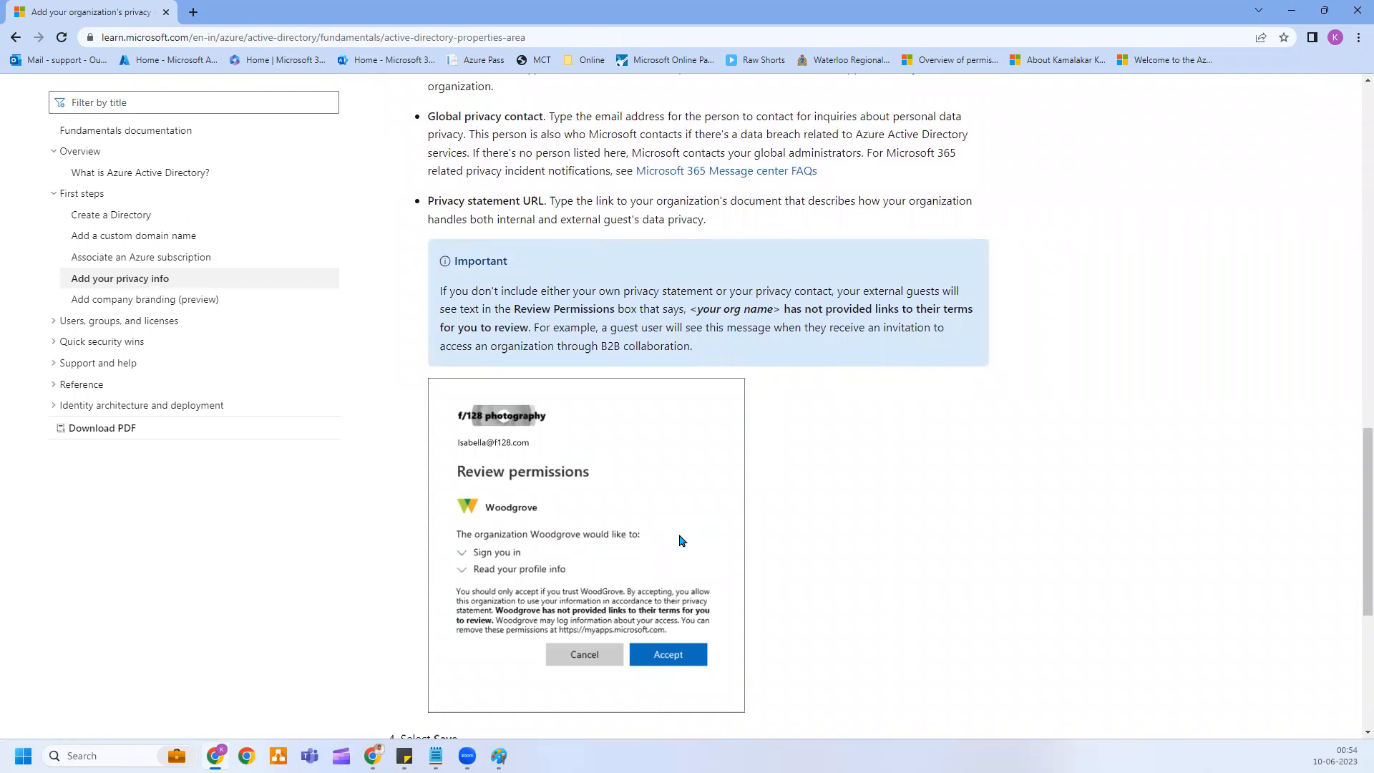
{"action": "scroll", "scroll_direction": "down", "scroll_amount": 3}
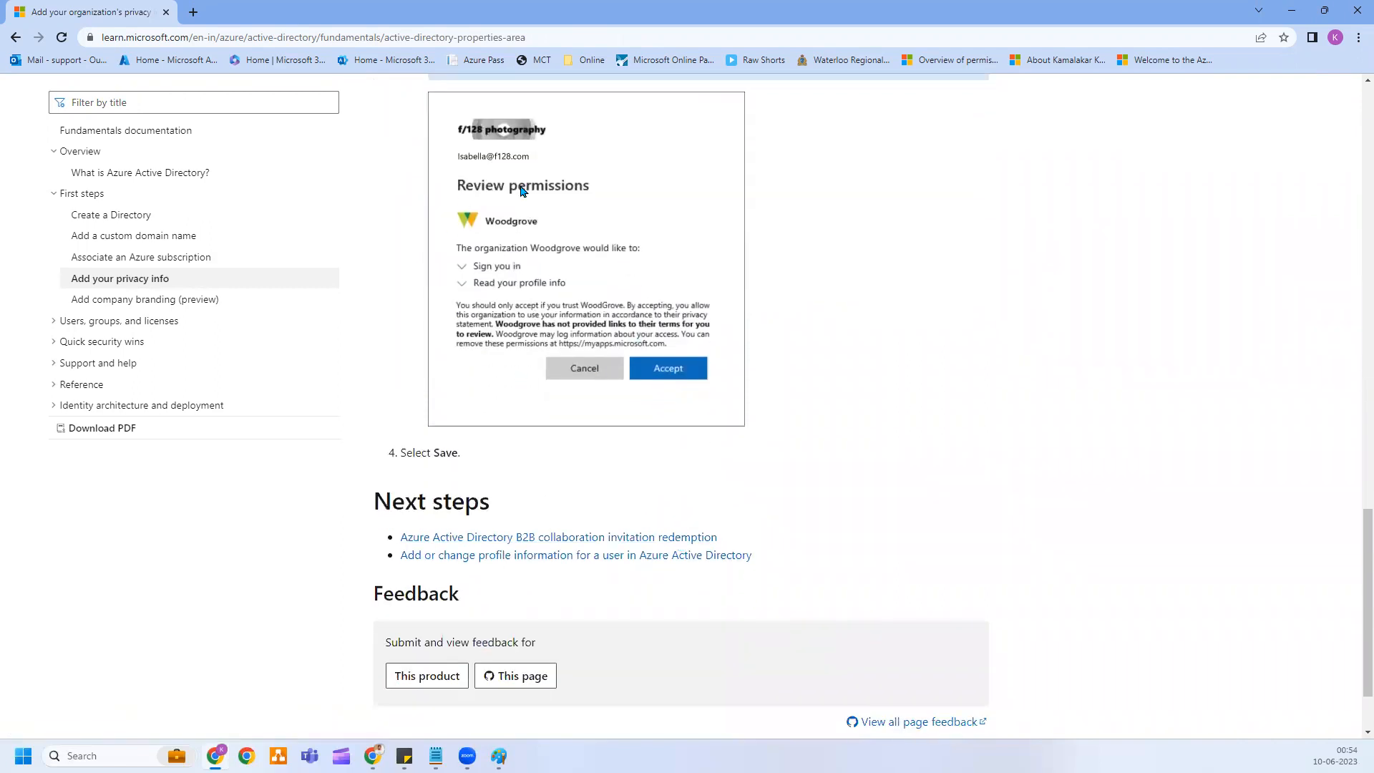
{"action": "mouse_move", "coordinate": [156, 306]}
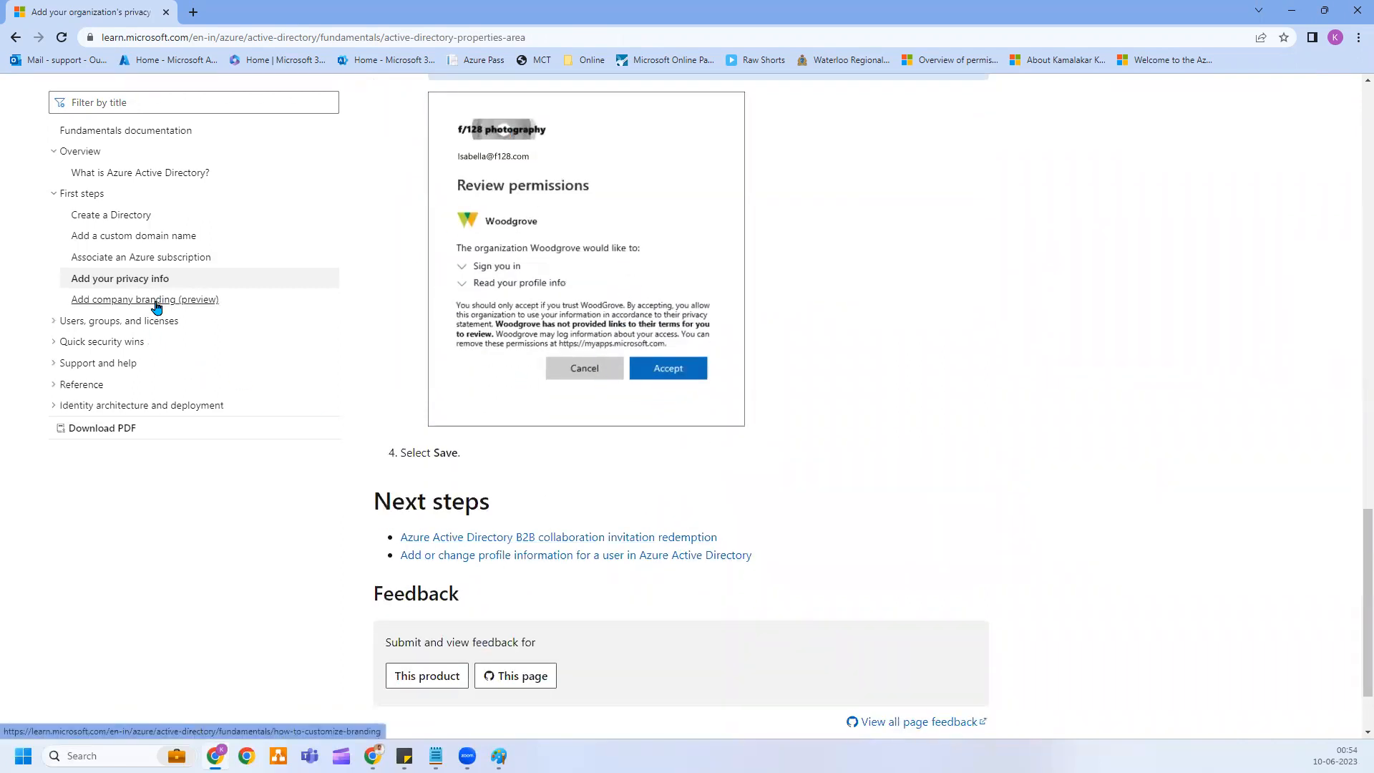
{"action": "left_click", "coordinate": [145, 299]}
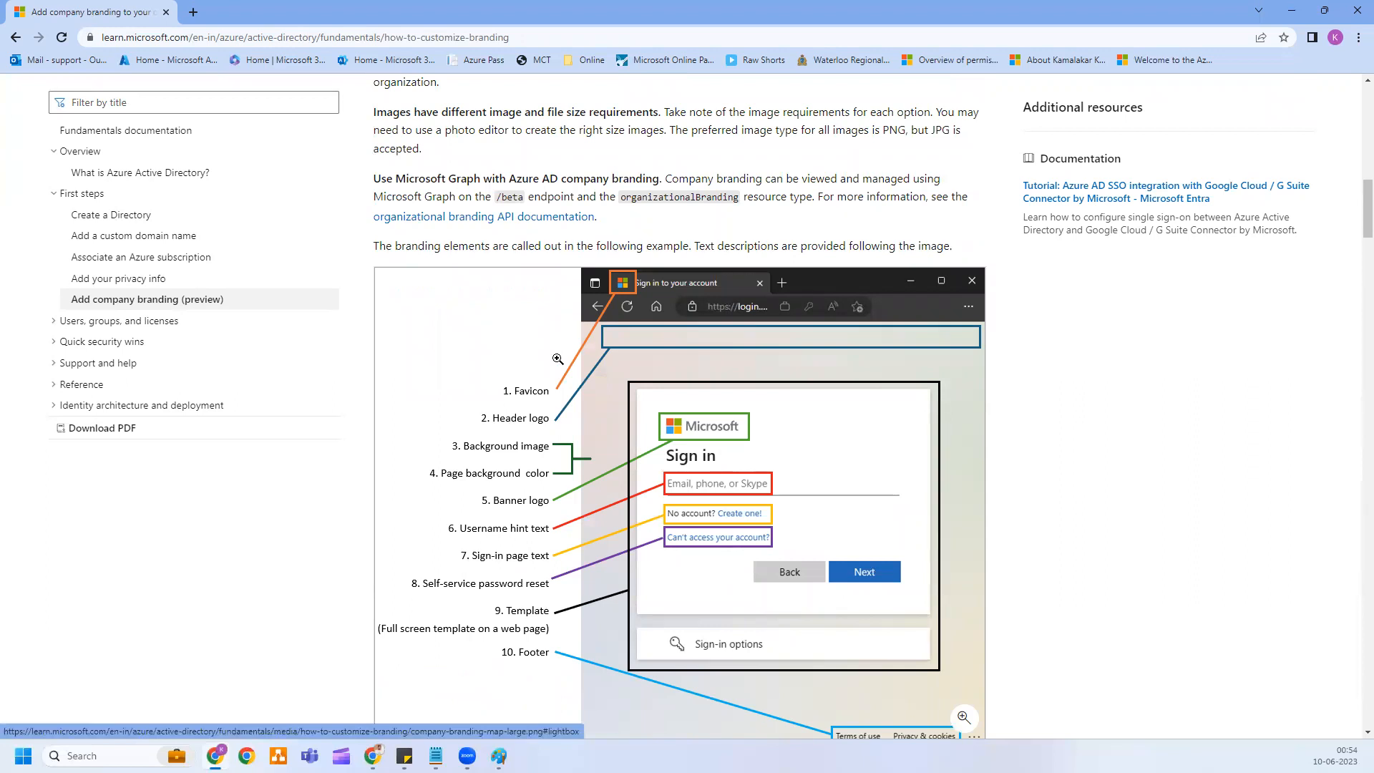
{"action": "mouse_move", "coordinate": [641, 458]}
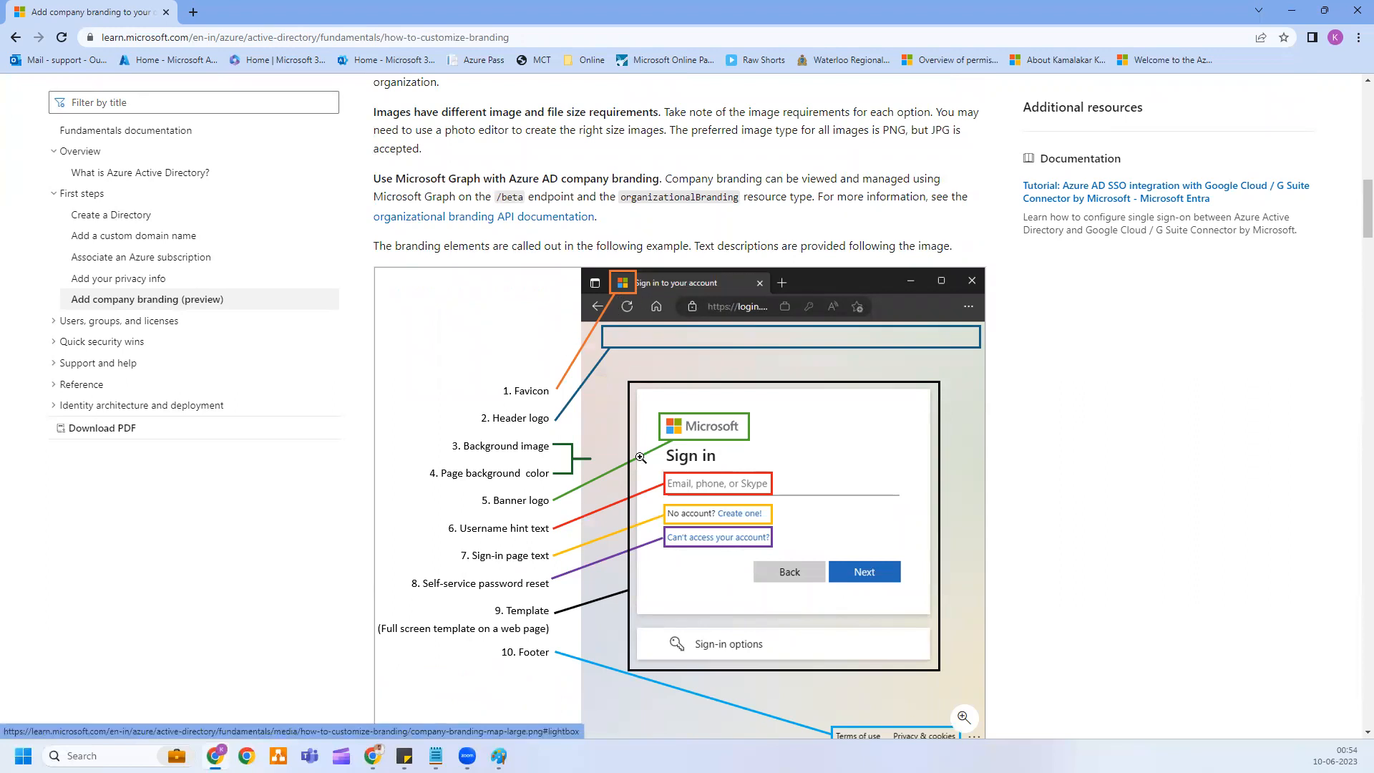
Step: Scroll past Basics, Layout, Header and Footer to the browser-language sign-in customization section
{"action": "scroll", "scroll_direction": "down", "scroll_amount": 3}
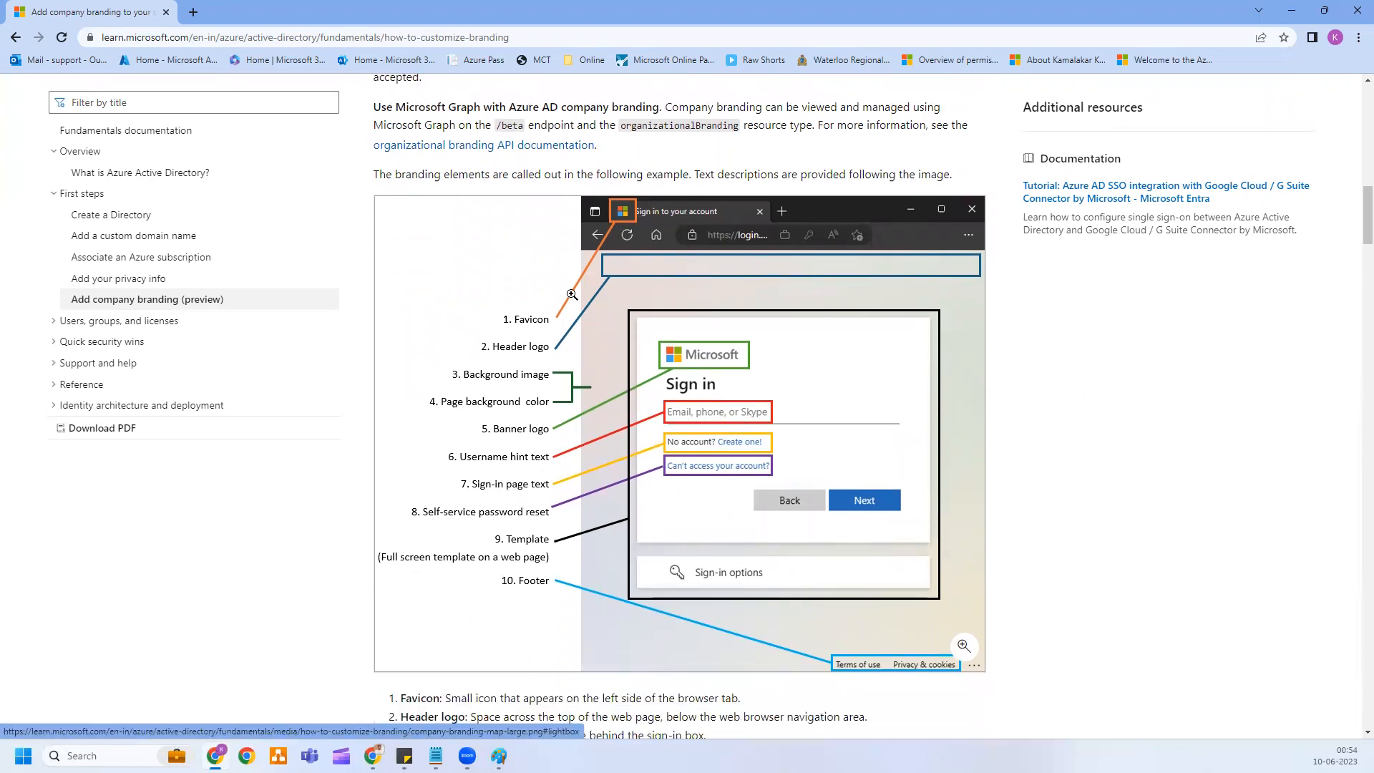
{"action": "mouse_move", "coordinate": [687, 546]}
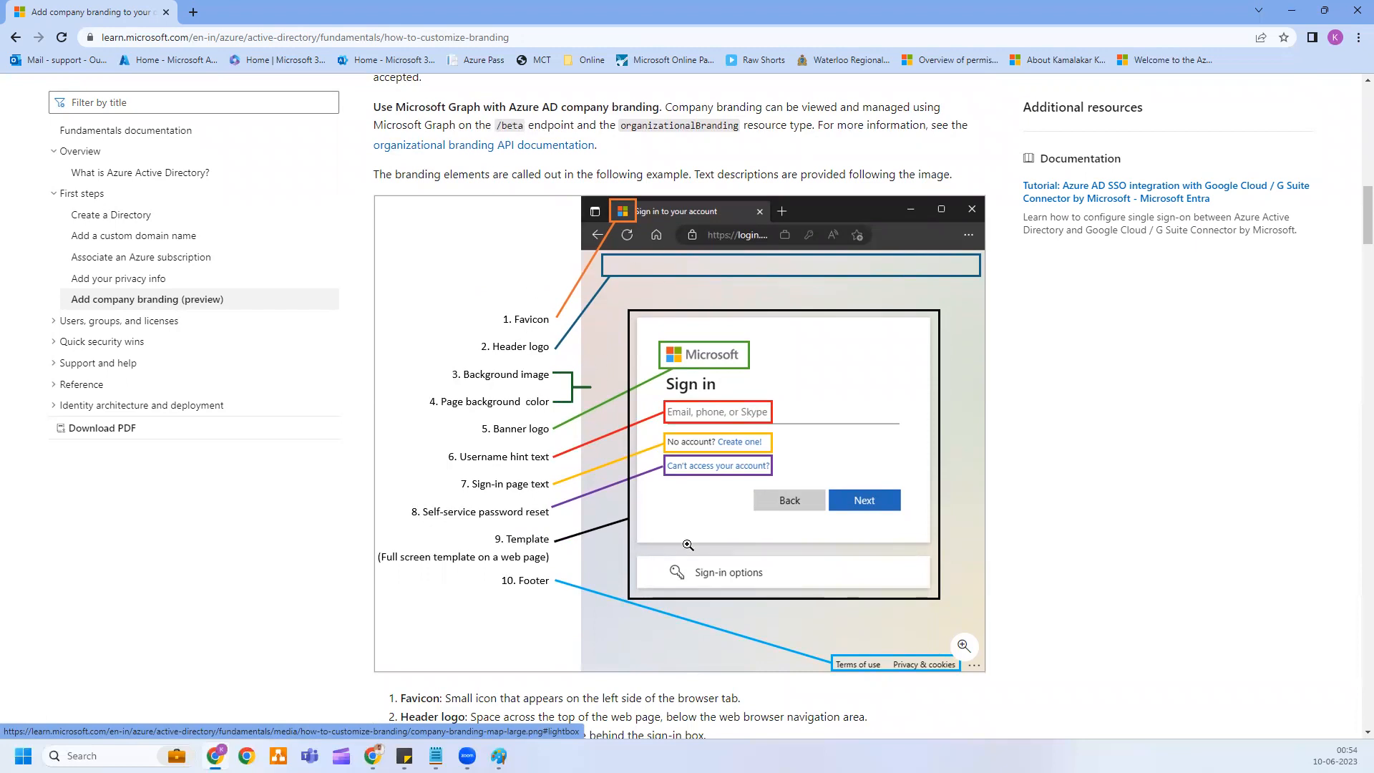
{"action": "scroll", "scroll_direction": "down", "scroll_amount": 3}
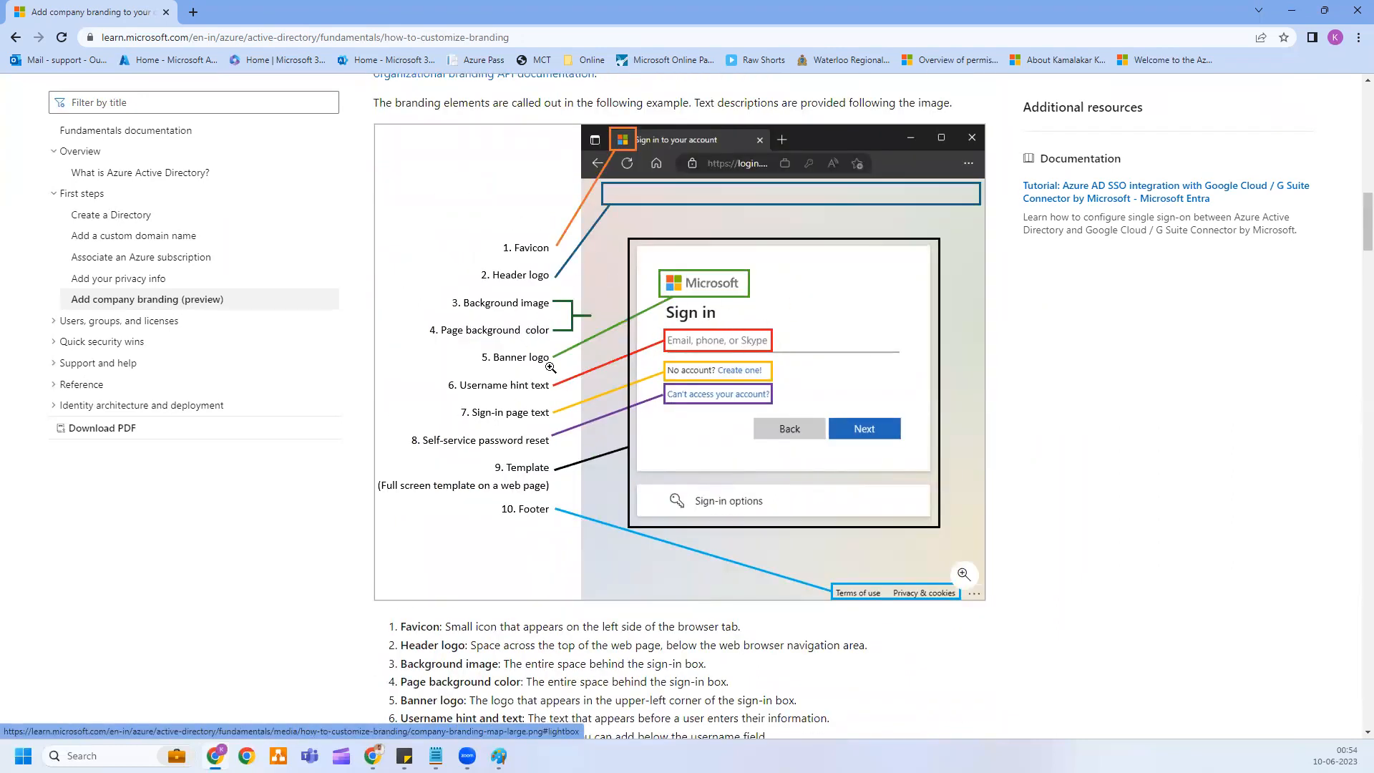
{"action": "scroll", "scroll_direction": "down", "scroll_amount": 3}
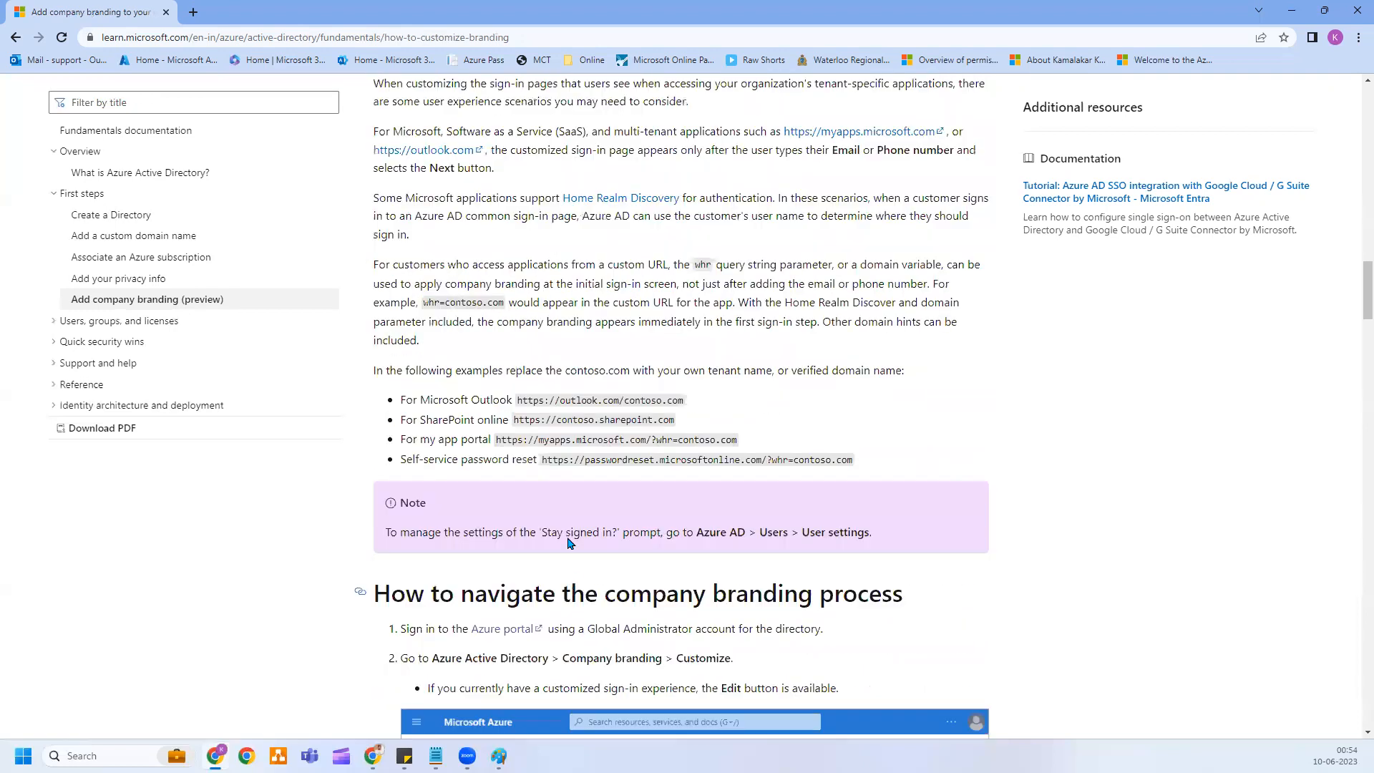
{"action": "scroll", "scroll_direction": "down", "scroll_amount": 3}
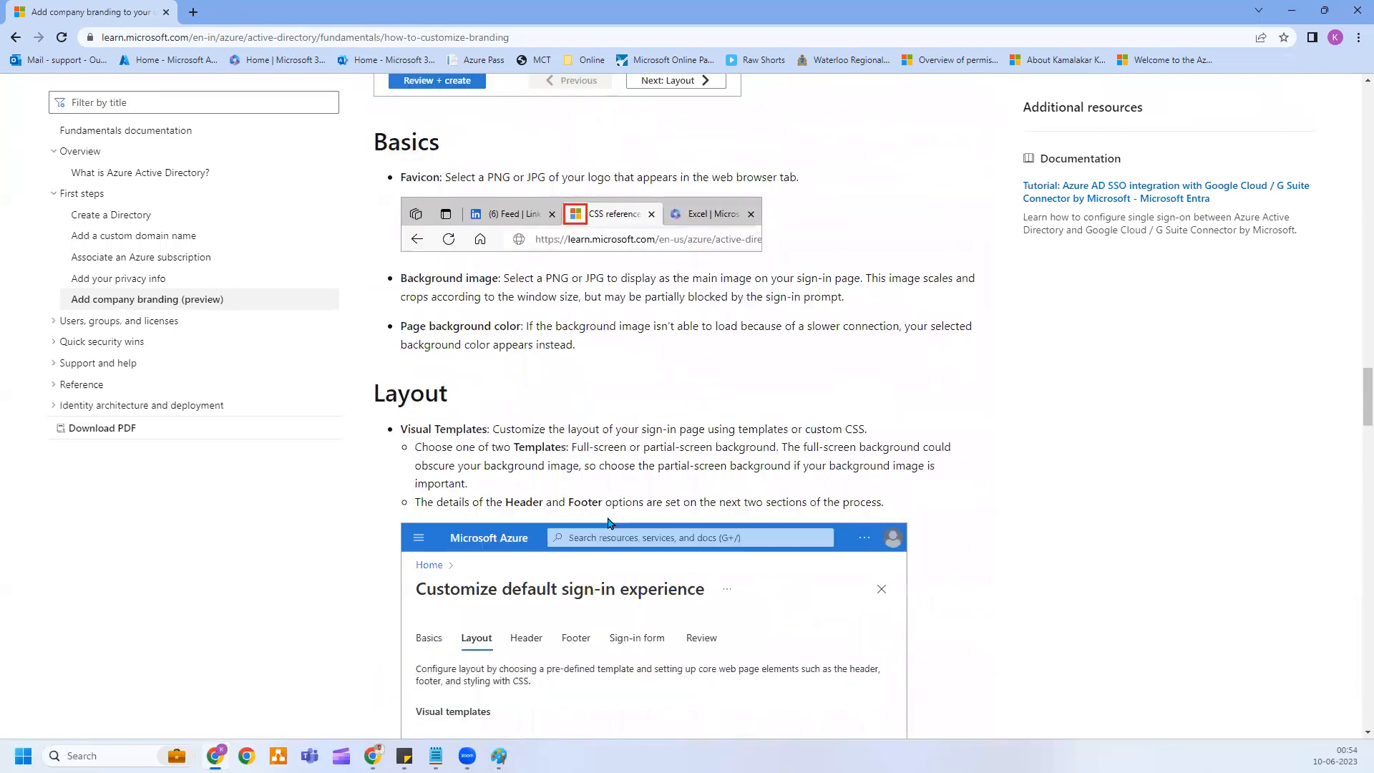
{"action": "scroll", "scroll_direction": "down", "scroll_amount": 3}
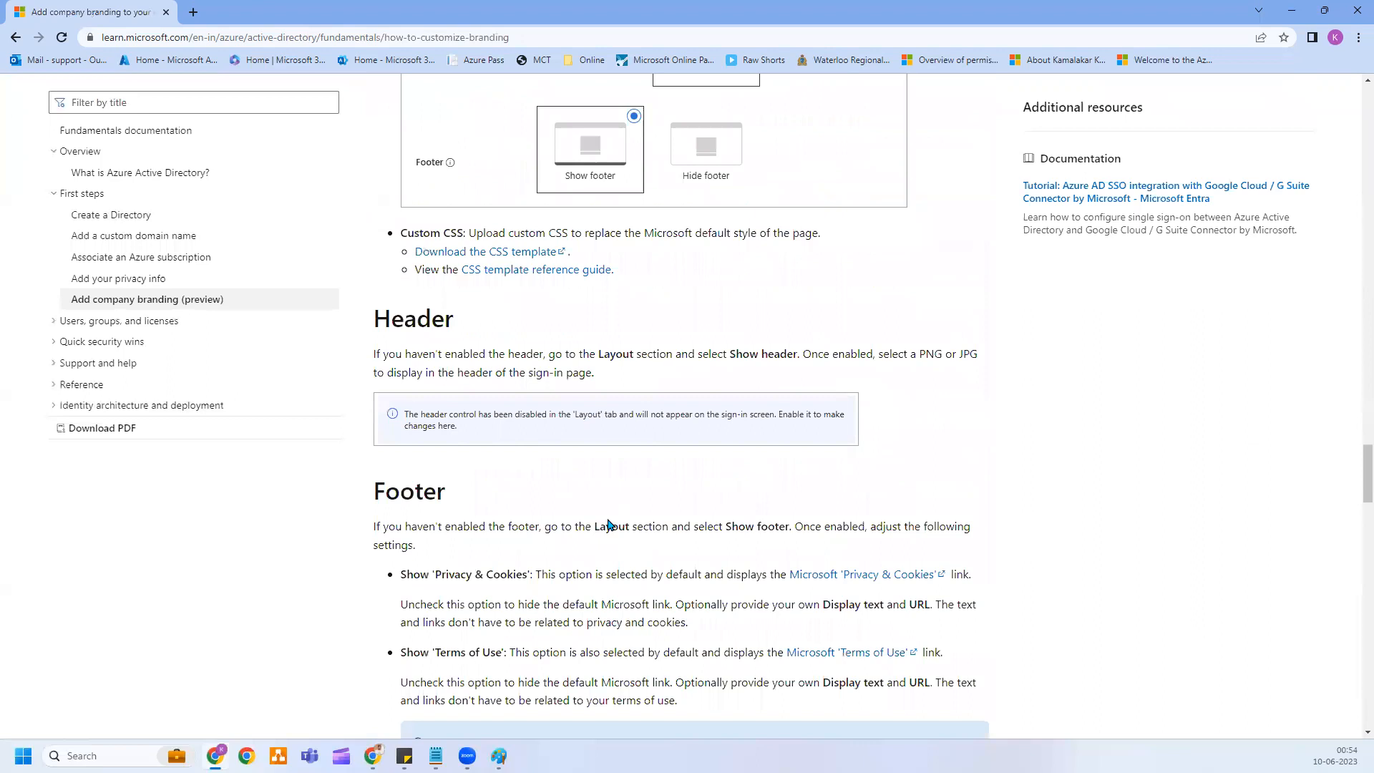
{"action": "scroll", "scroll_direction": "down", "scroll_amount": 3}
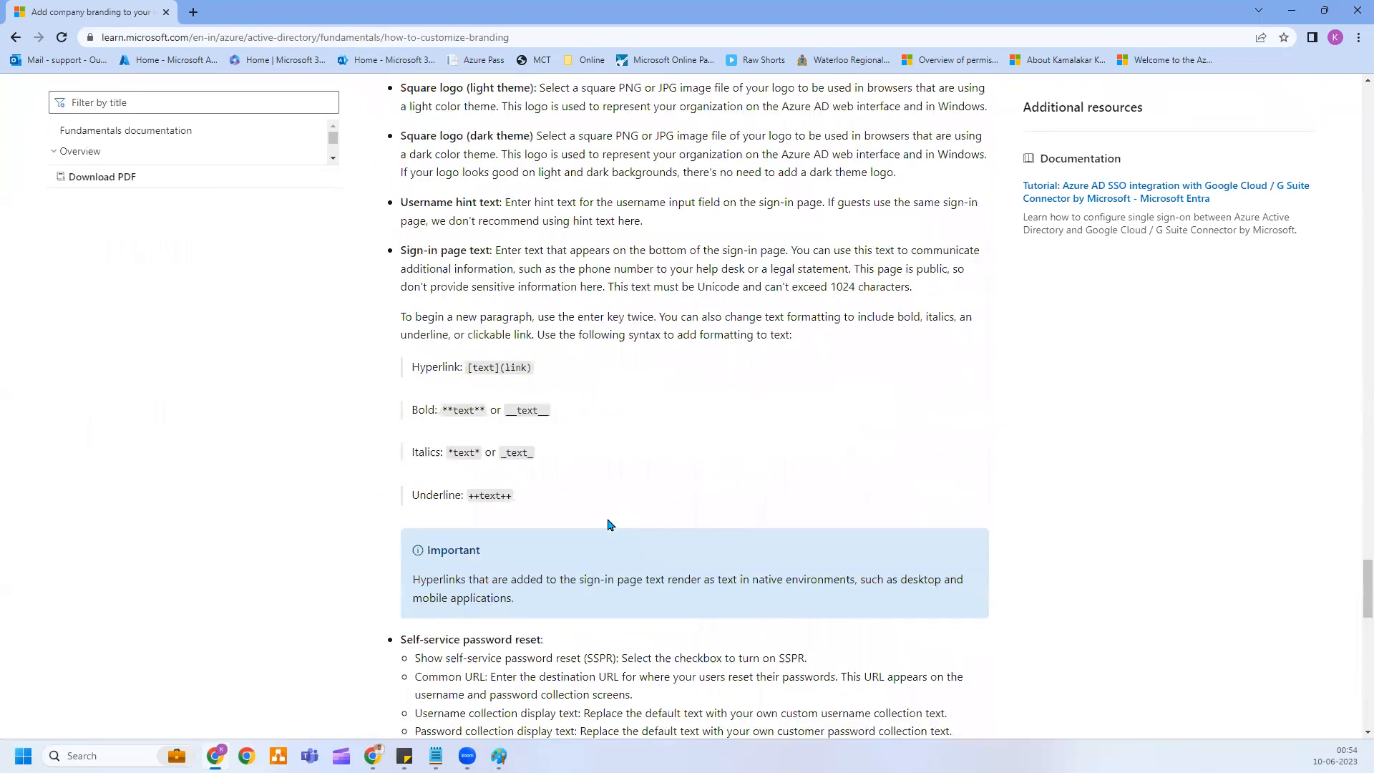
{"action": "scroll", "scroll_direction": "down", "scroll_amount": 3}
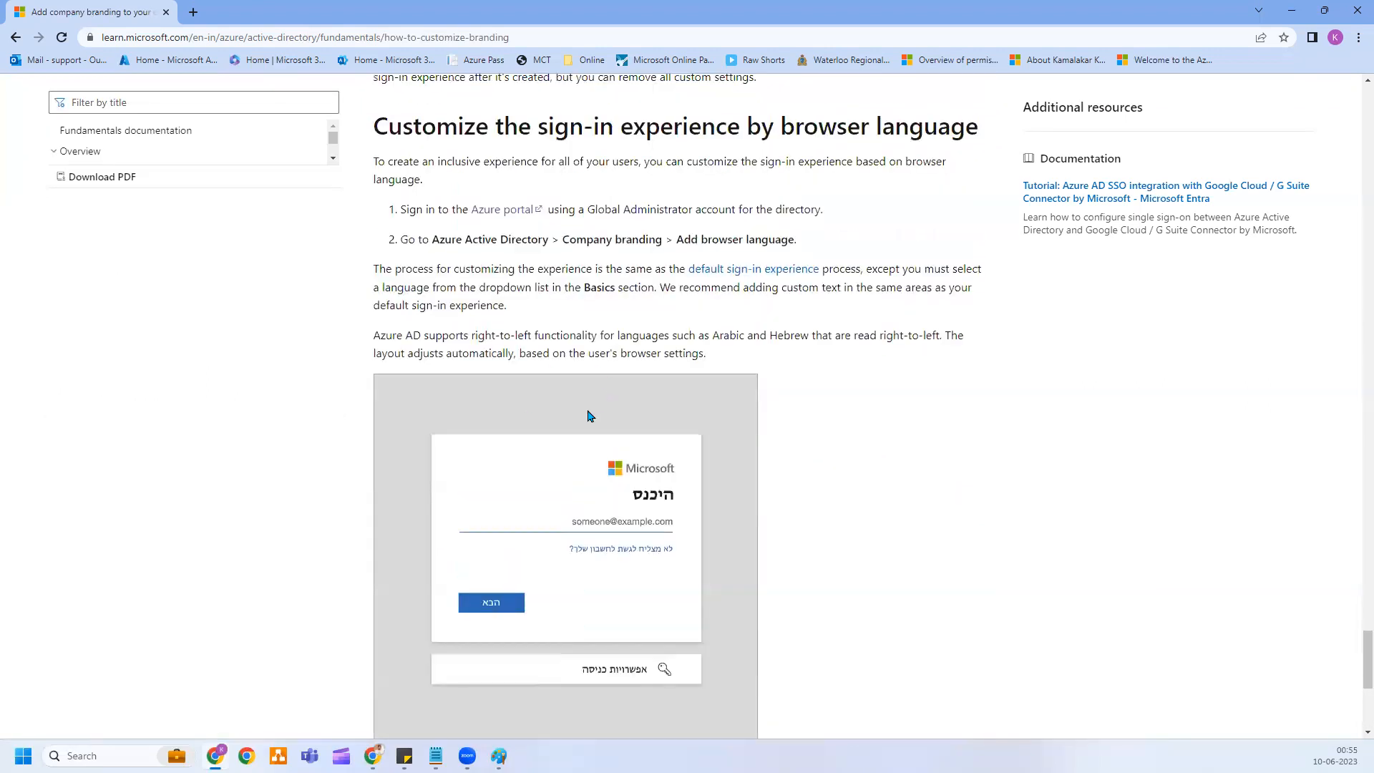
{"action": "scroll", "scroll_direction": "down", "scroll_amount": 3}
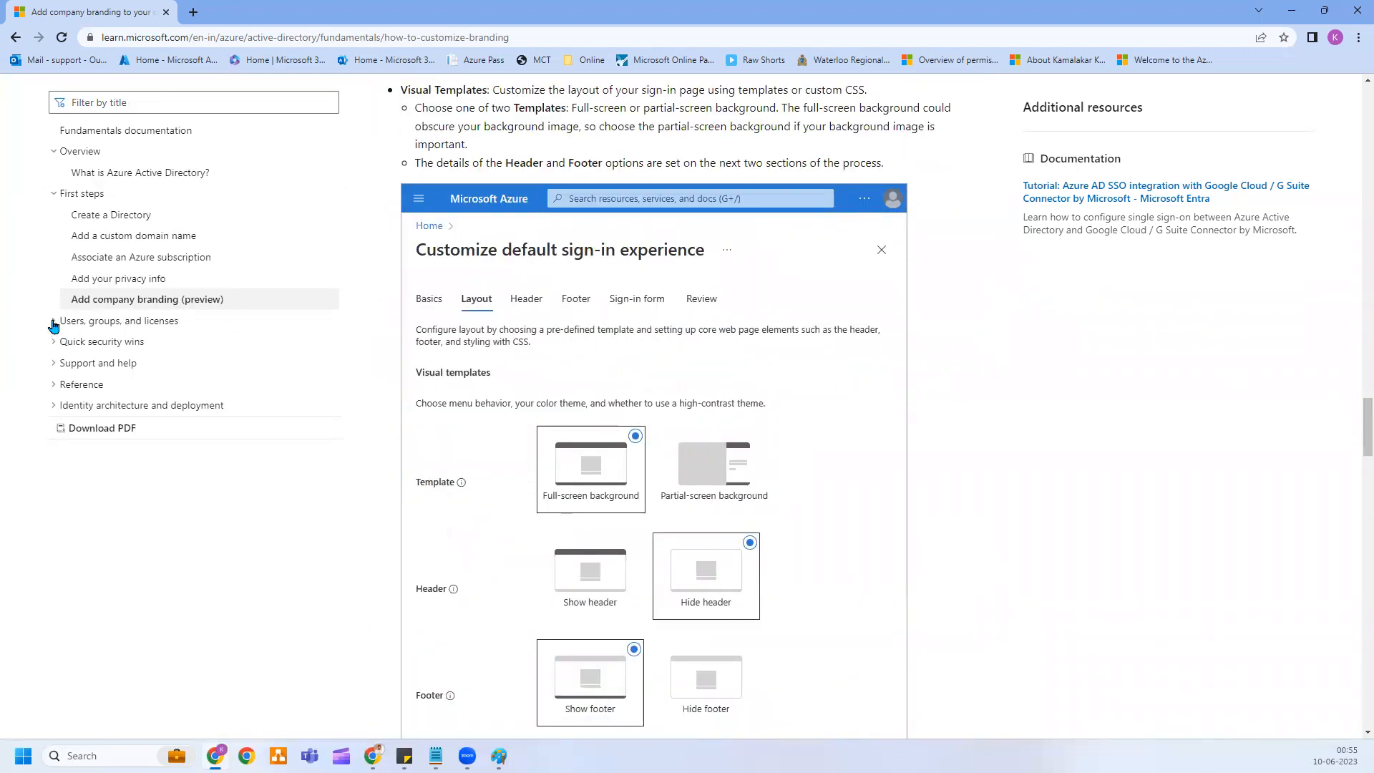
Step: Expand 'Users, groups, and licenses' and 'Manage users' in the contents, then scroll to Custom CSS and Header
{"action": "left_click", "coordinate": [53, 320]}
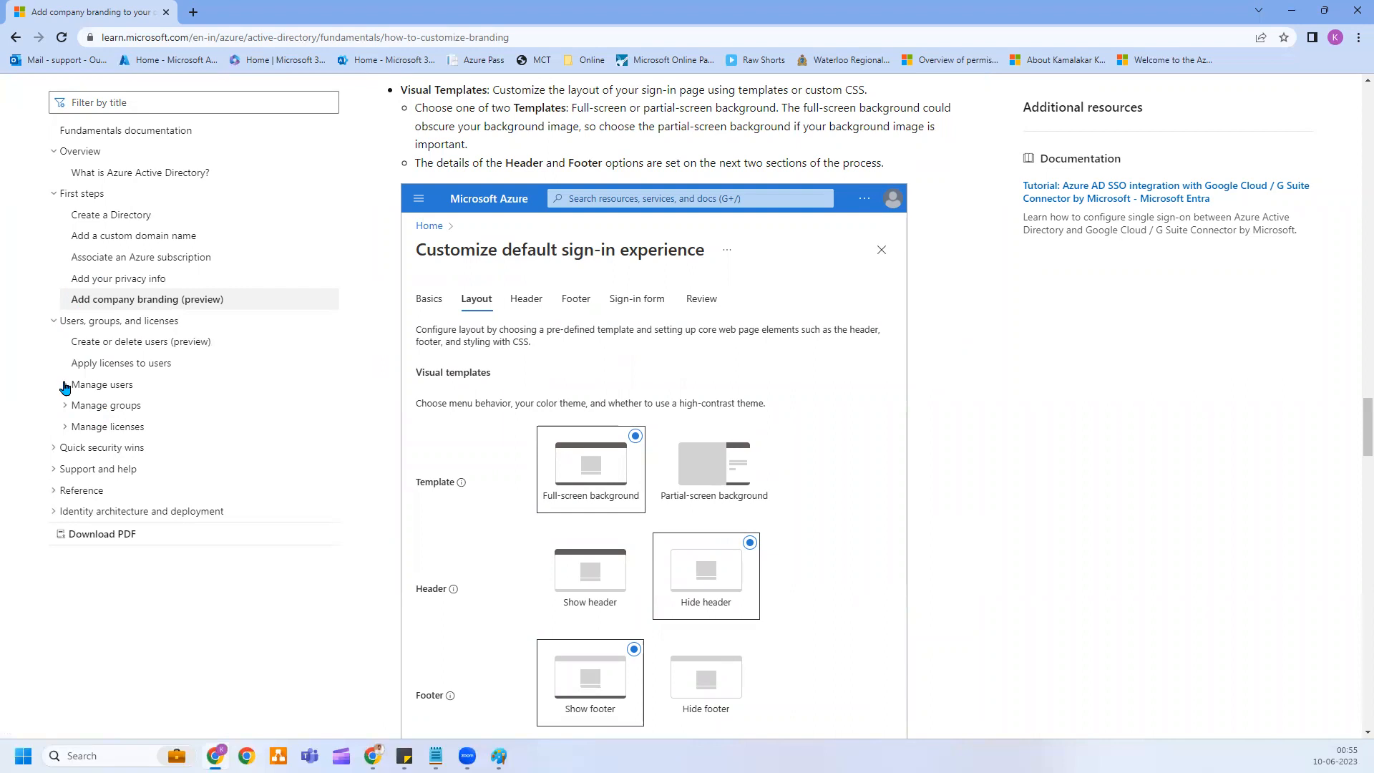
{"action": "left_click", "coordinate": [63, 385]}
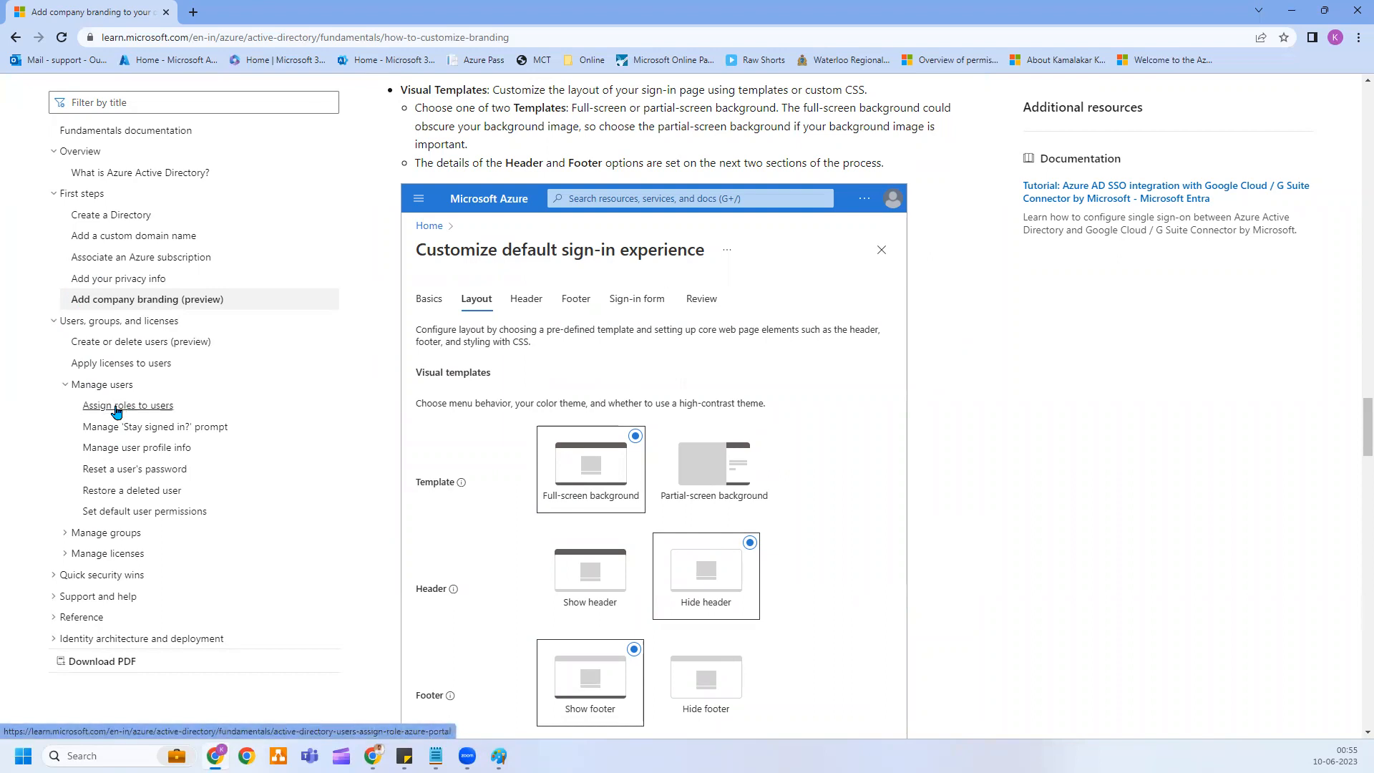
{"action": "mouse_move", "coordinate": [83, 524]}
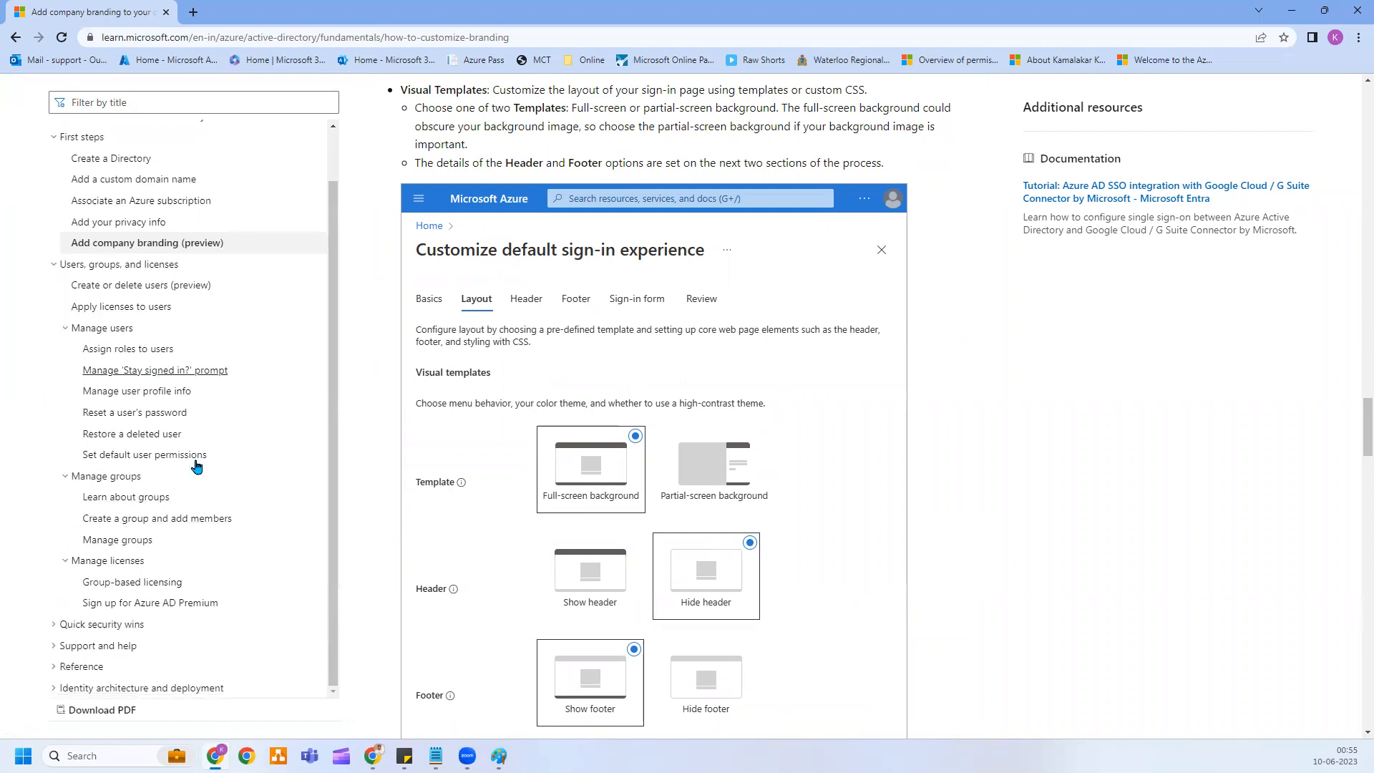
{"action": "scroll", "scroll_direction": "down", "scroll_amount": 3}
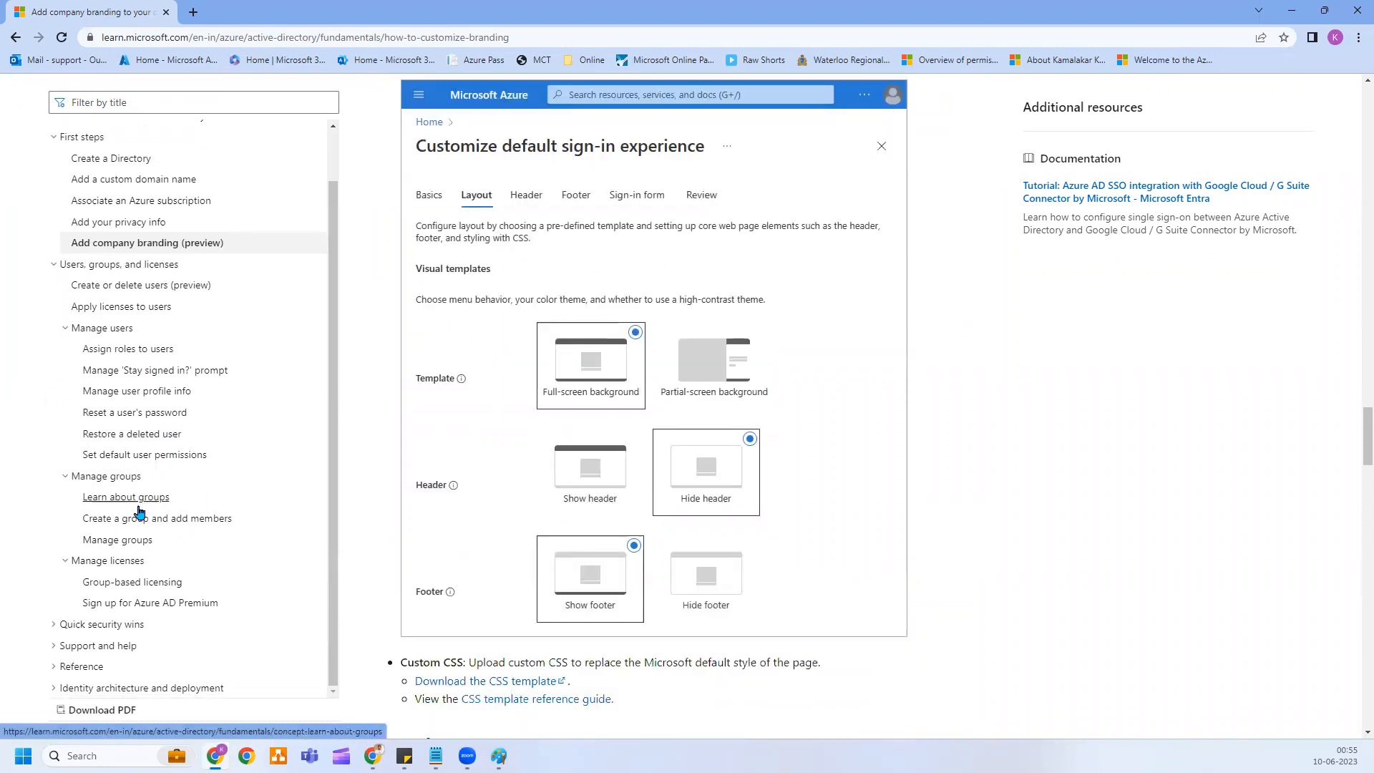
{"action": "scroll", "scroll_direction": "down", "scroll_amount": 3}
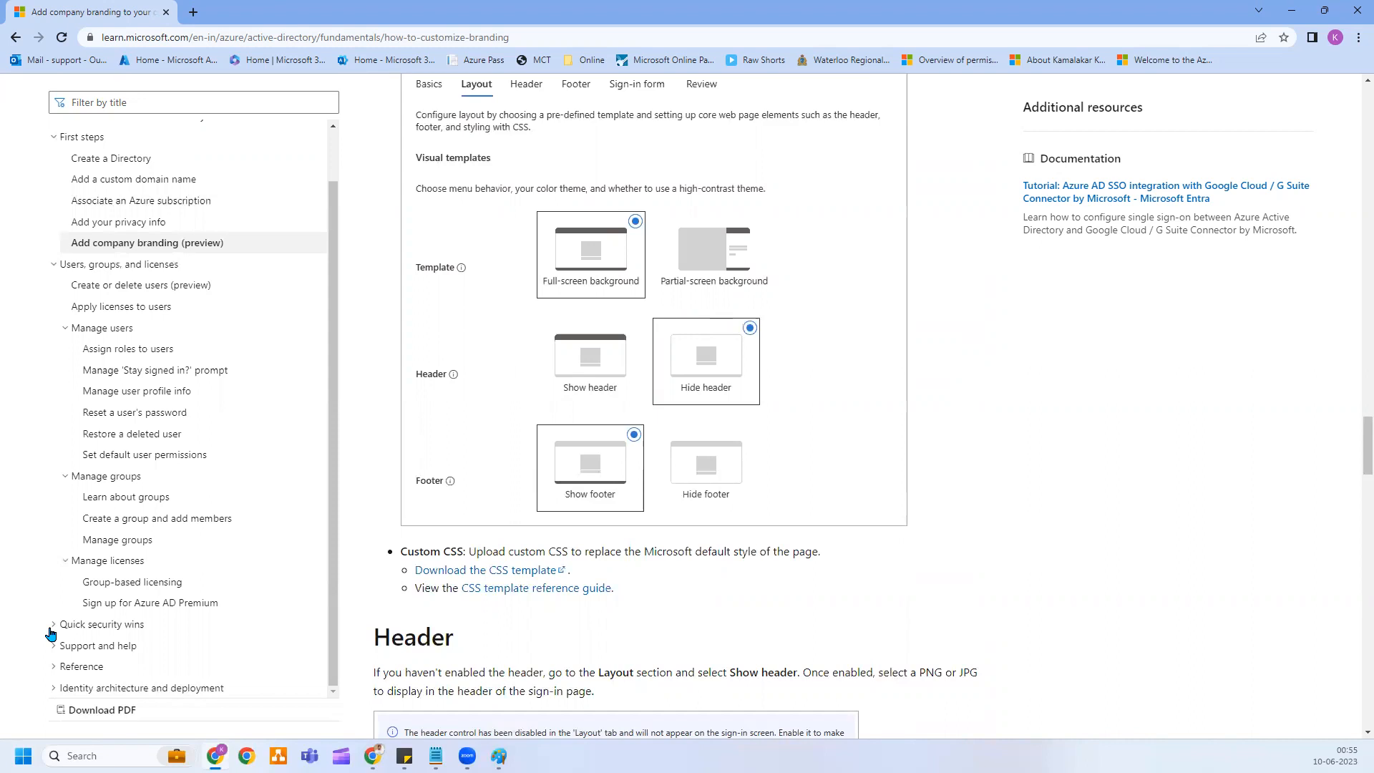
{"action": "scroll", "scroll_direction": "down", "scroll_amount": 3}
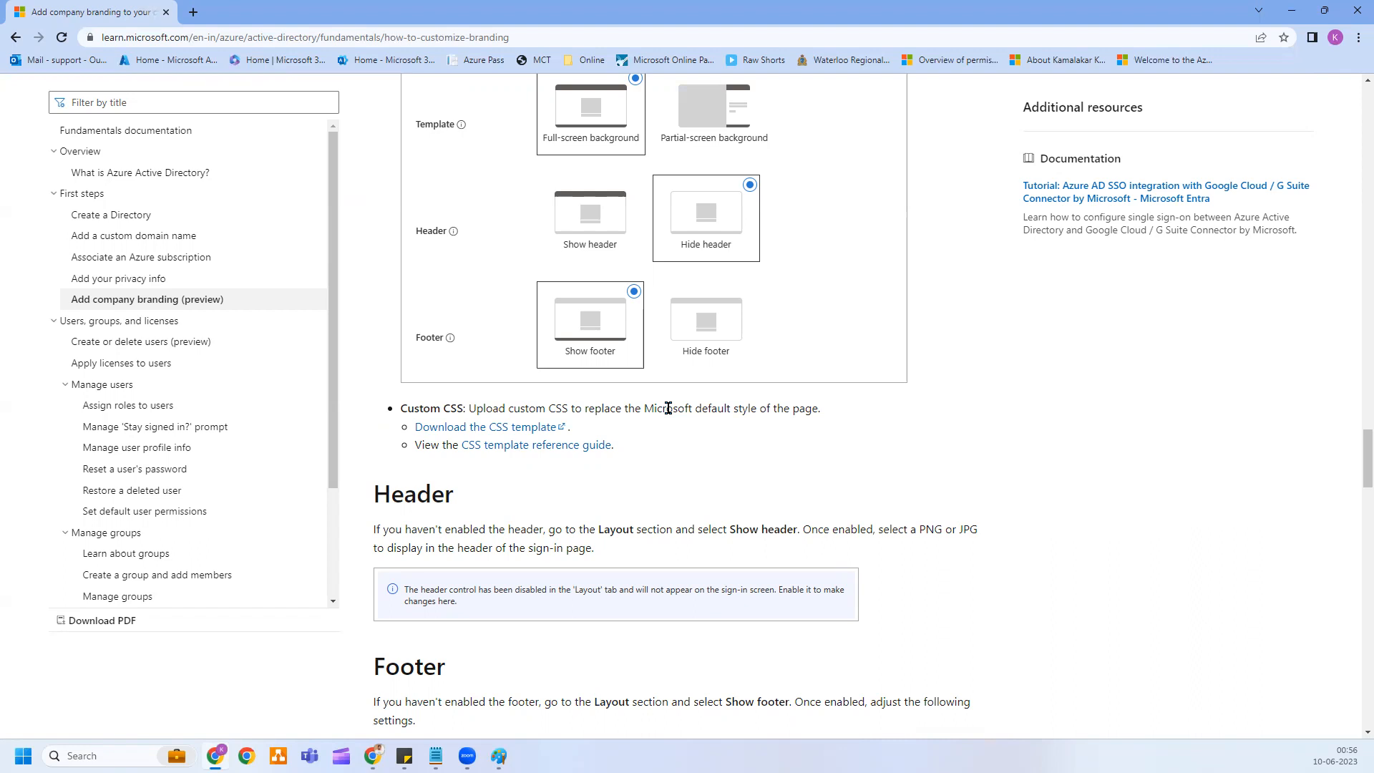
{"action": "mouse_move", "coordinate": [668, 408]}
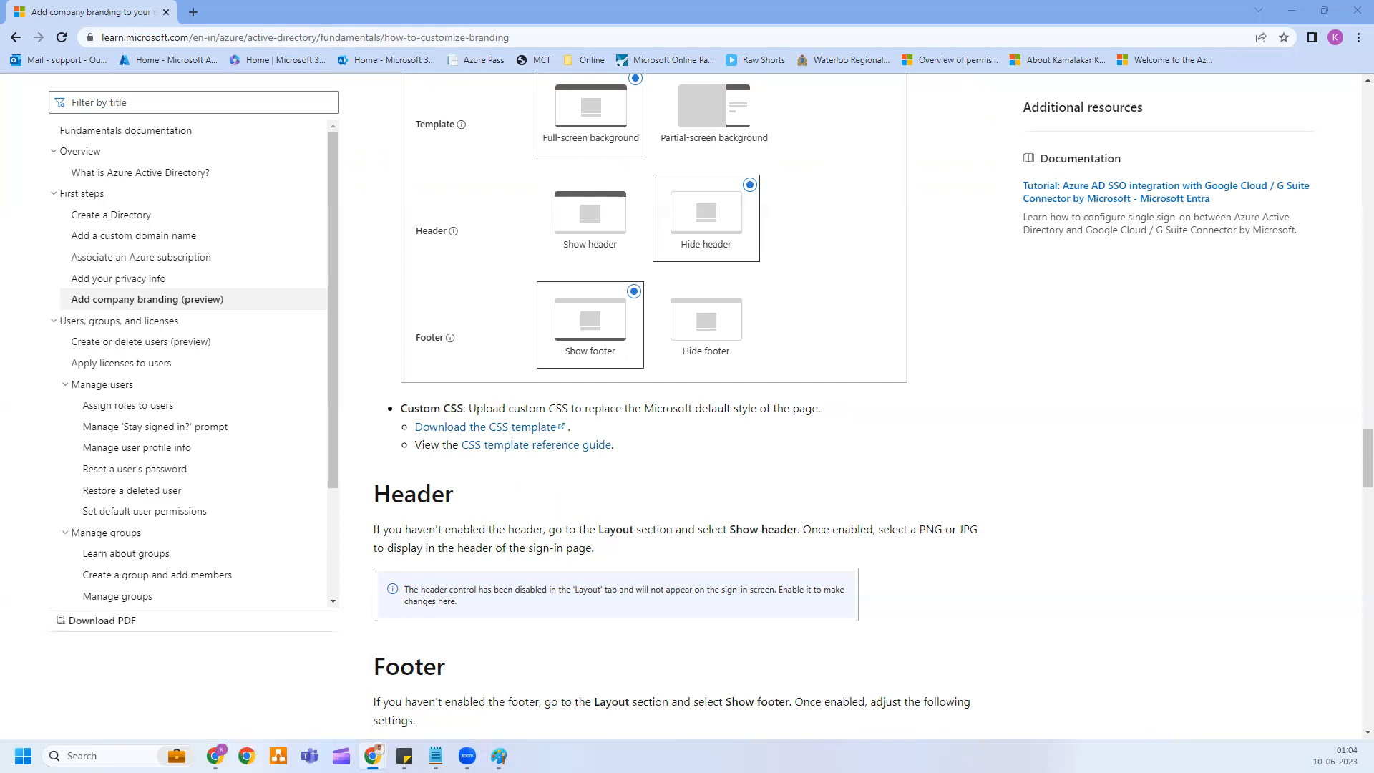
{"action": "mouse_move", "coordinate": [841, 727]}
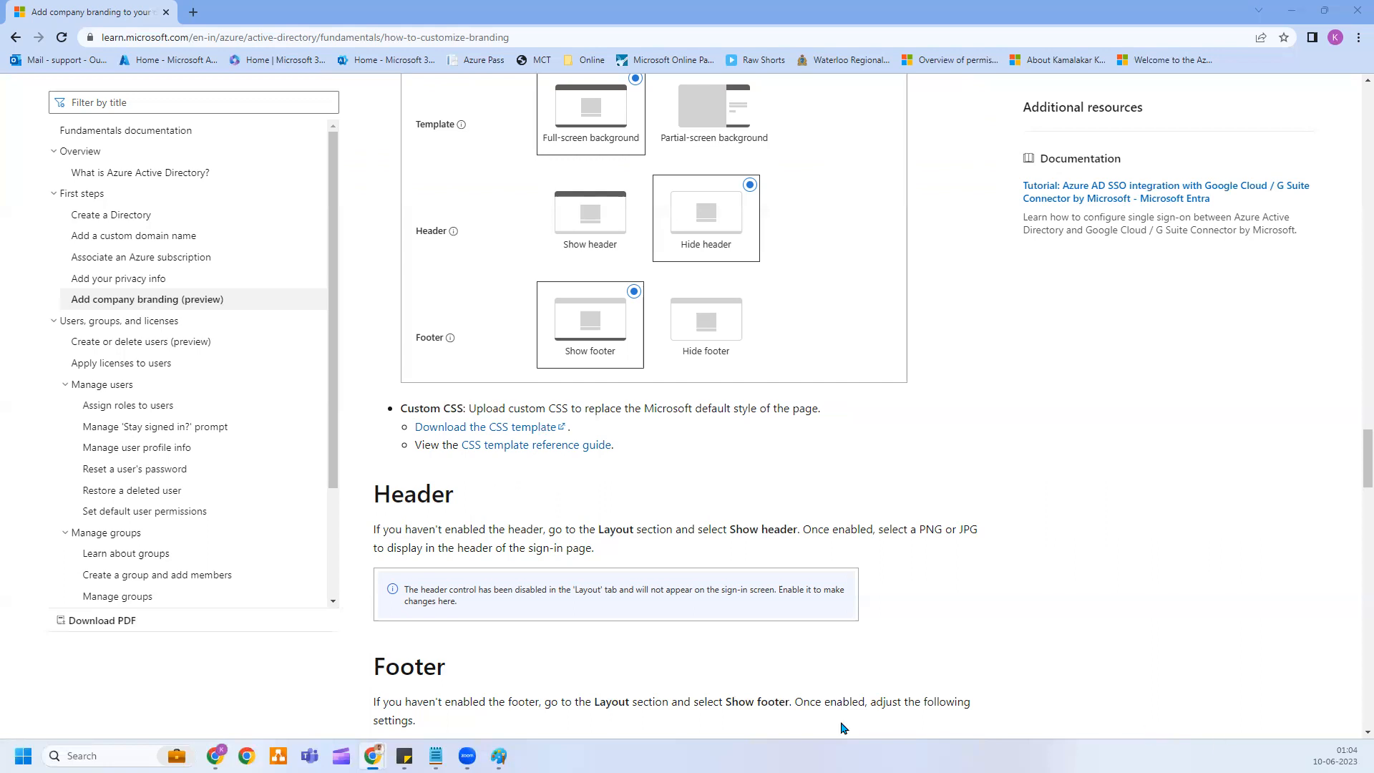
{"action": "mouse_move", "coordinate": [341, 402]}
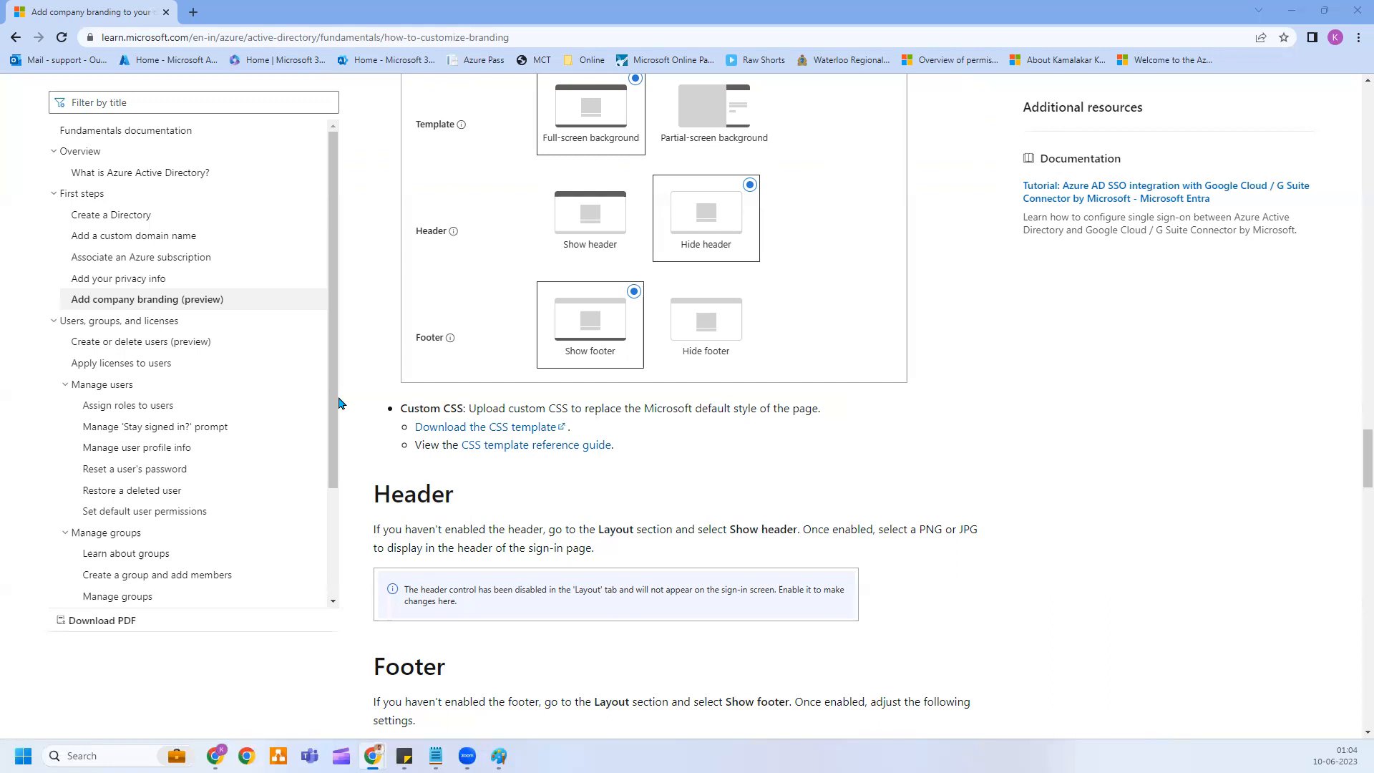
{"action": "mouse_move", "coordinate": [407, 461]}
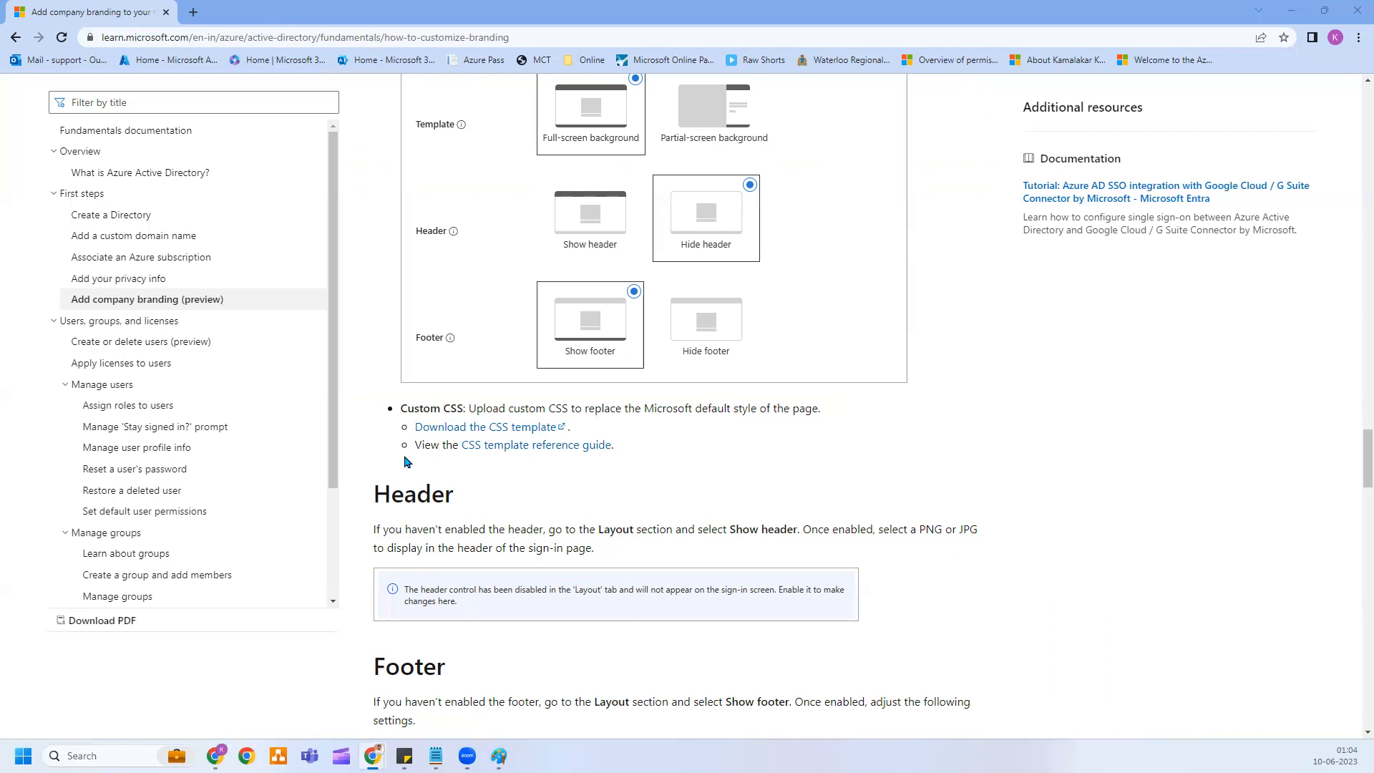